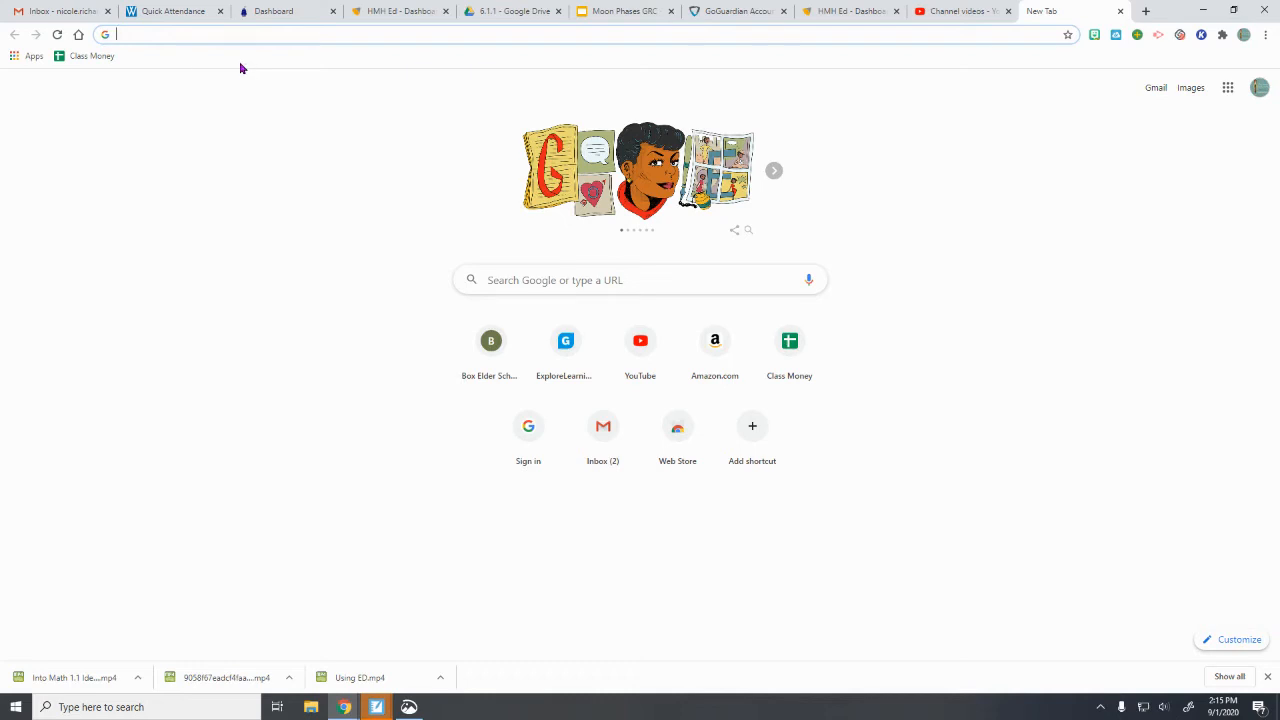
pyautogui.moveTo(385, 48)
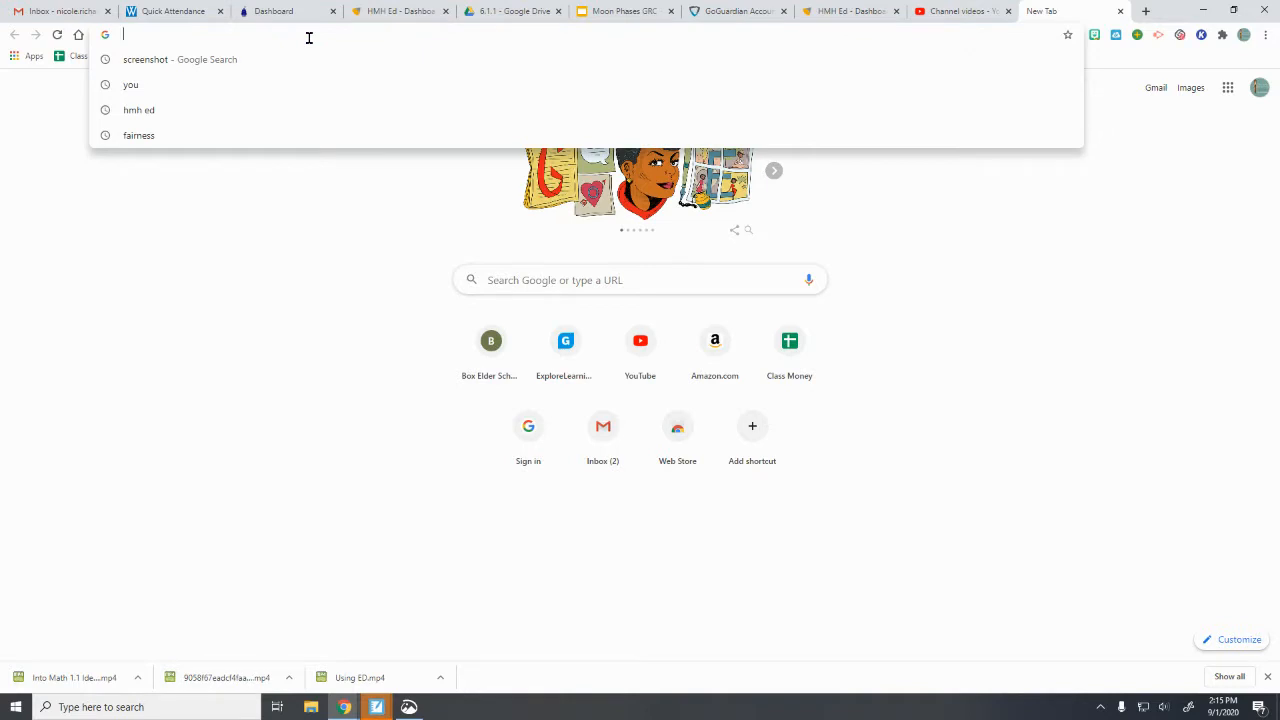
pyautogui.write('www.besd.net')
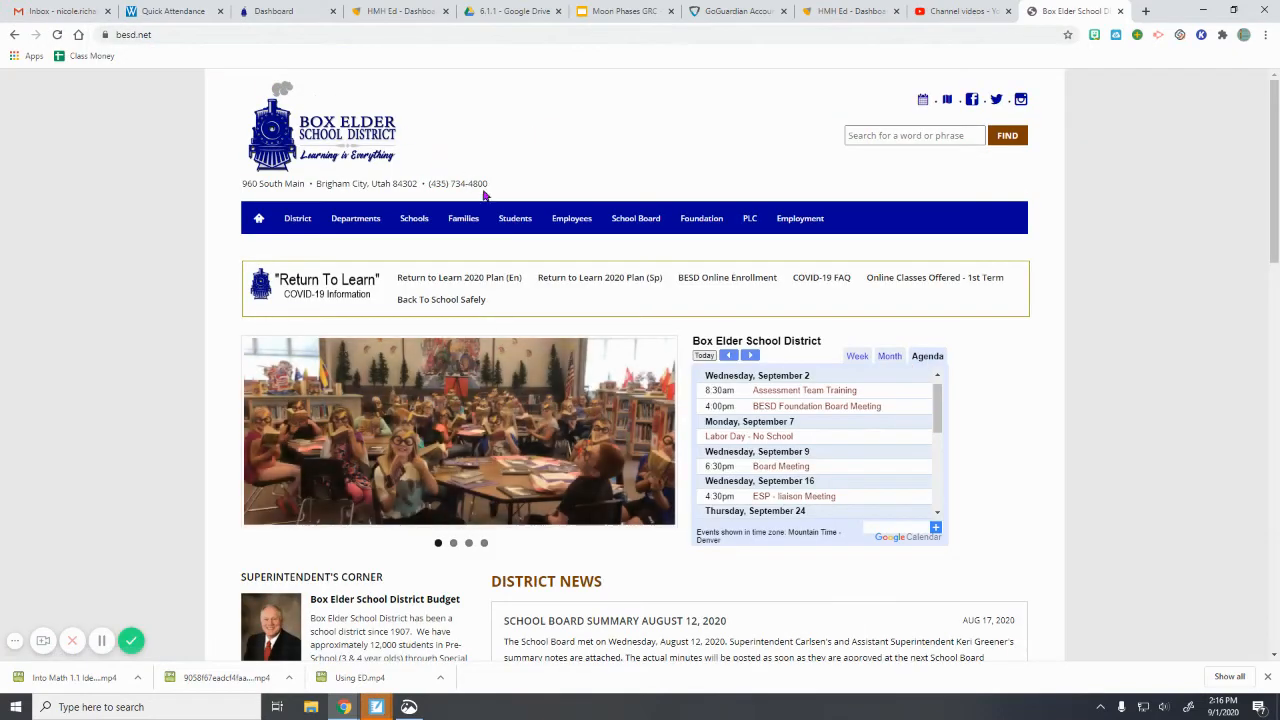
pyautogui.click(514, 218)
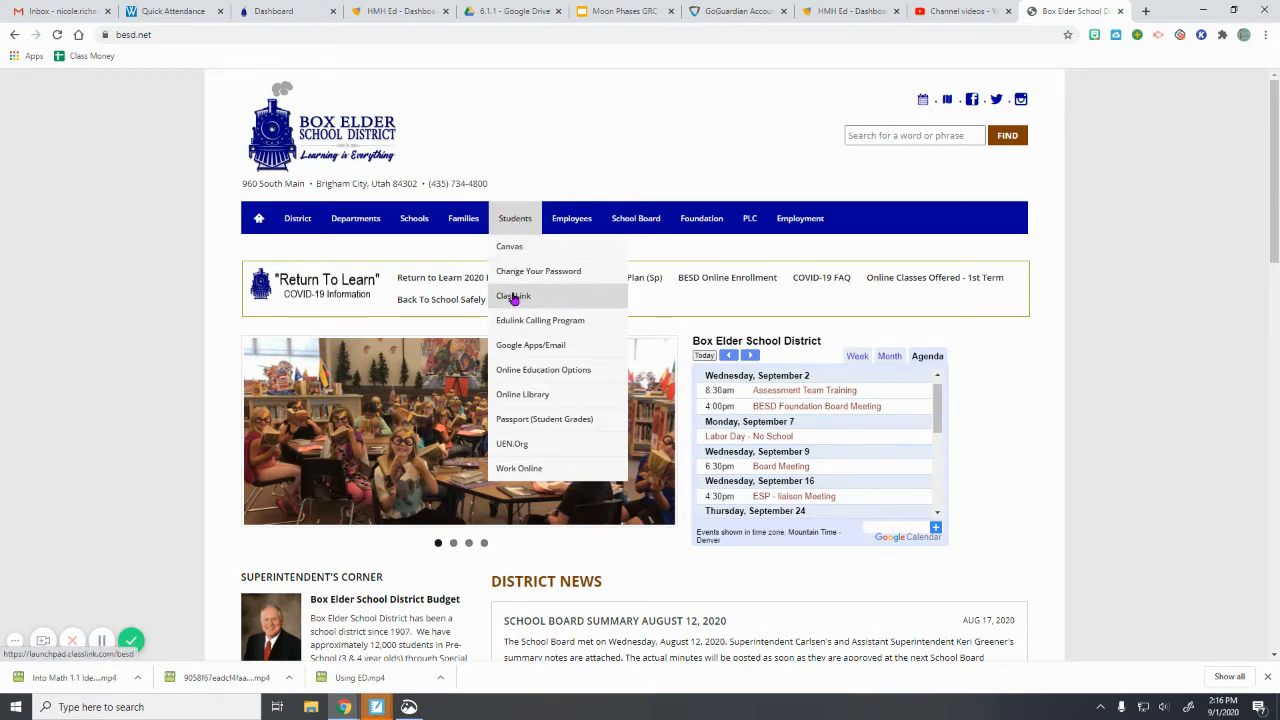
# - Enter the ClassLink portal and show the BESD app launchpad with its app tiles
pyautogui.click(513, 296)
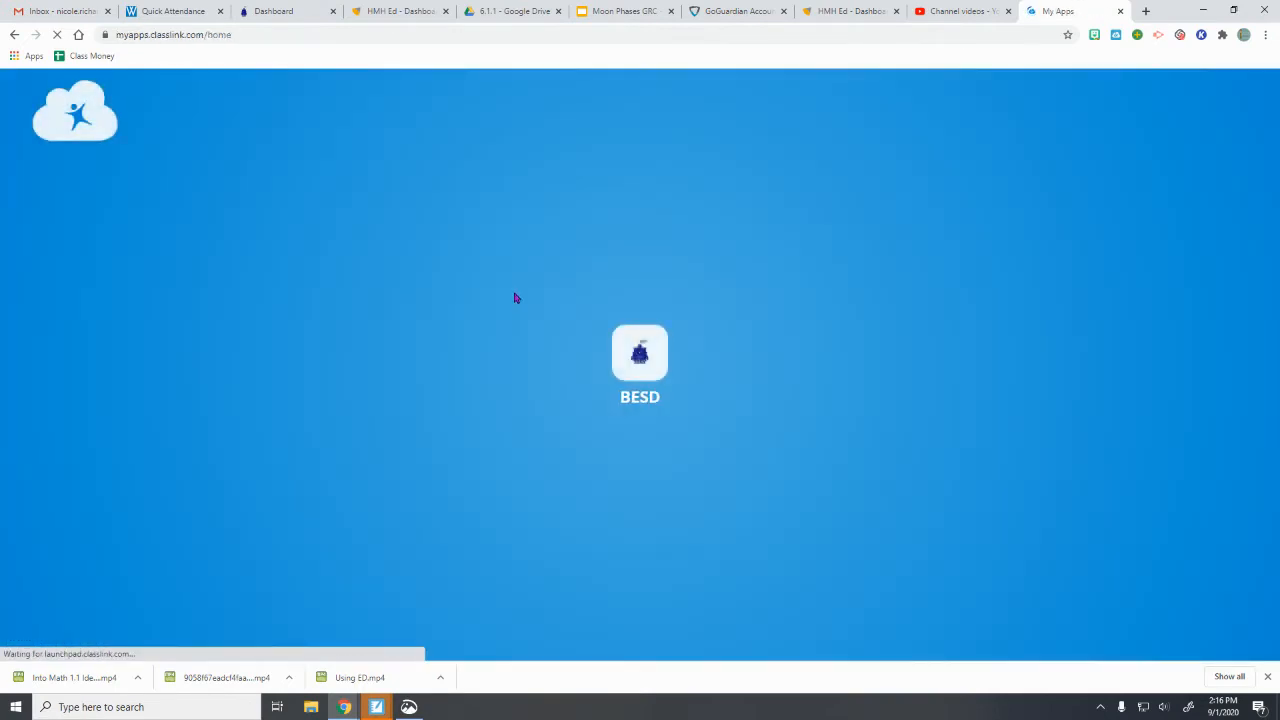
pyautogui.click(639, 355)
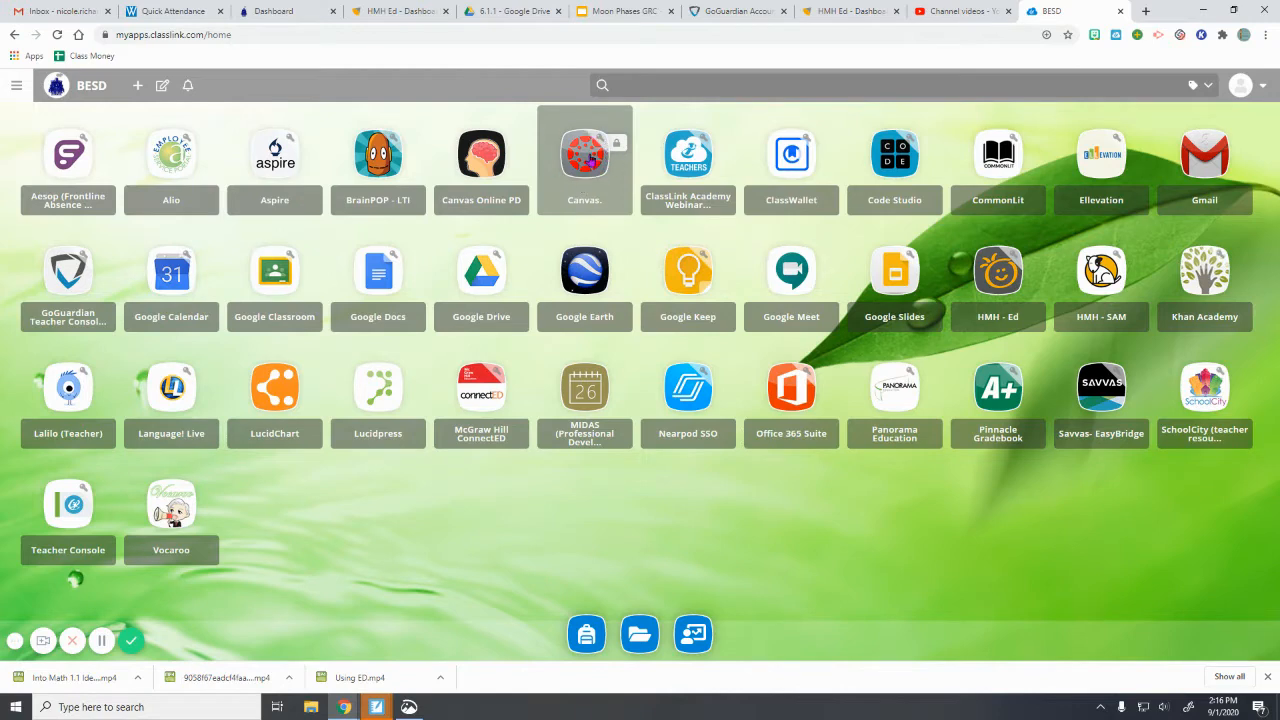
# - Launch Canvas from ClassLink and log in, reaching the Dashboard of ten courses
pyautogui.click(584, 153)
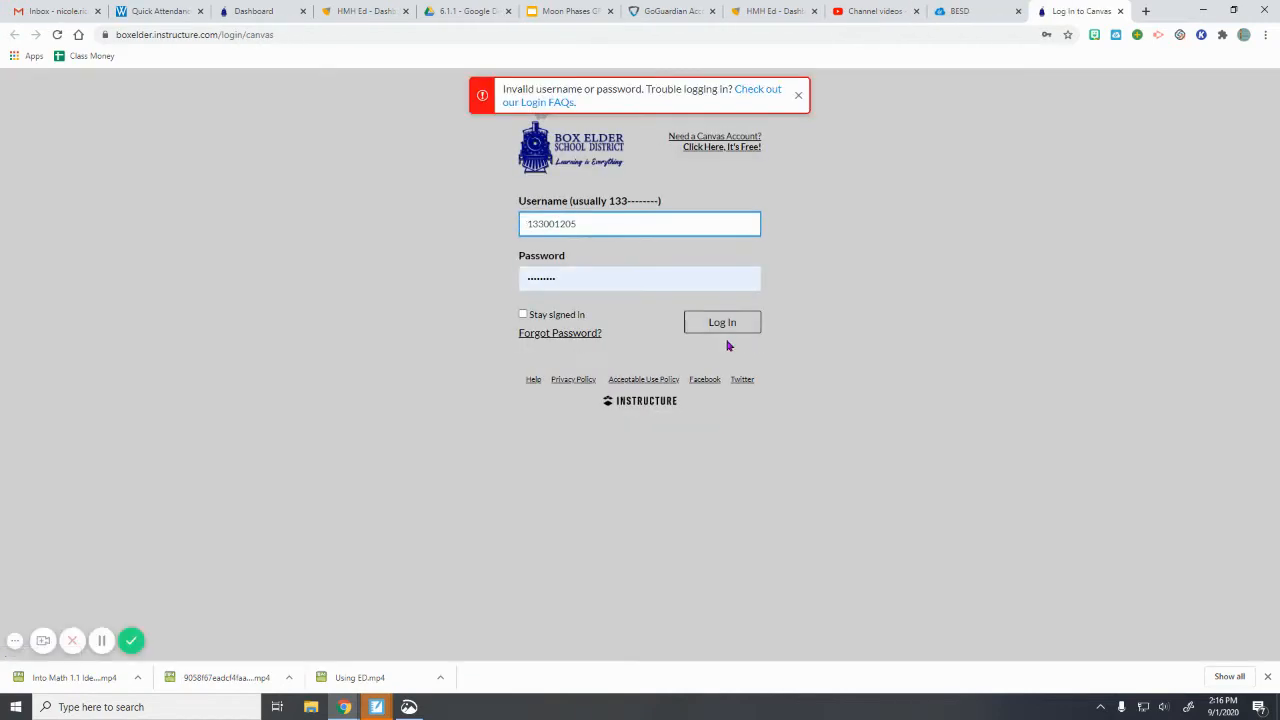
pyautogui.moveTo(640, 110)
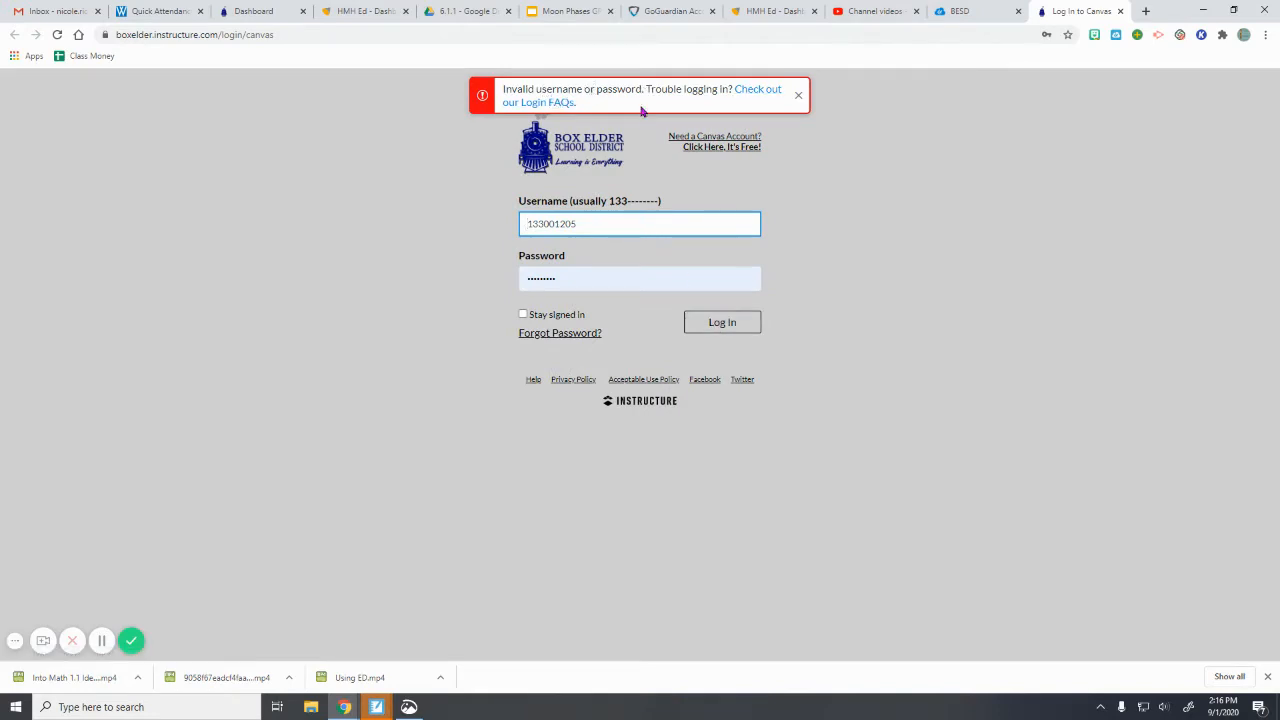
pyautogui.click(722, 321)
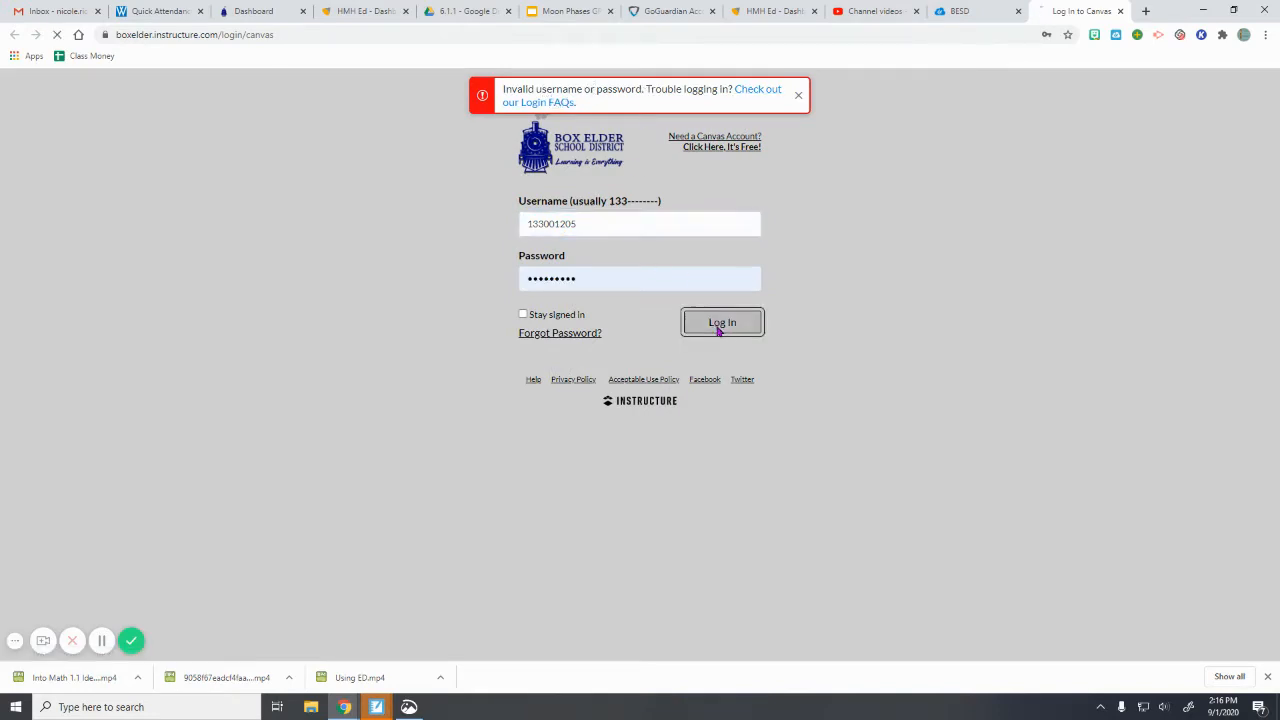
pyautogui.click(722, 322)
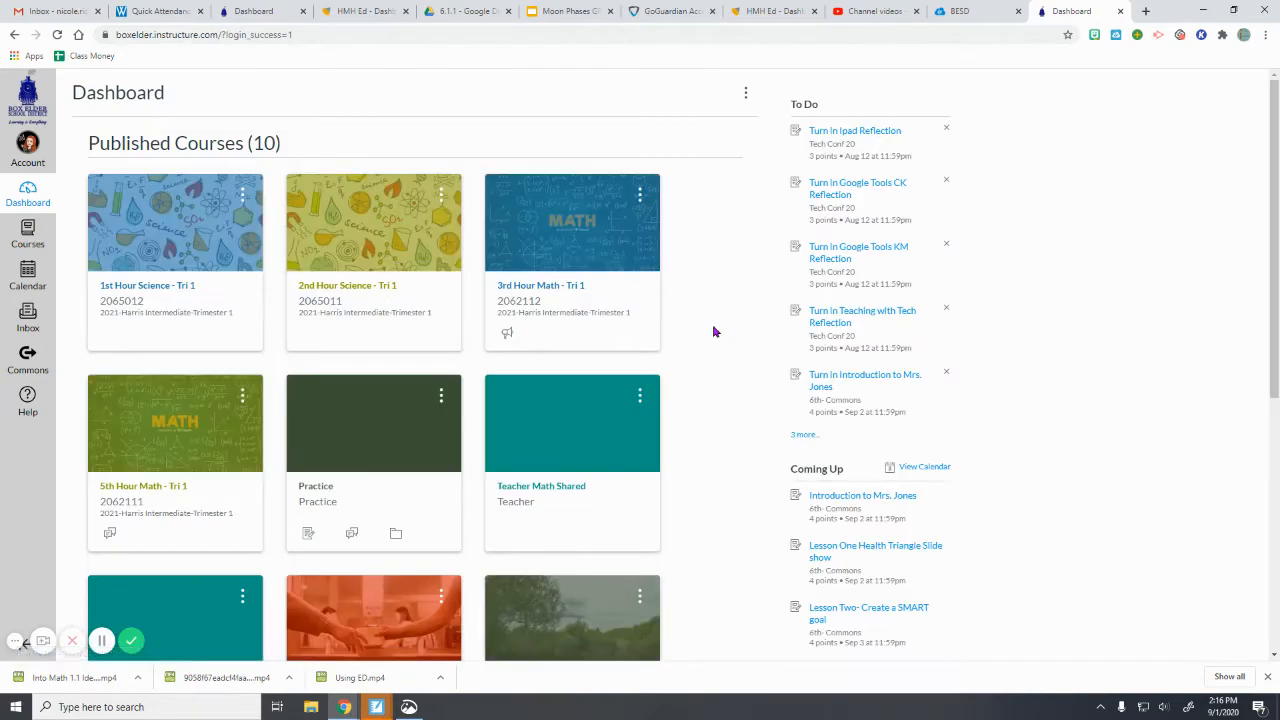
pyautogui.moveTo(689, 329)
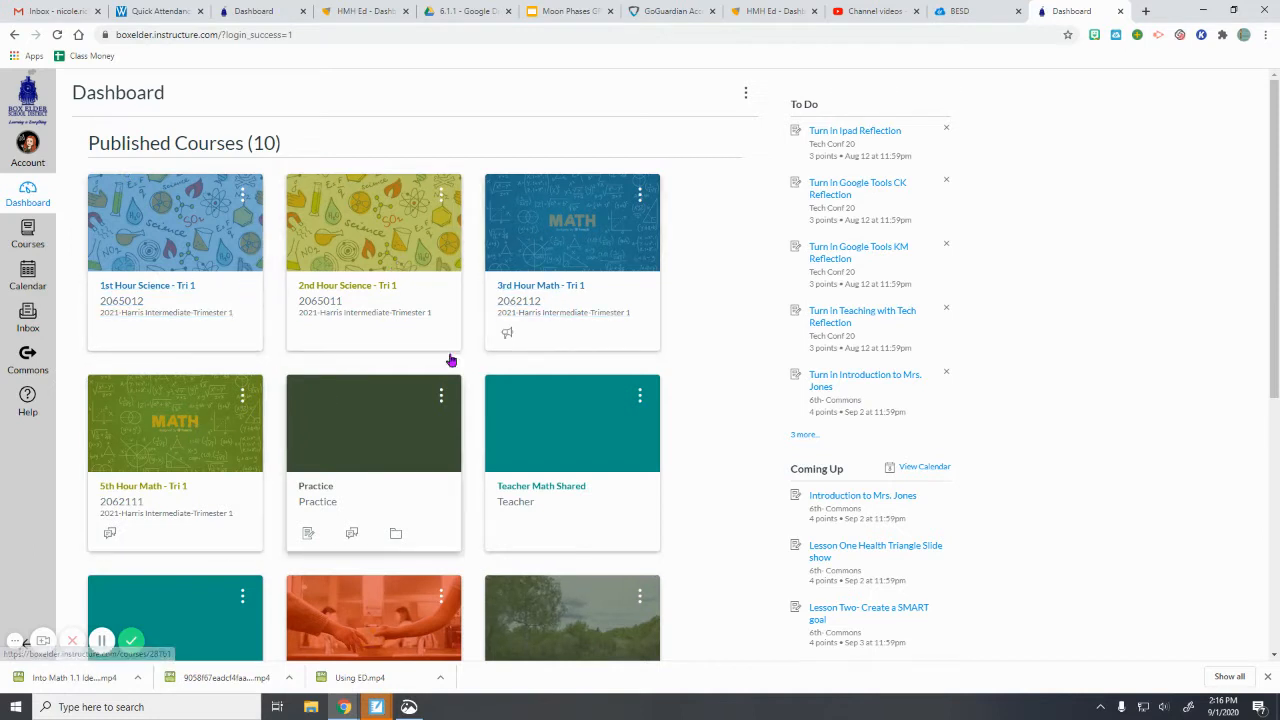
pyautogui.moveTo(540, 285)
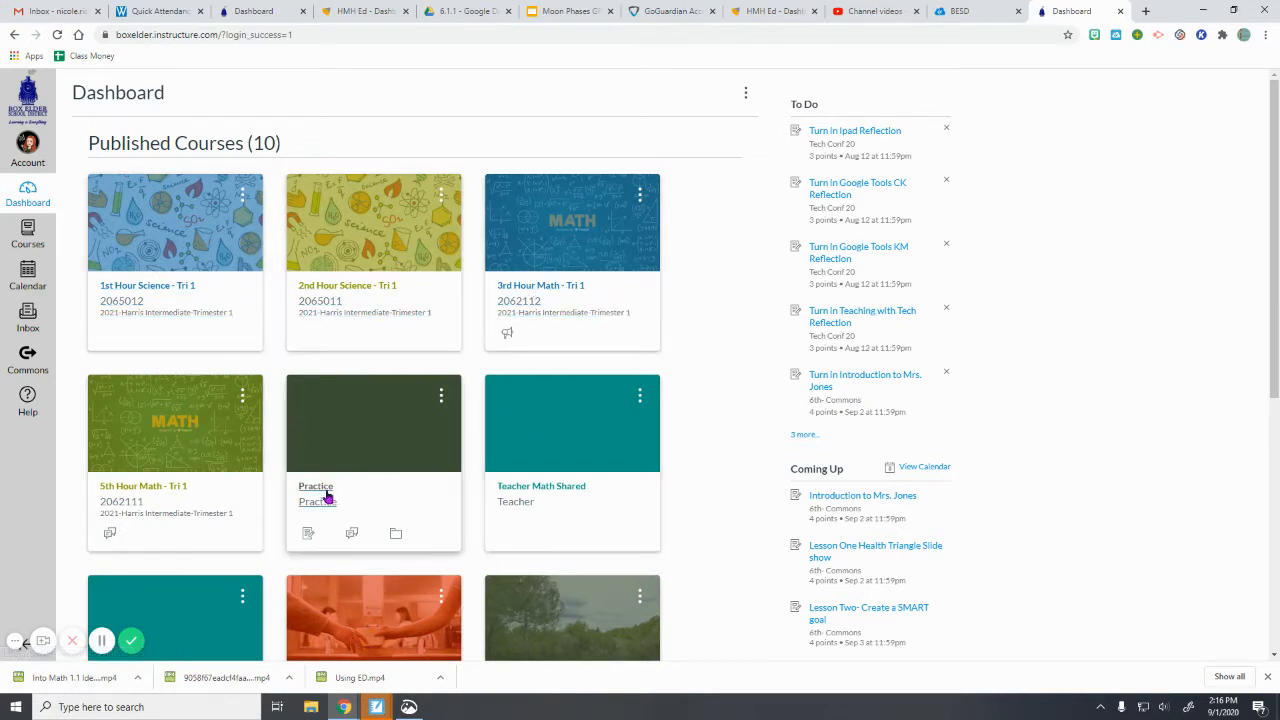
pyautogui.moveTo(540, 294)
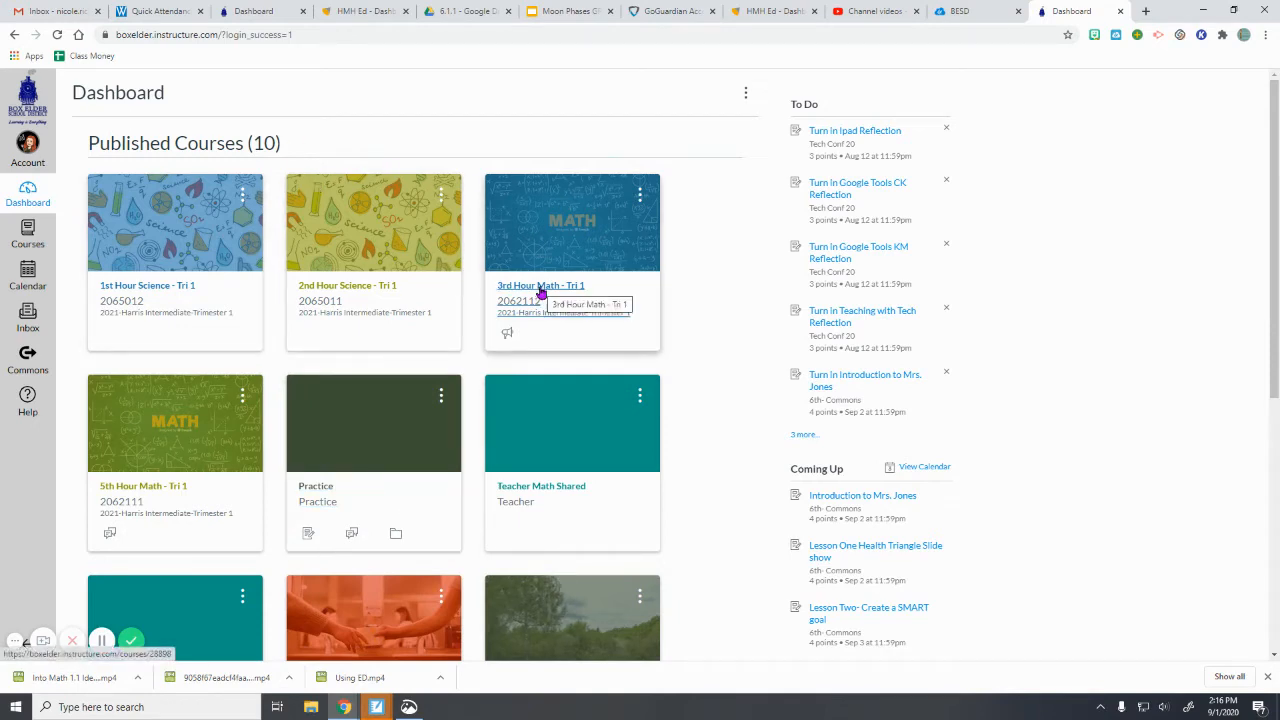
# - Enter the 3rd Hour Math - Tri 1 course from its Dashboard card
pyautogui.click(540, 285)
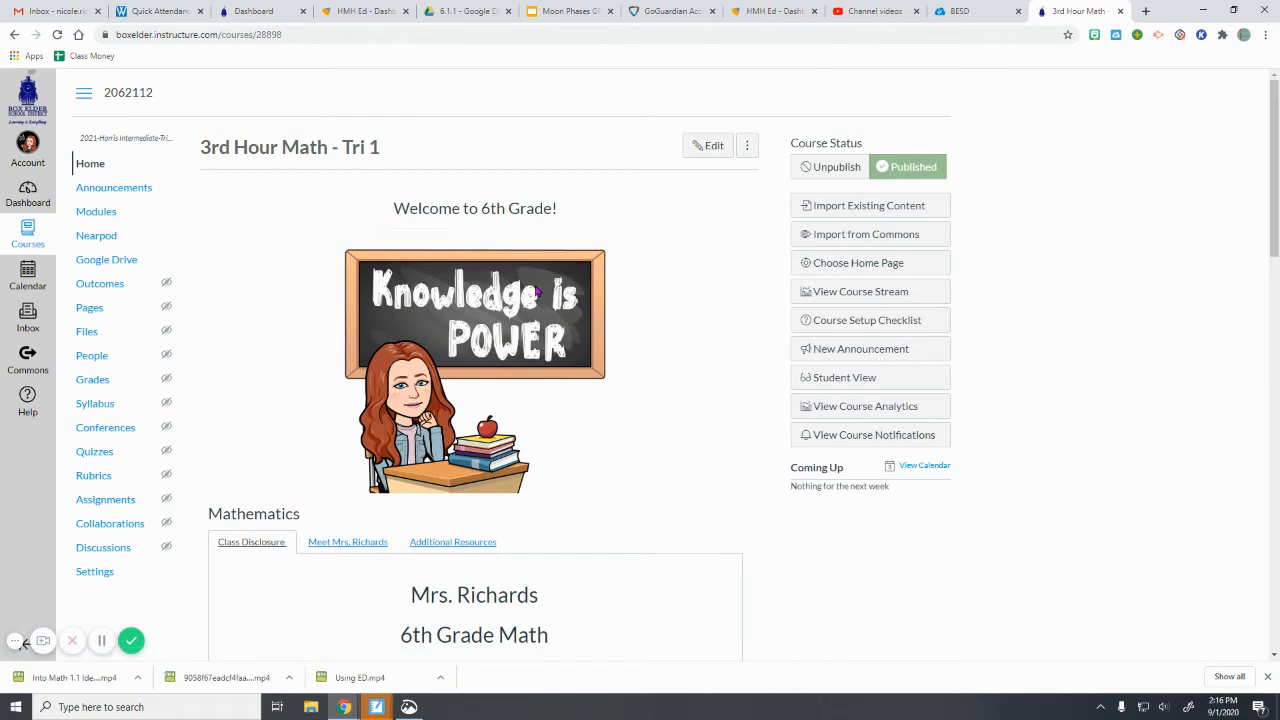
pyautogui.moveTo(844, 377)
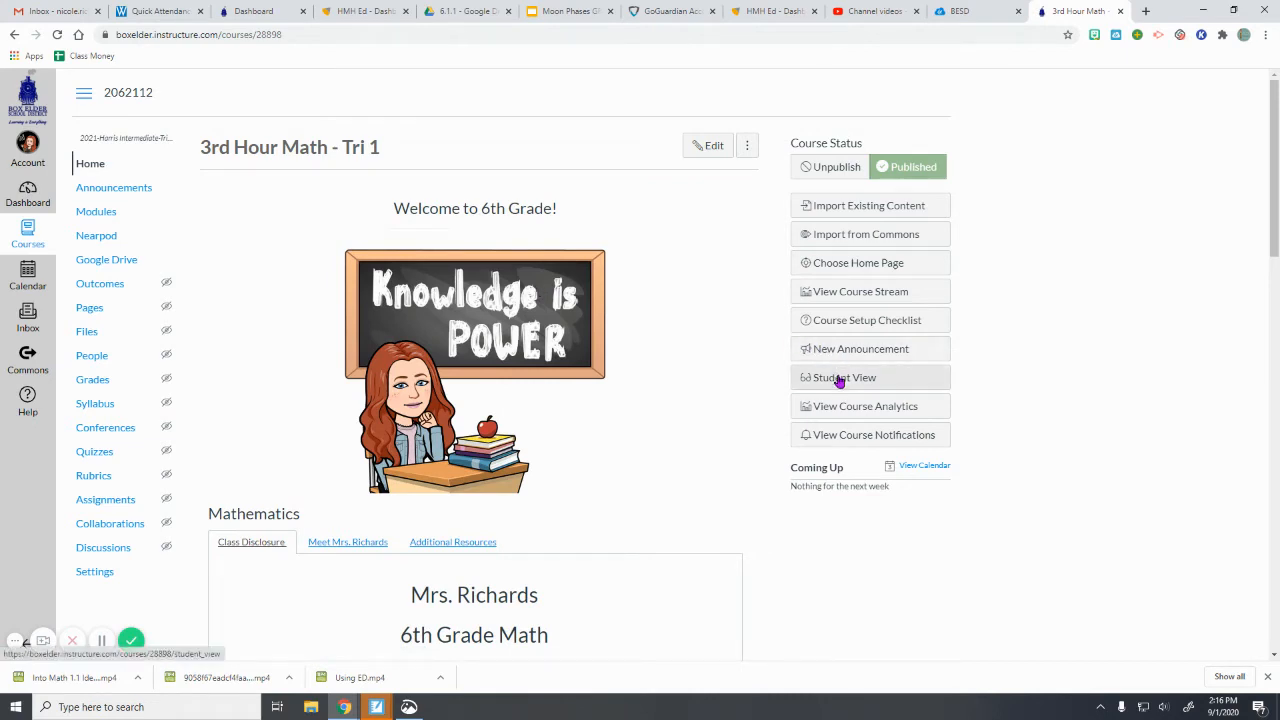
pyautogui.click(845, 377)
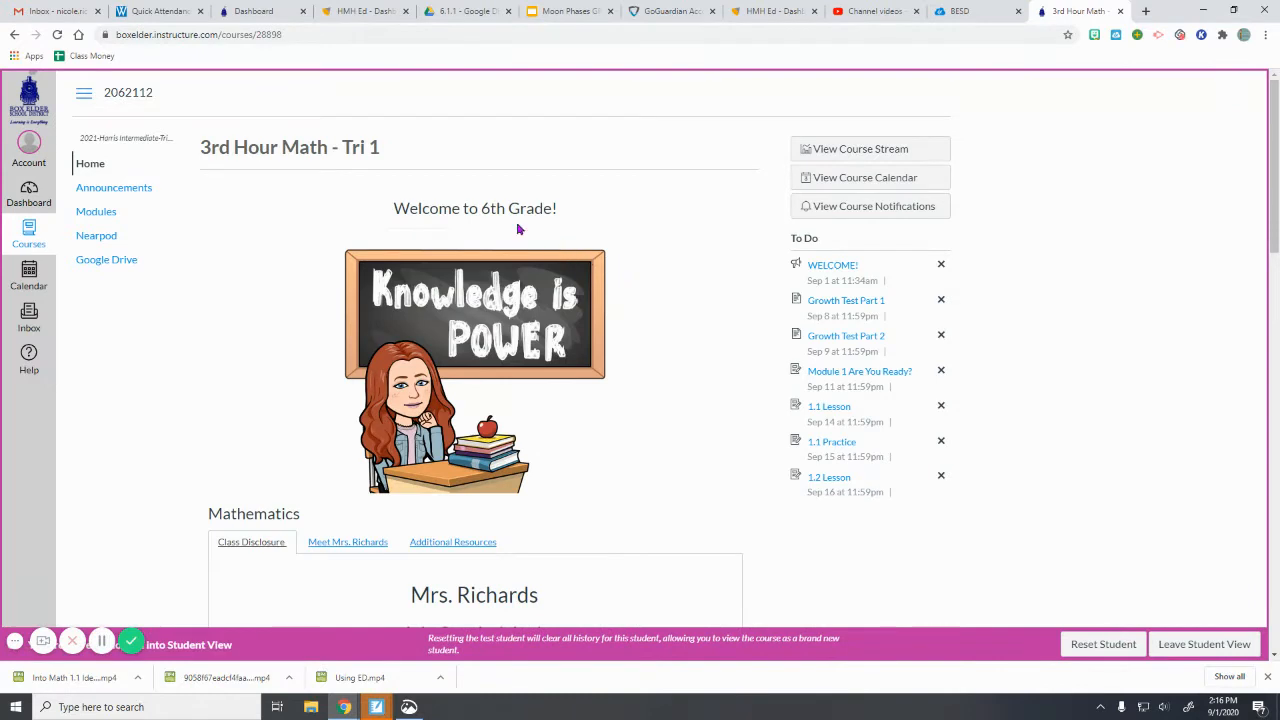
pyautogui.moveTo(265, 191)
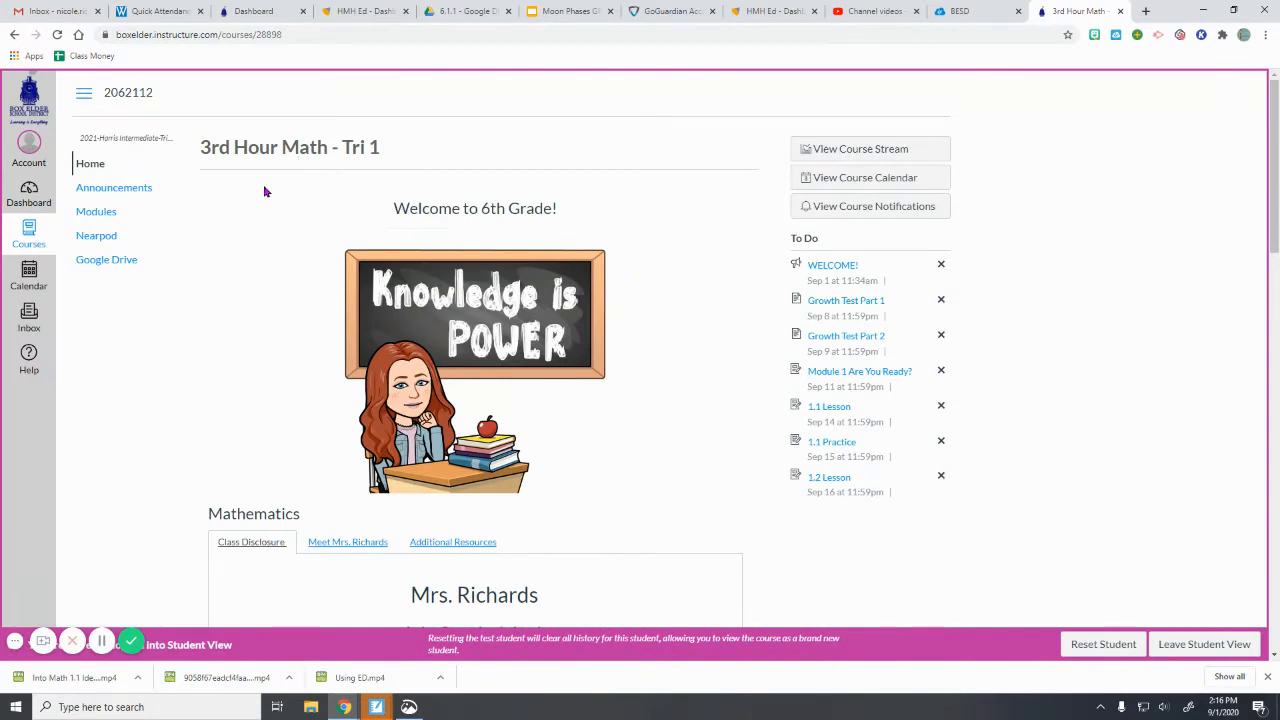
pyautogui.moveTo(90, 164)
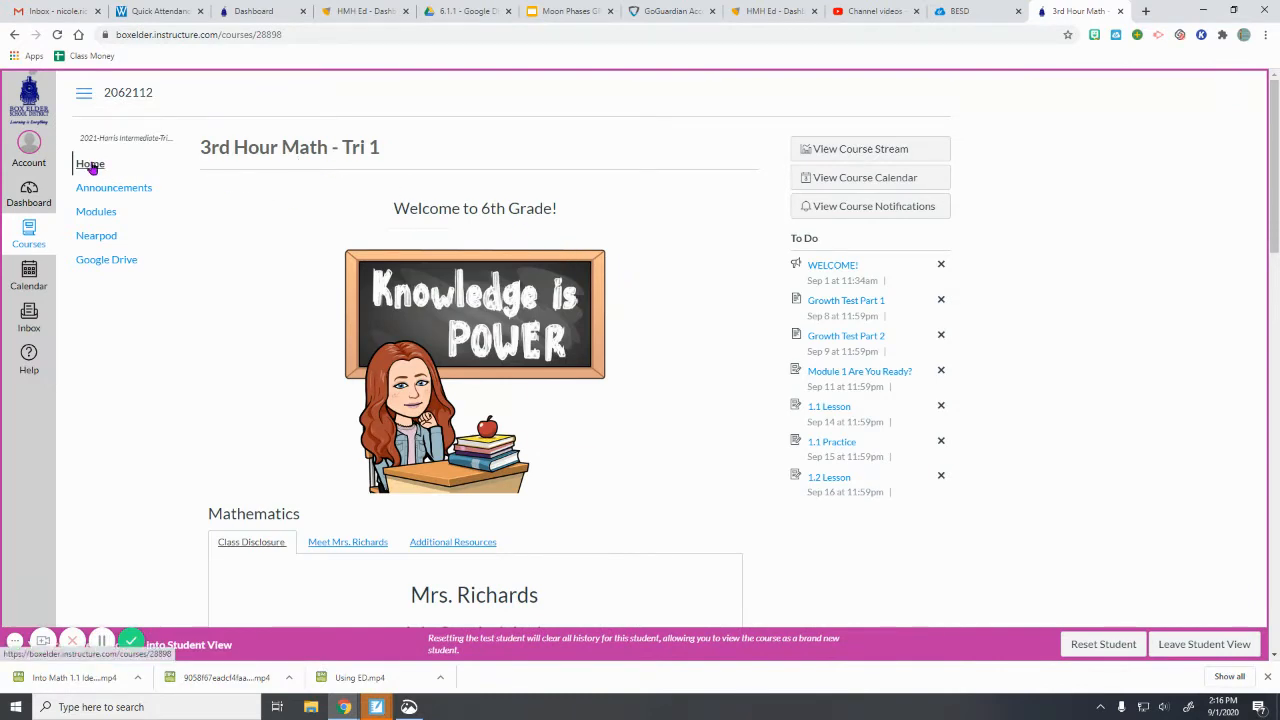
pyautogui.scroll(-3)
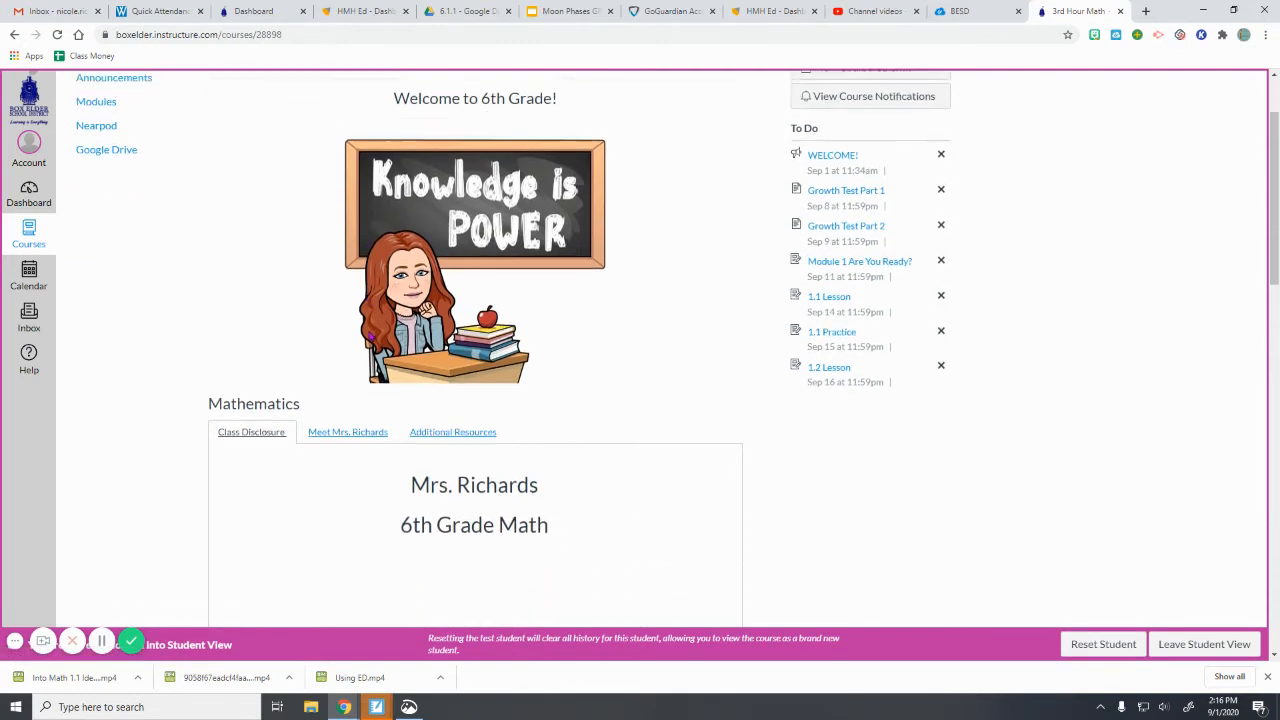
pyautogui.scroll(-3)
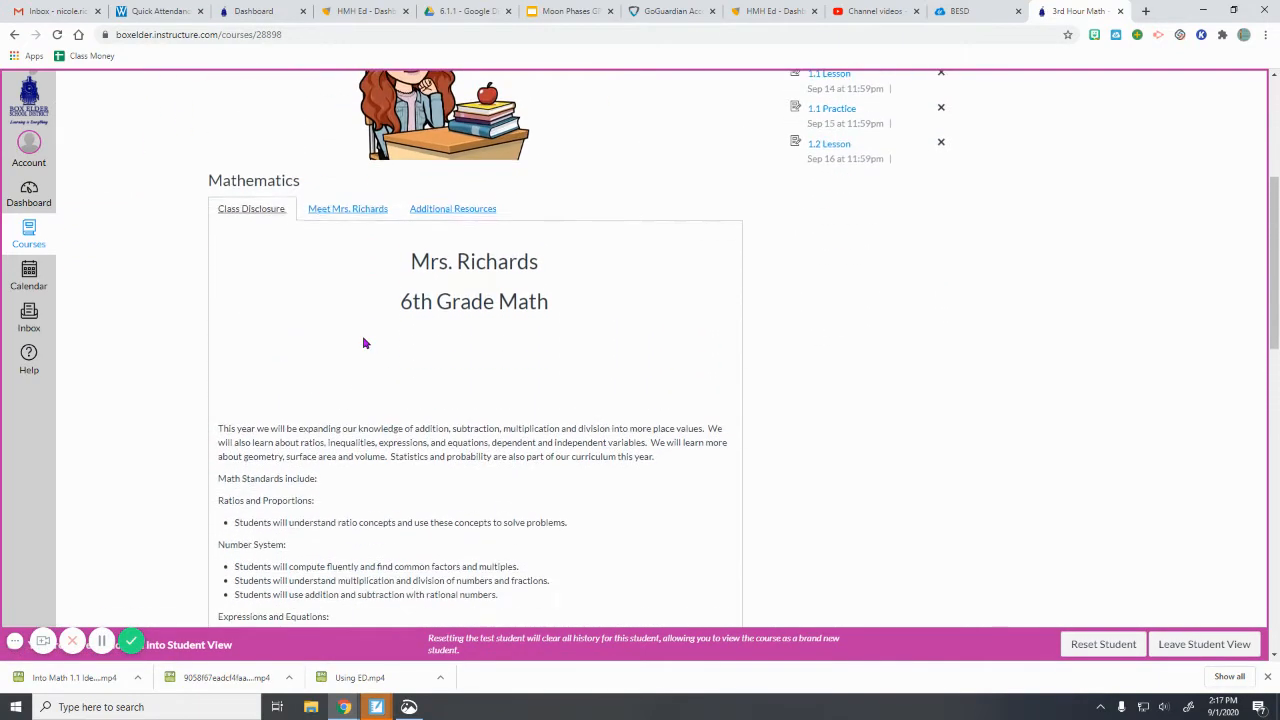
pyautogui.scroll(-3)
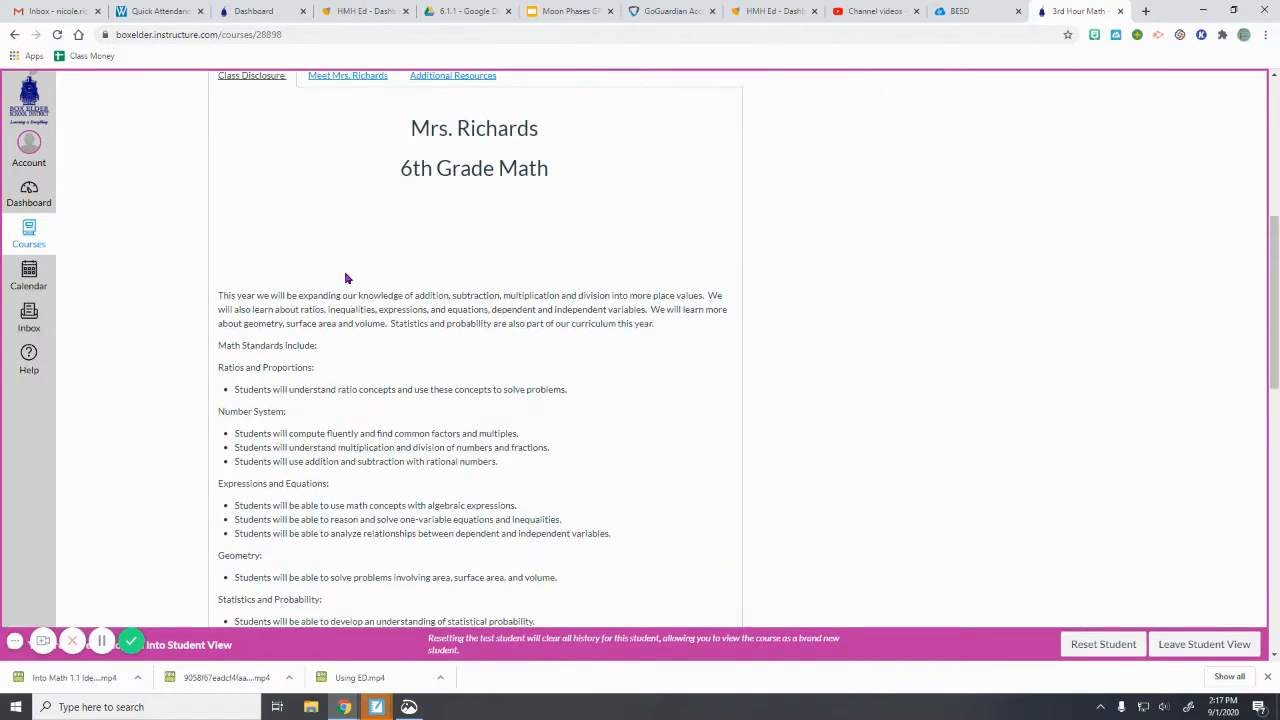
pyautogui.scroll(3)
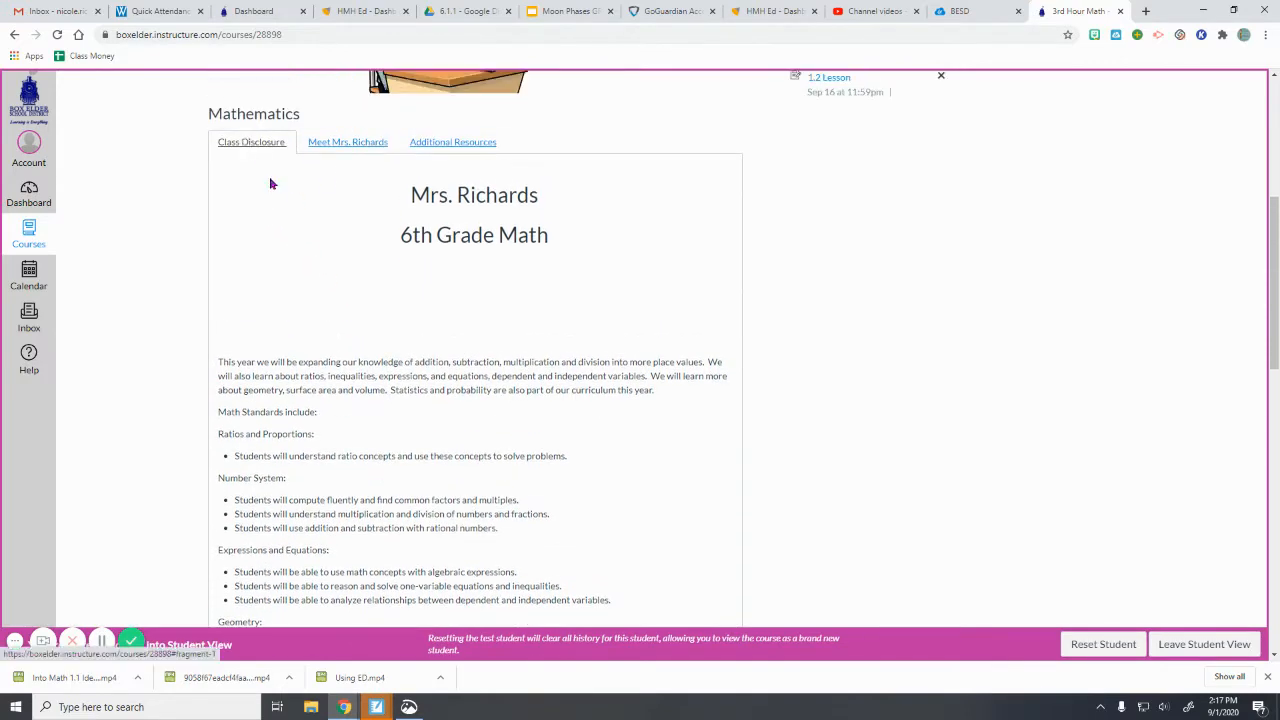
pyautogui.scroll(-3)
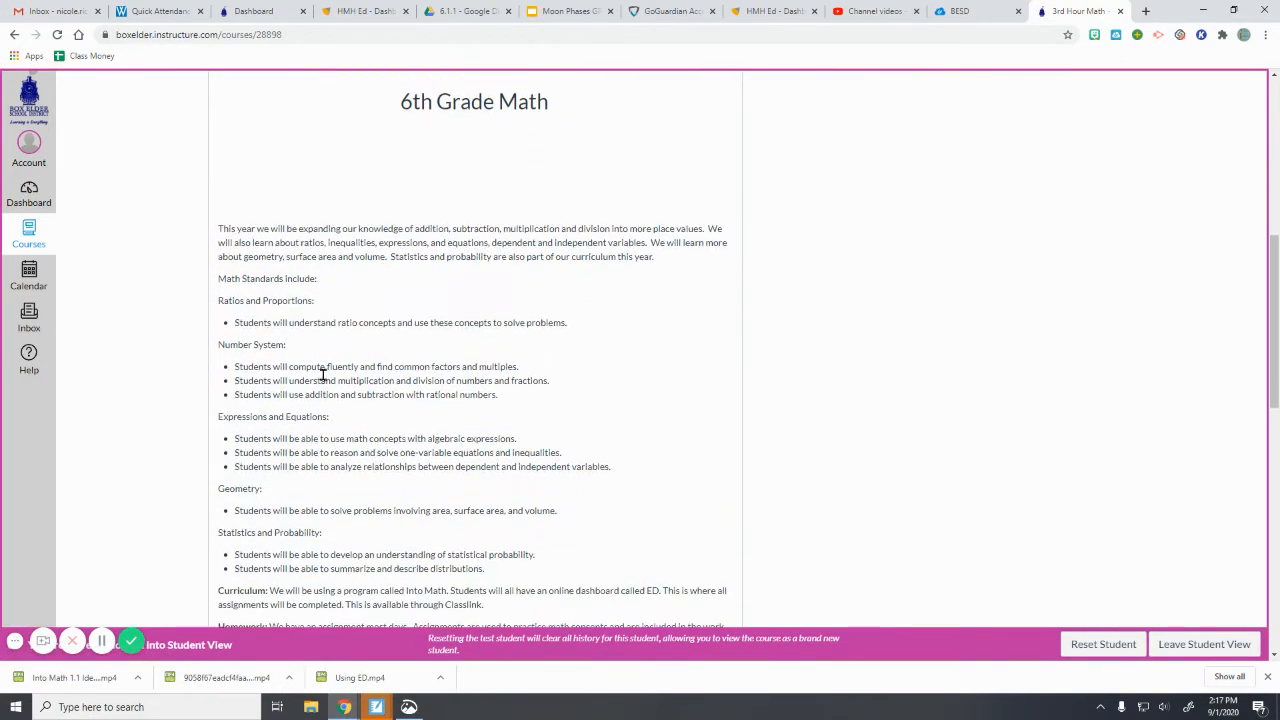
pyautogui.scroll(-3)
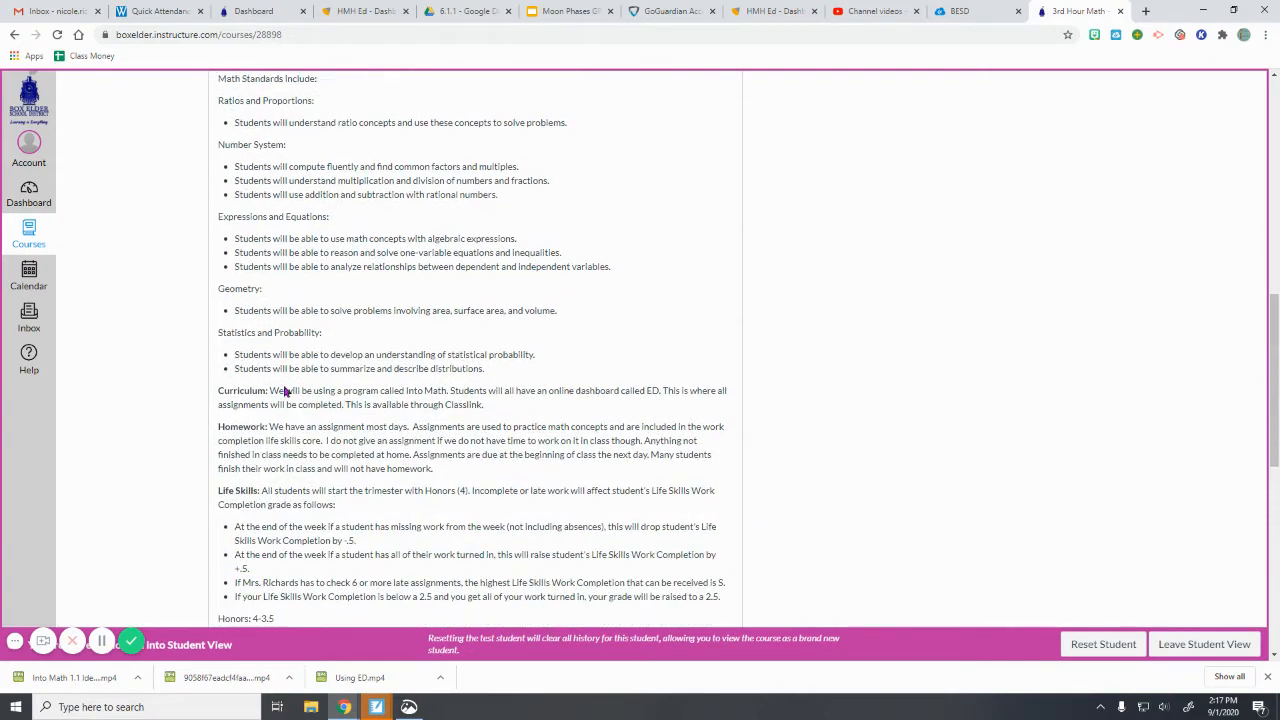
pyautogui.scroll(-3)
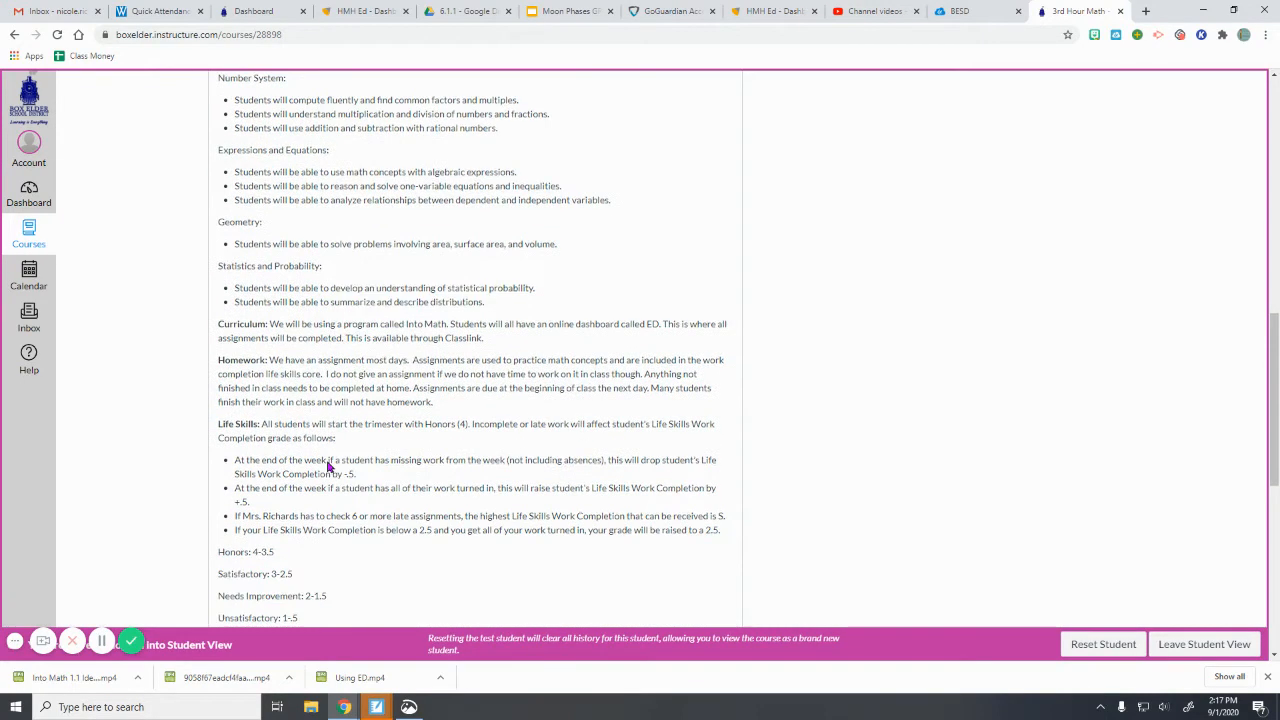
pyautogui.scroll(-3)
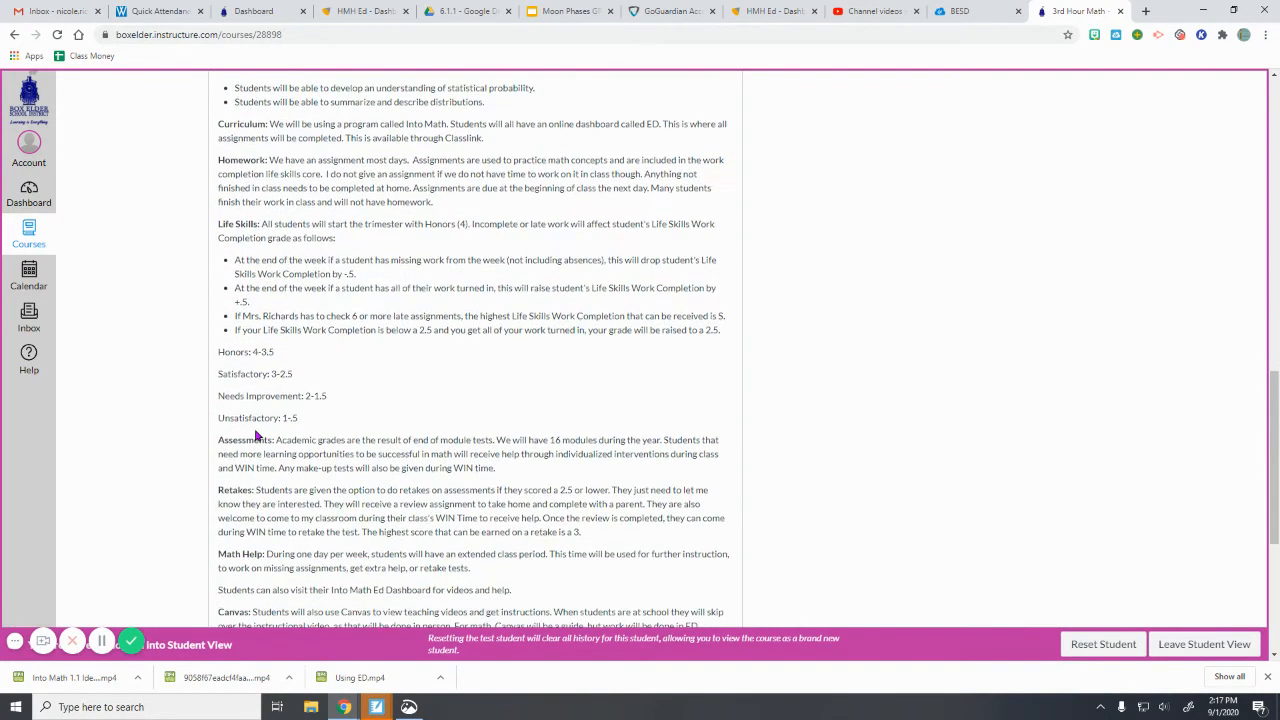
pyautogui.scroll(-3)
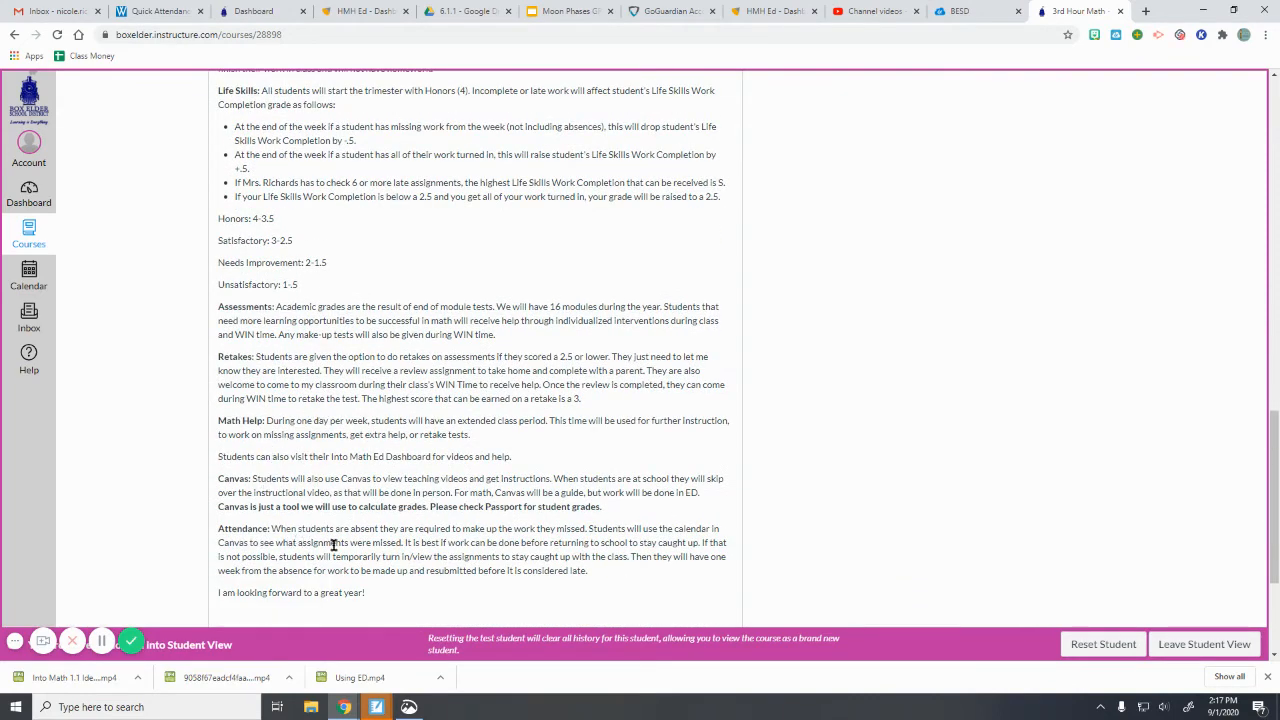
pyautogui.scroll(3)
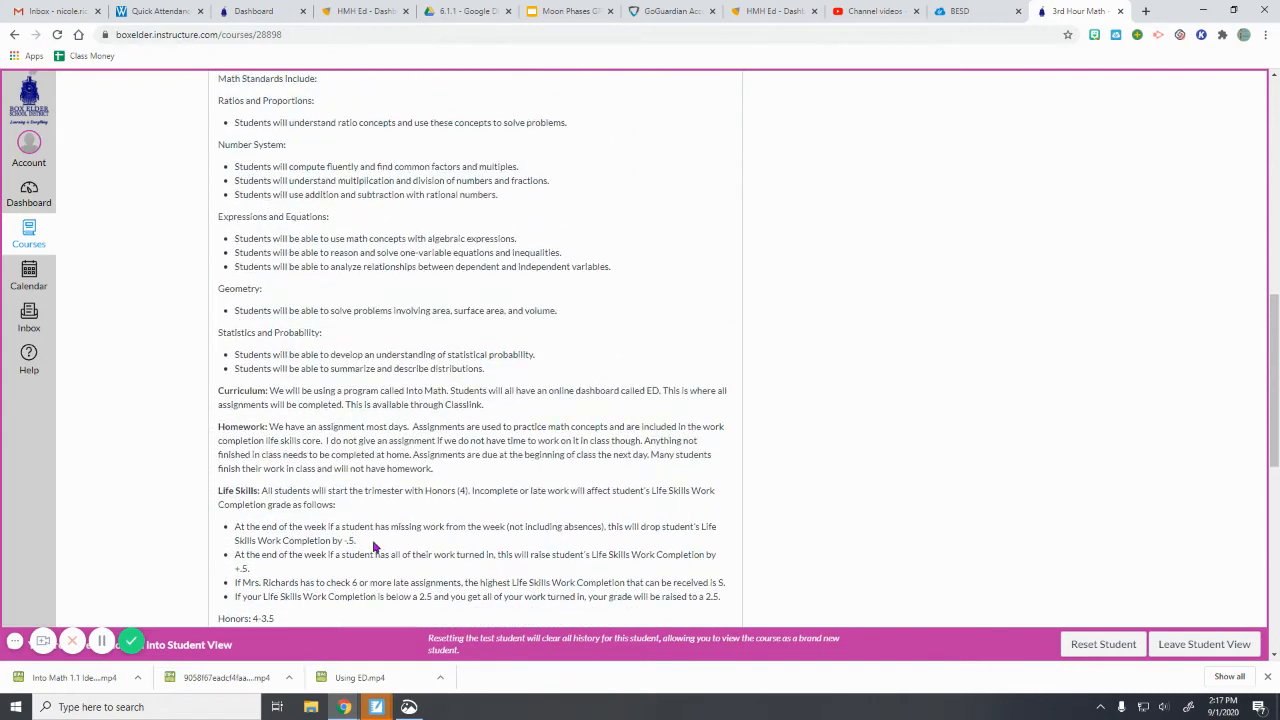
pyautogui.scroll(3)
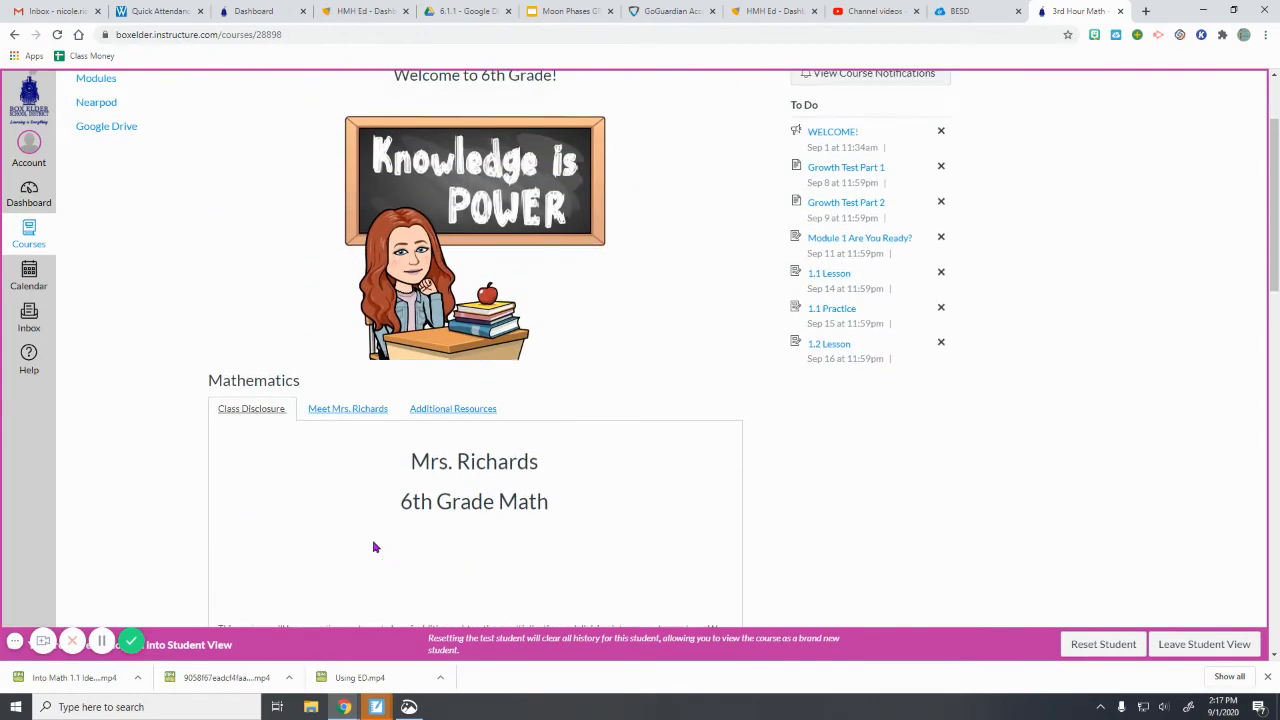
pyautogui.scroll(3)
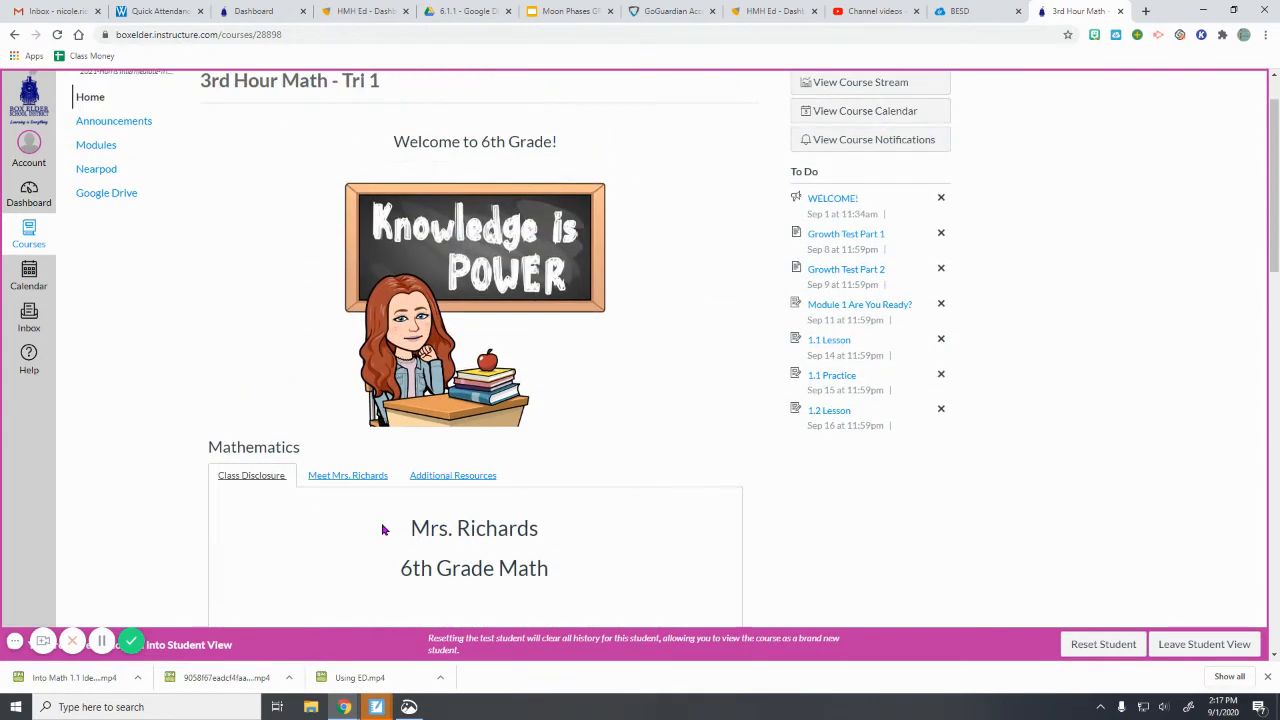
pyautogui.moveTo(337, 494)
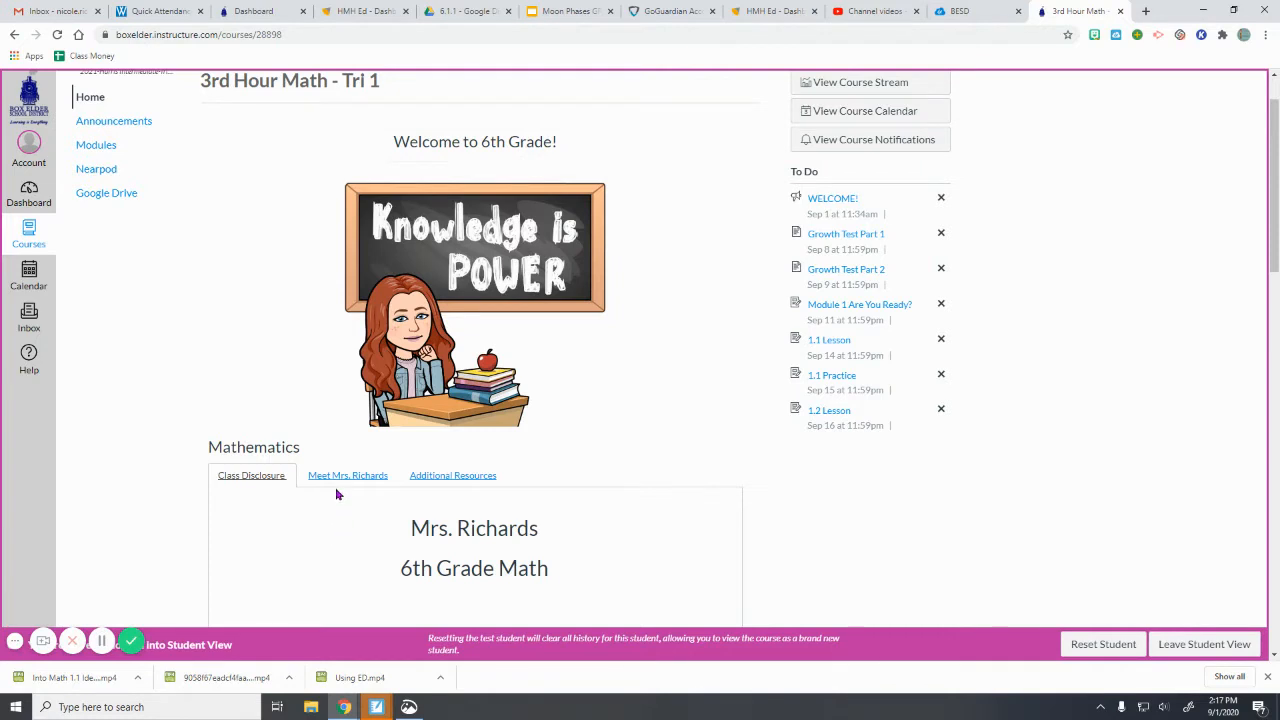
# - Browse the Meet Mrs. Richards introduction and the Additional Resources guides in the Mathematics section
pyautogui.click(347, 475)
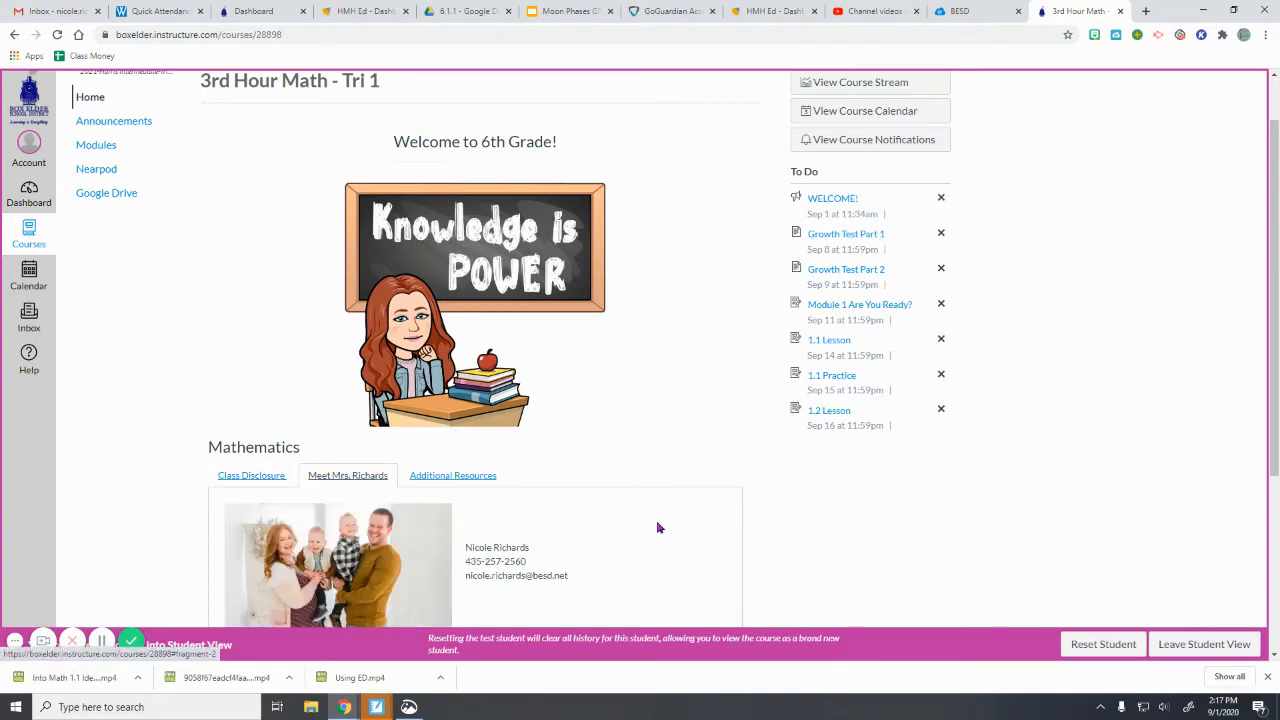
pyautogui.scroll(-3)
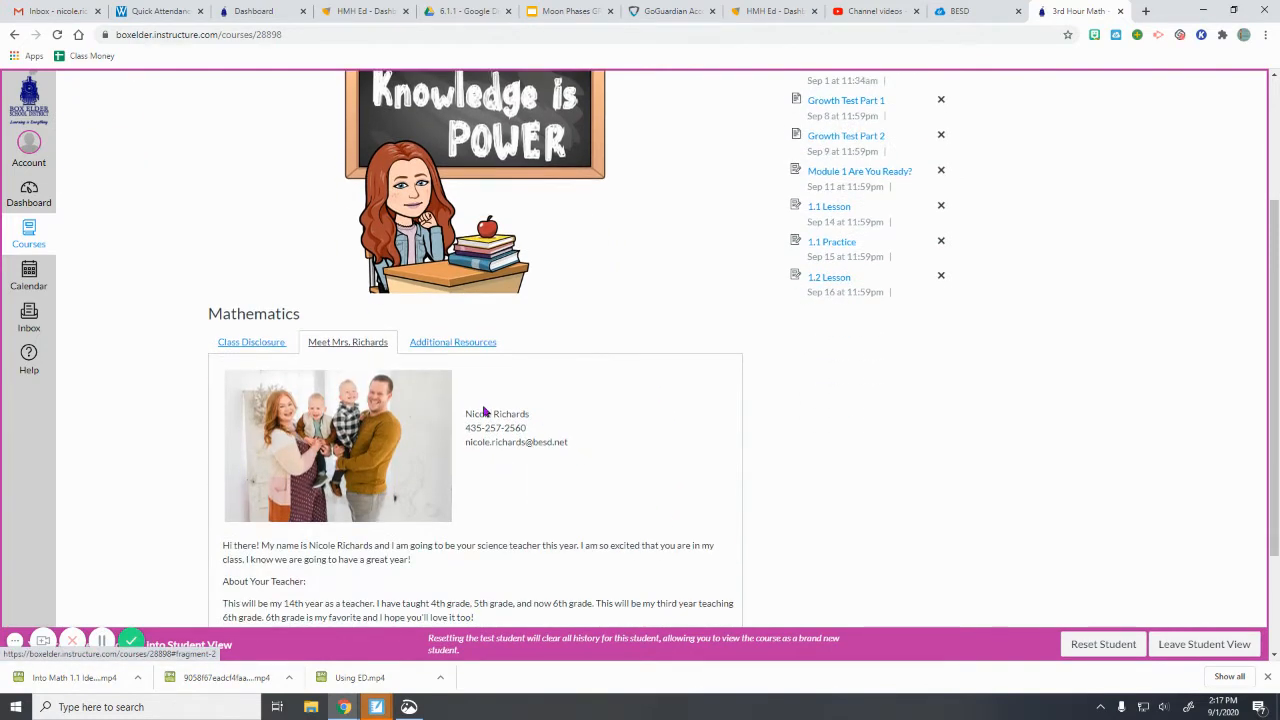
pyautogui.scroll(-3)
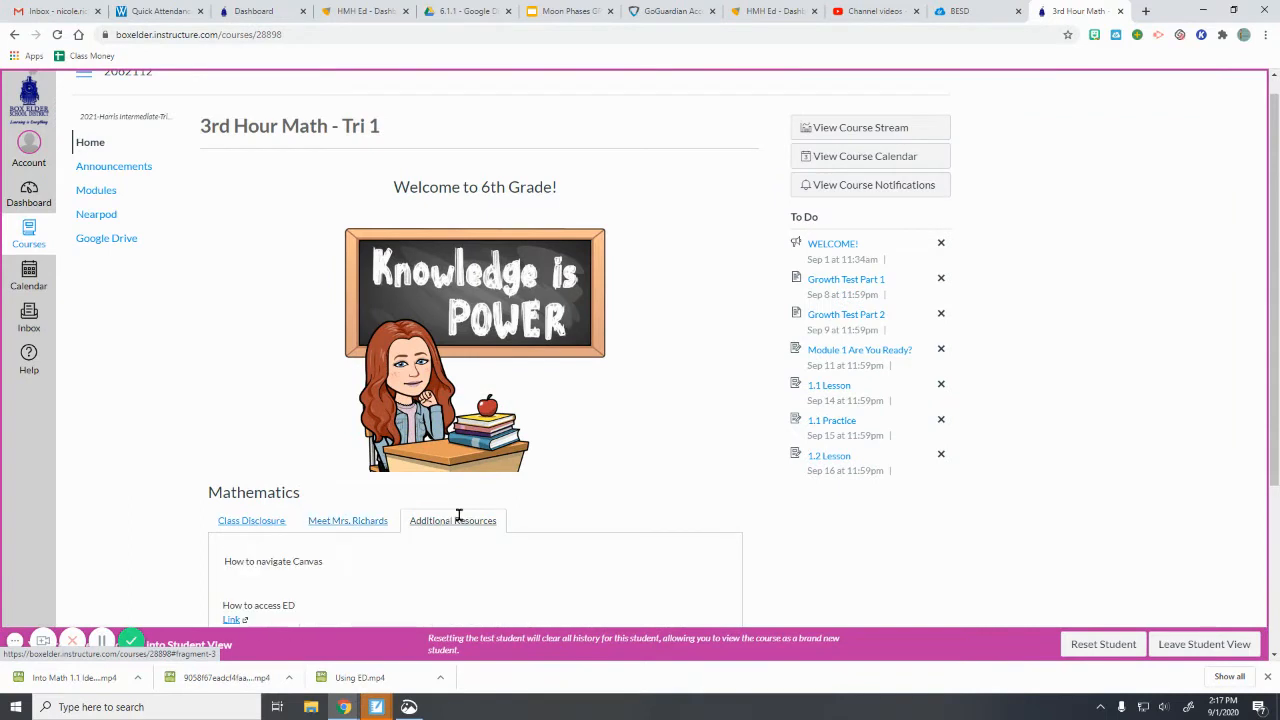
pyautogui.scroll(-3)
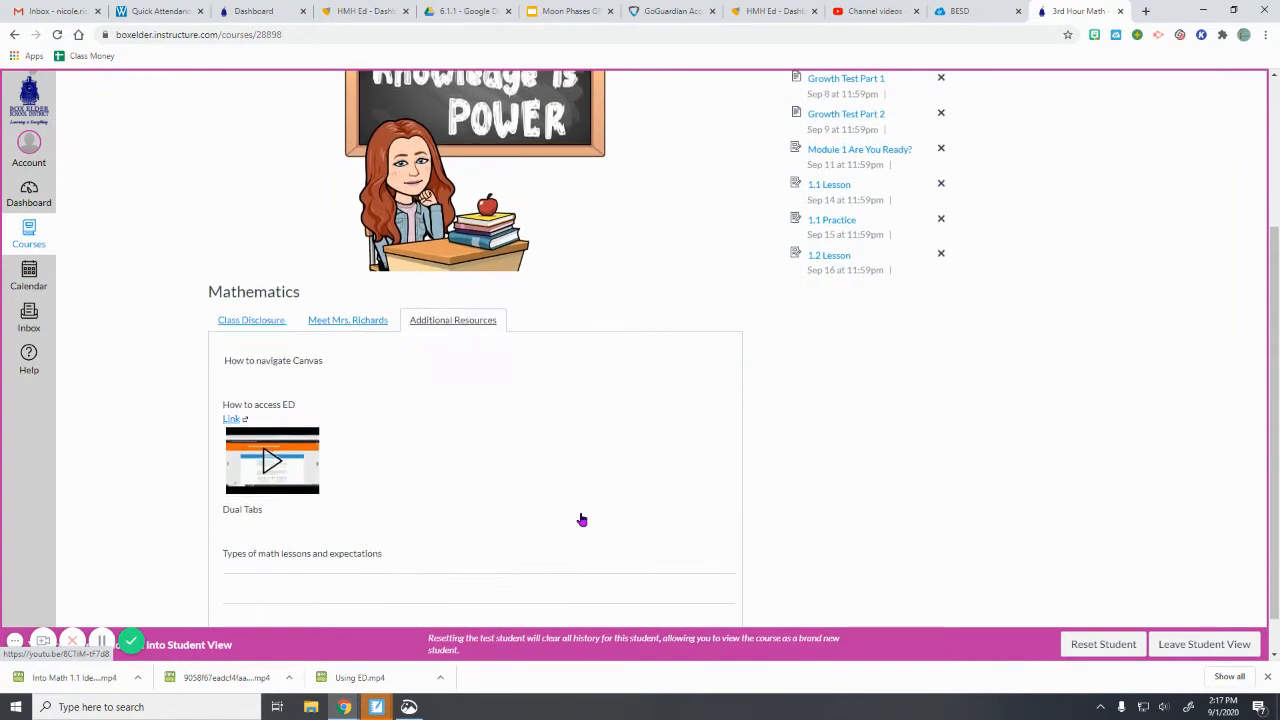
pyautogui.scroll(-3)
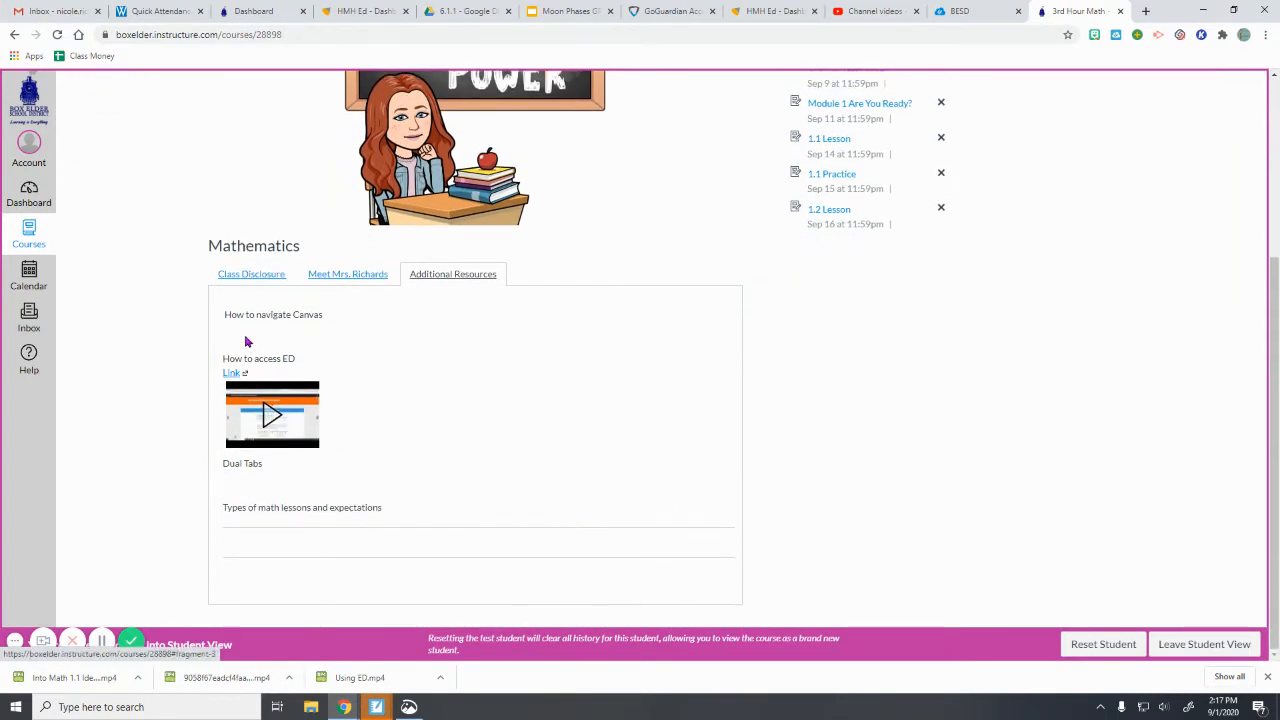
pyautogui.moveTo(253, 340)
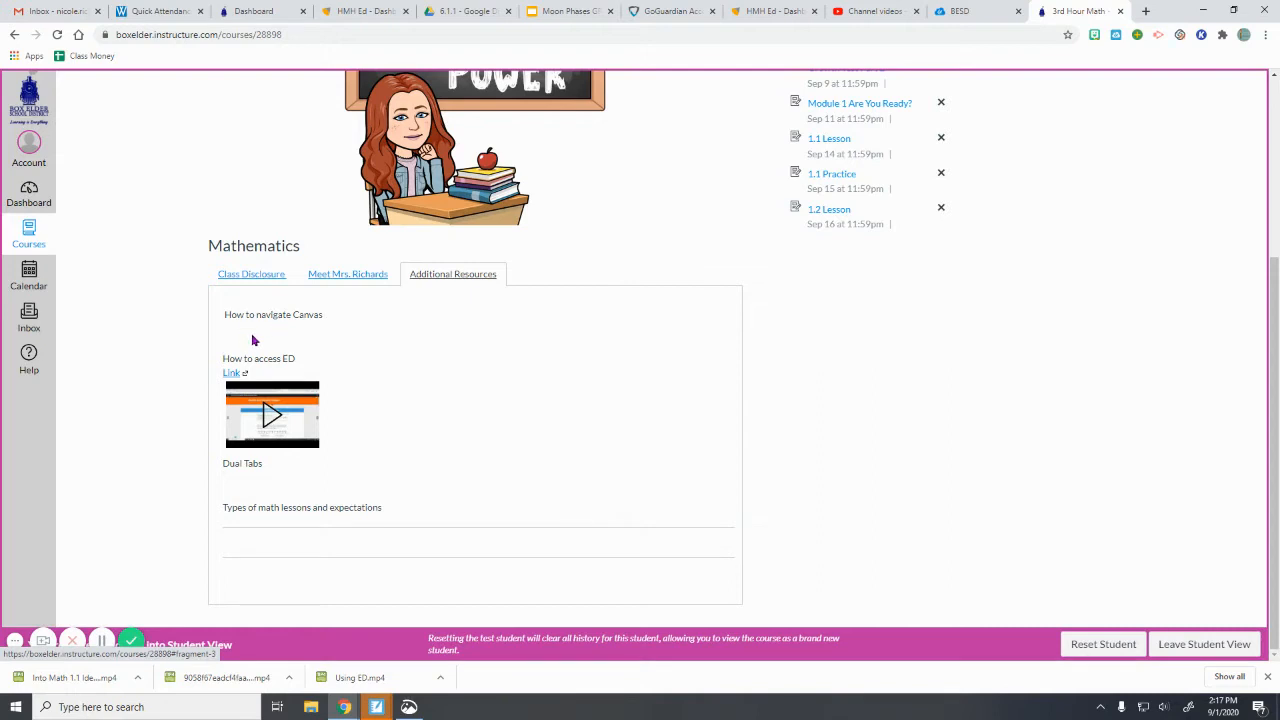
pyautogui.moveTo(267, 330)
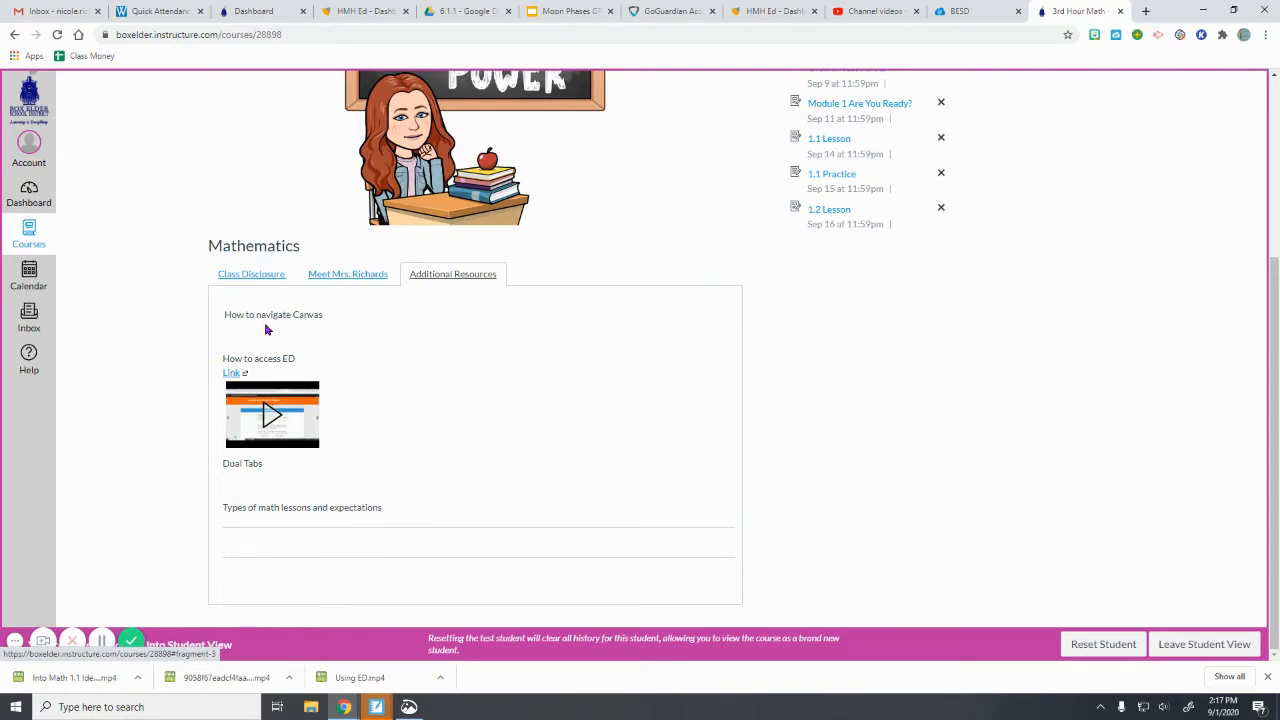
pyautogui.moveTo(270, 415)
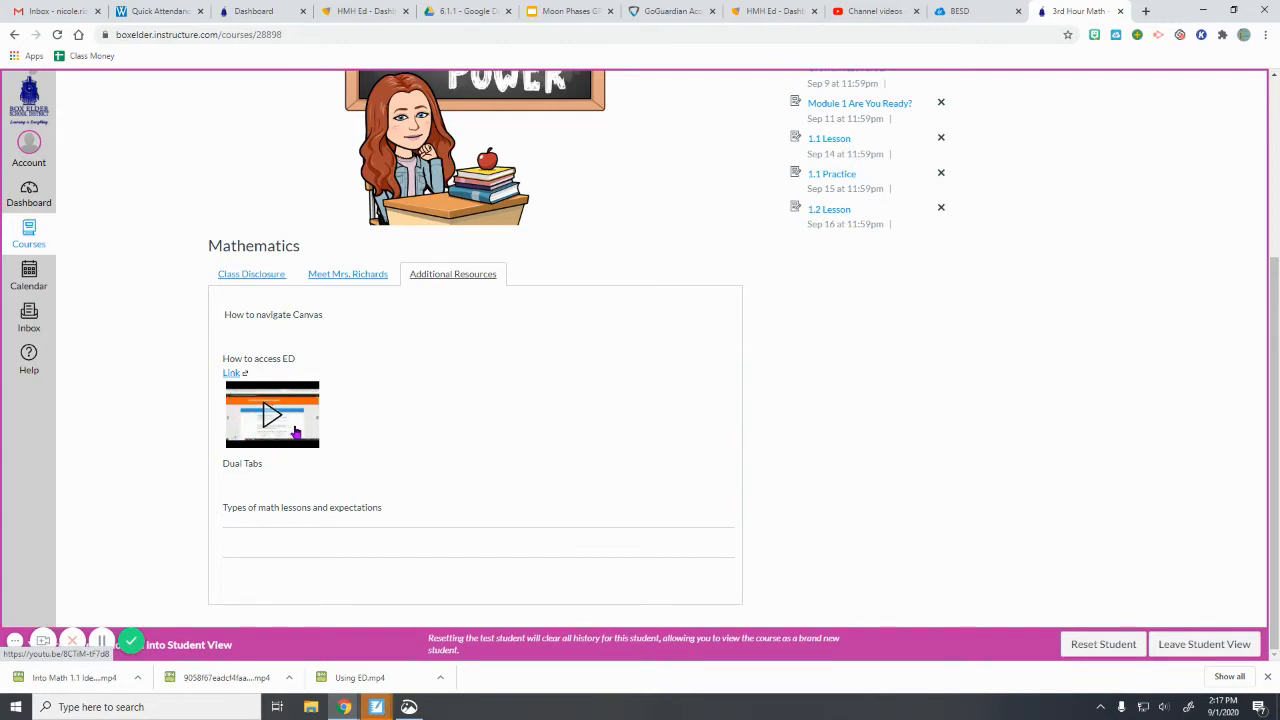
pyautogui.moveTo(303, 433)
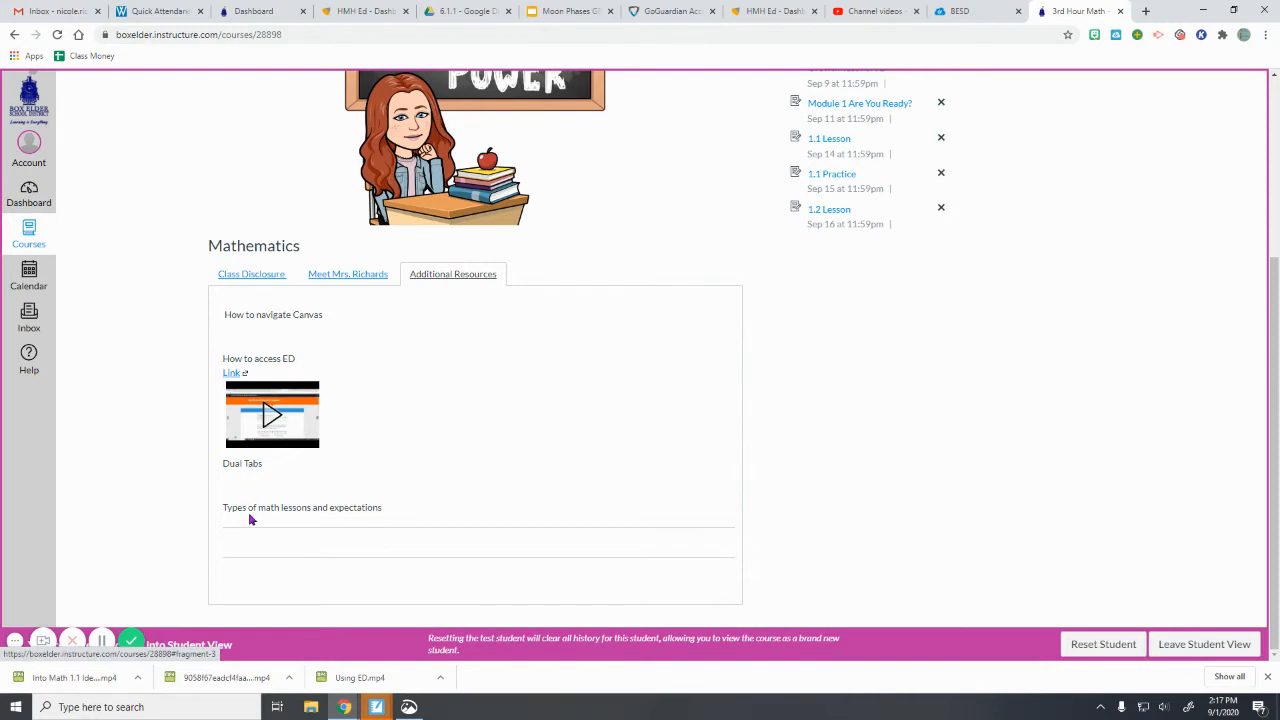
pyautogui.scroll(3)
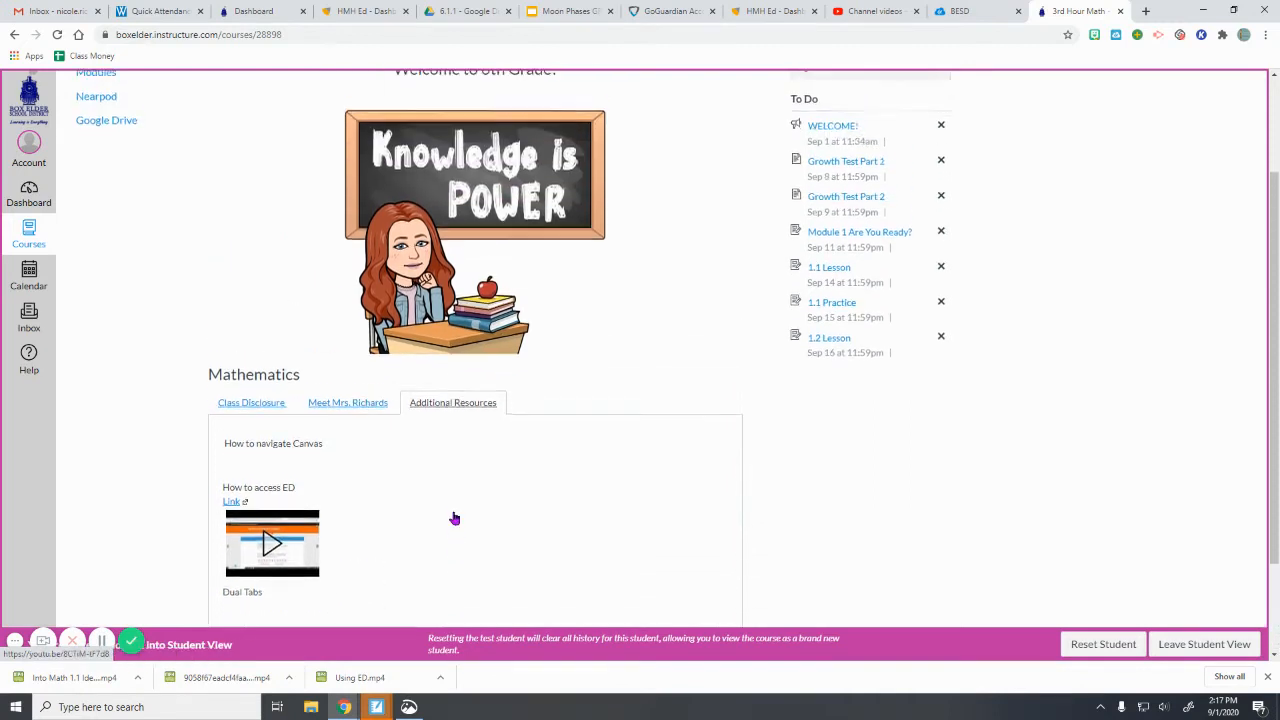
# - Scroll back to the top of the 3rd Hour Math - Tri 1 home page
pyautogui.scroll(3)
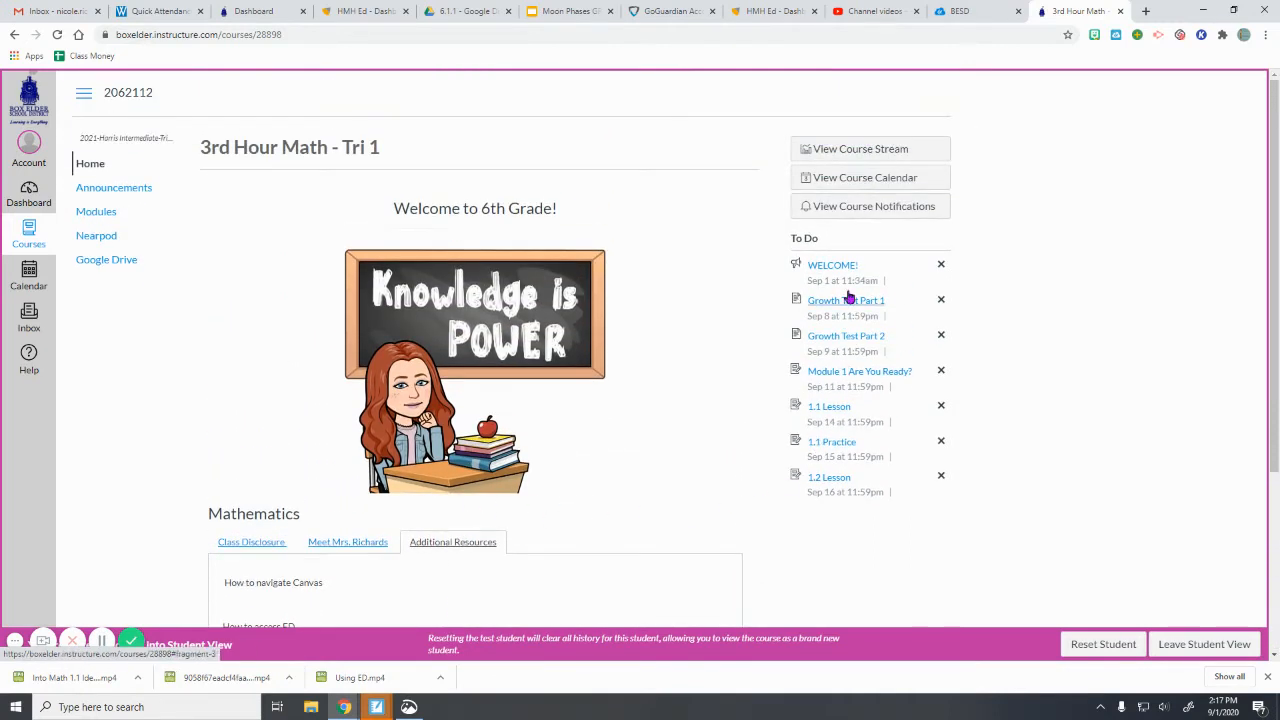
pyautogui.moveTo(847, 404)
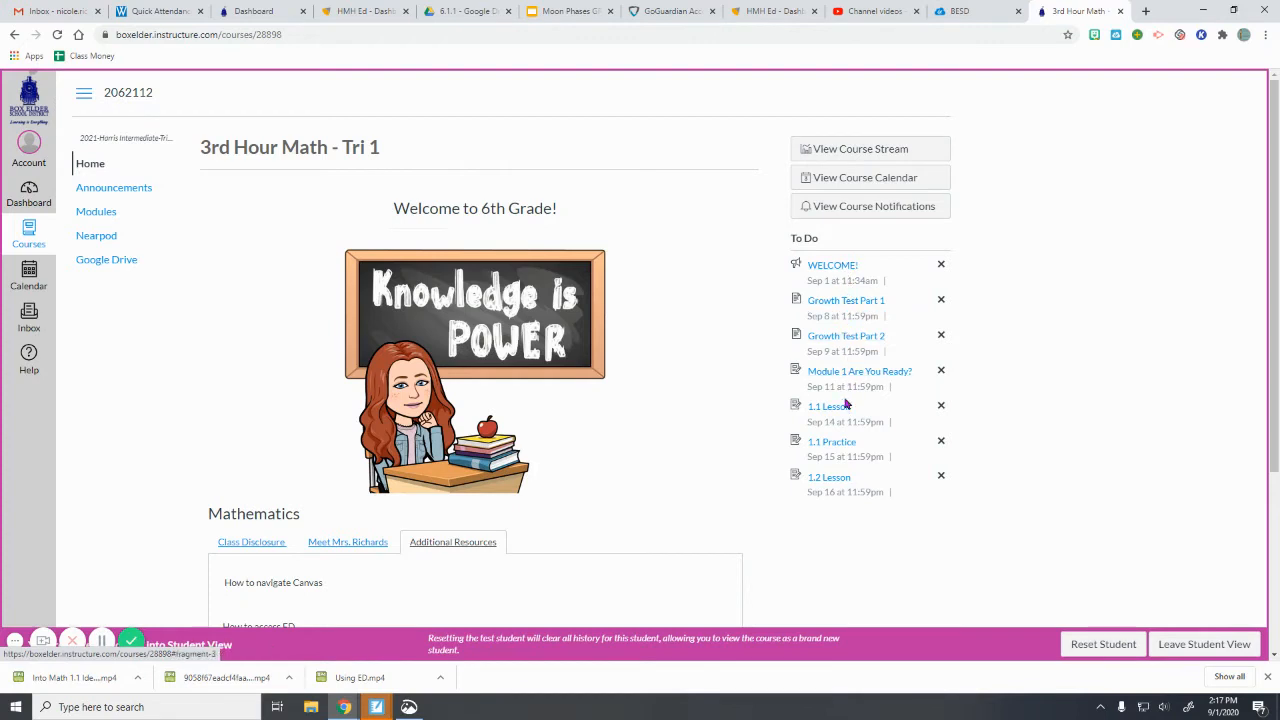
pyautogui.moveTo(839, 521)
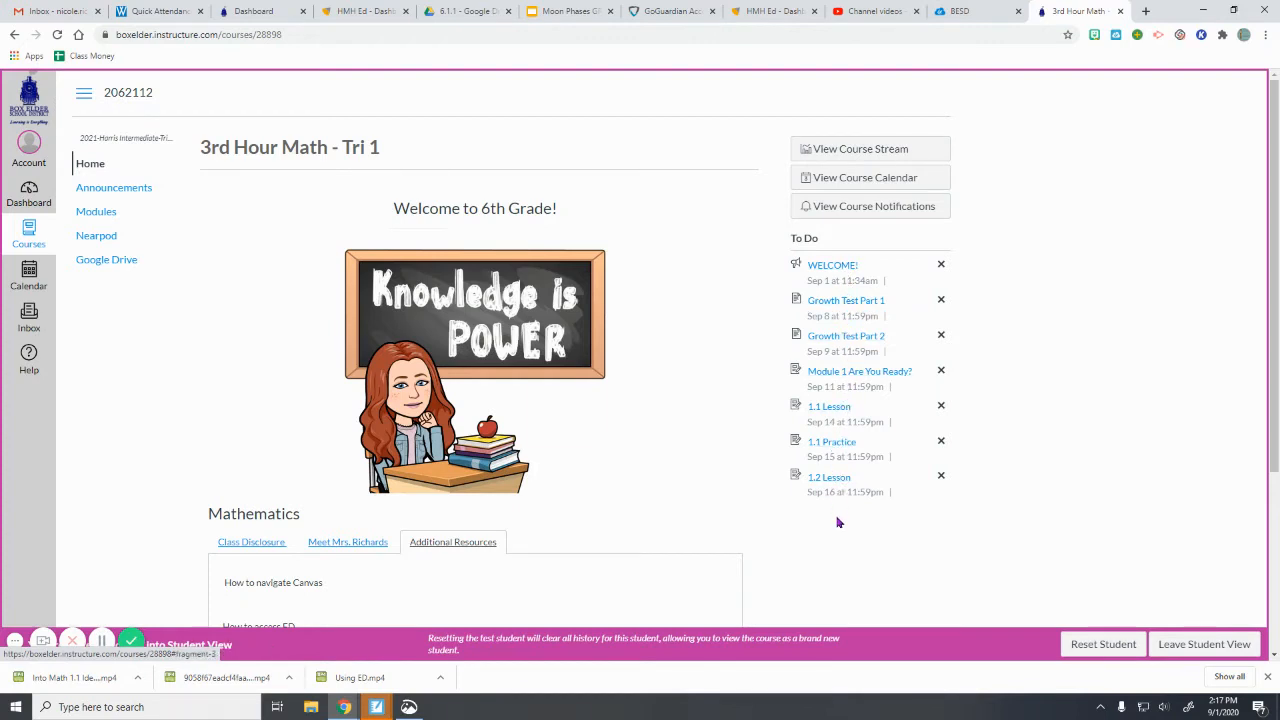
pyautogui.moveTo(795, 272)
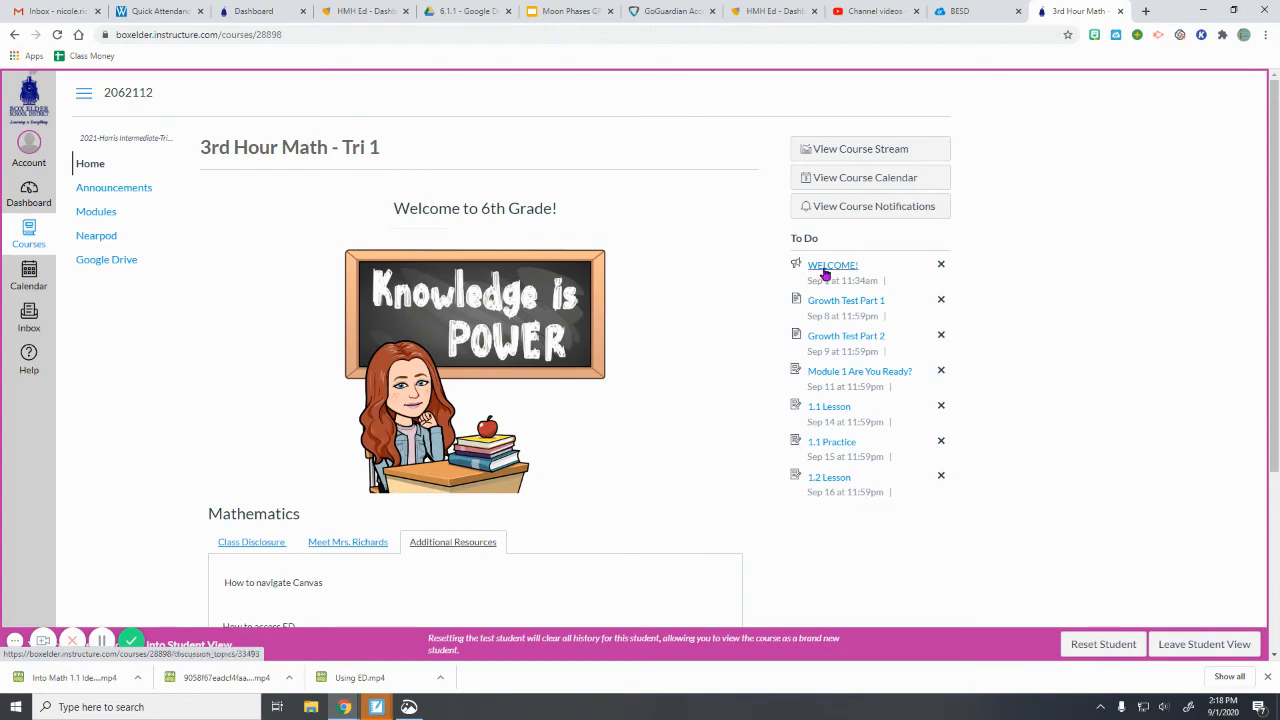
pyautogui.moveTo(846, 300)
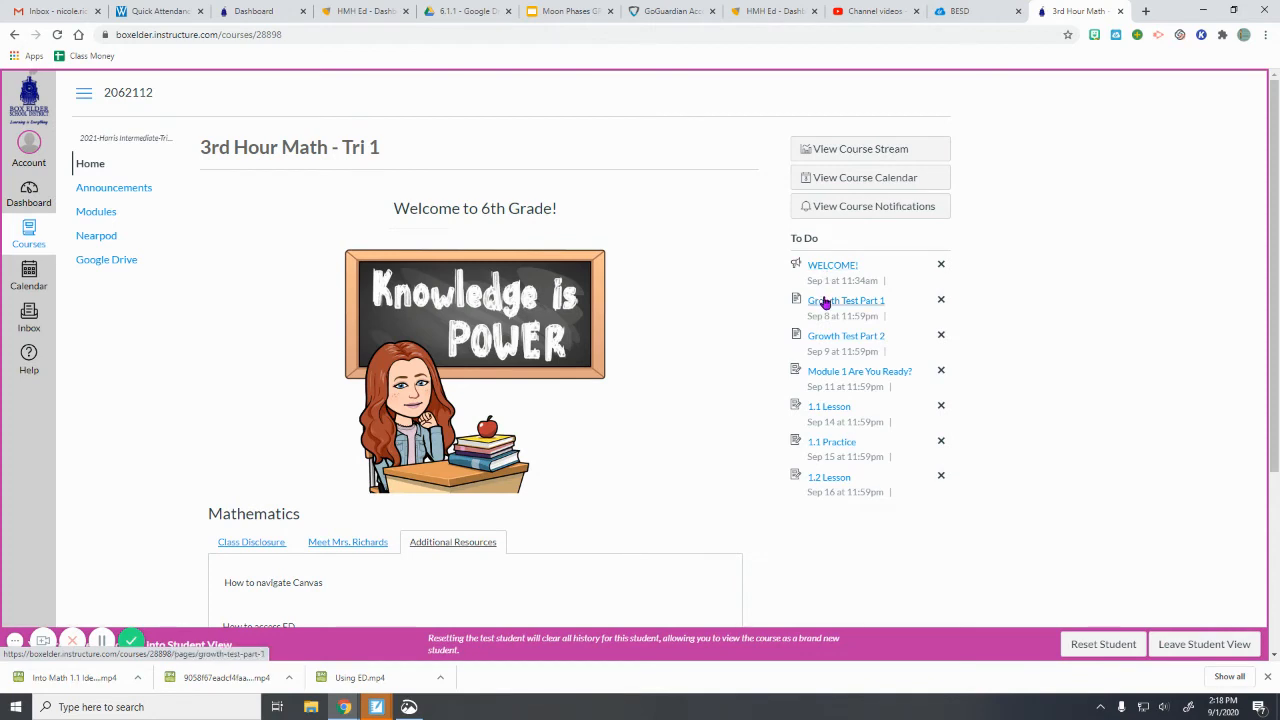
pyautogui.moveTo(820, 328)
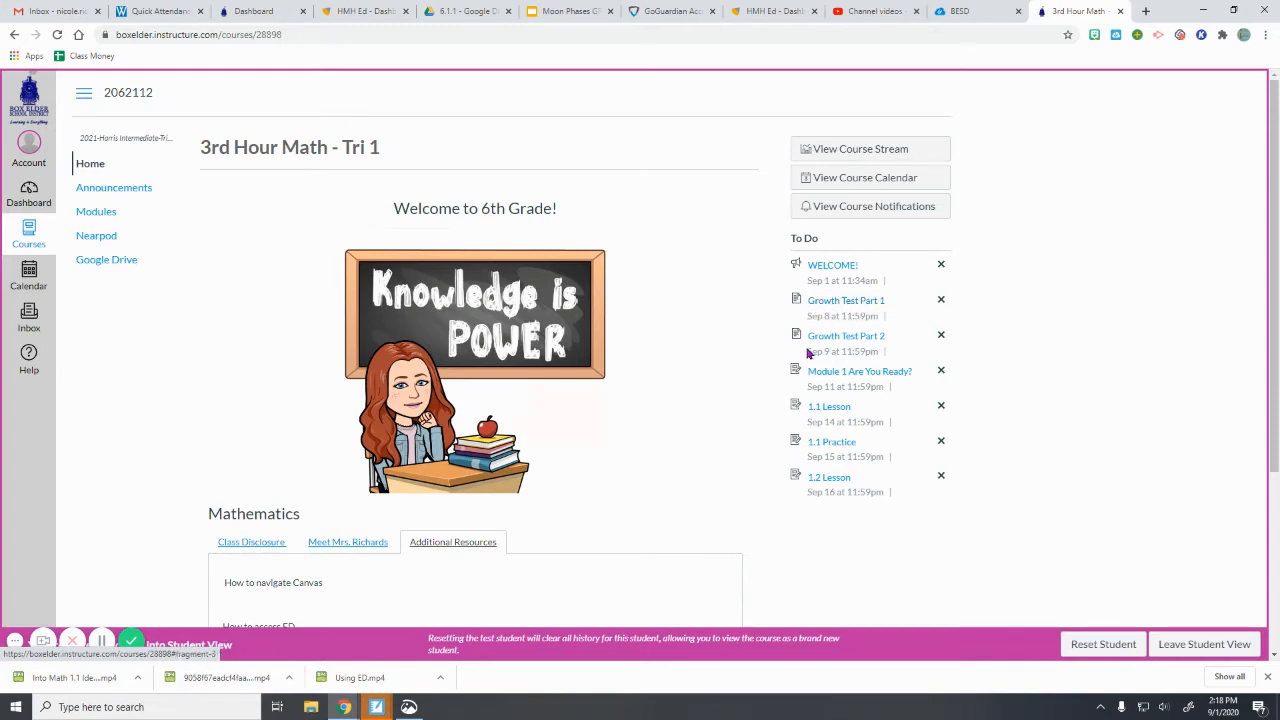
pyautogui.moveTo(818, 452)
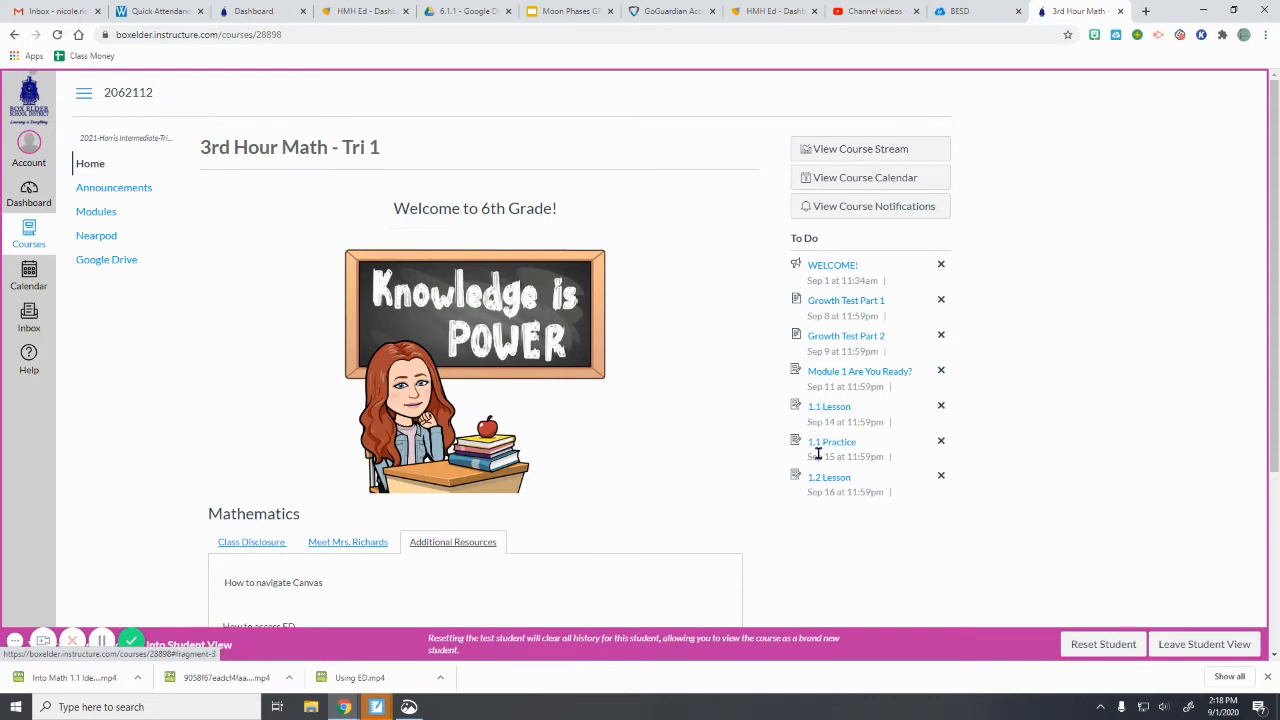
pyautogui.moveTo(818, 528)
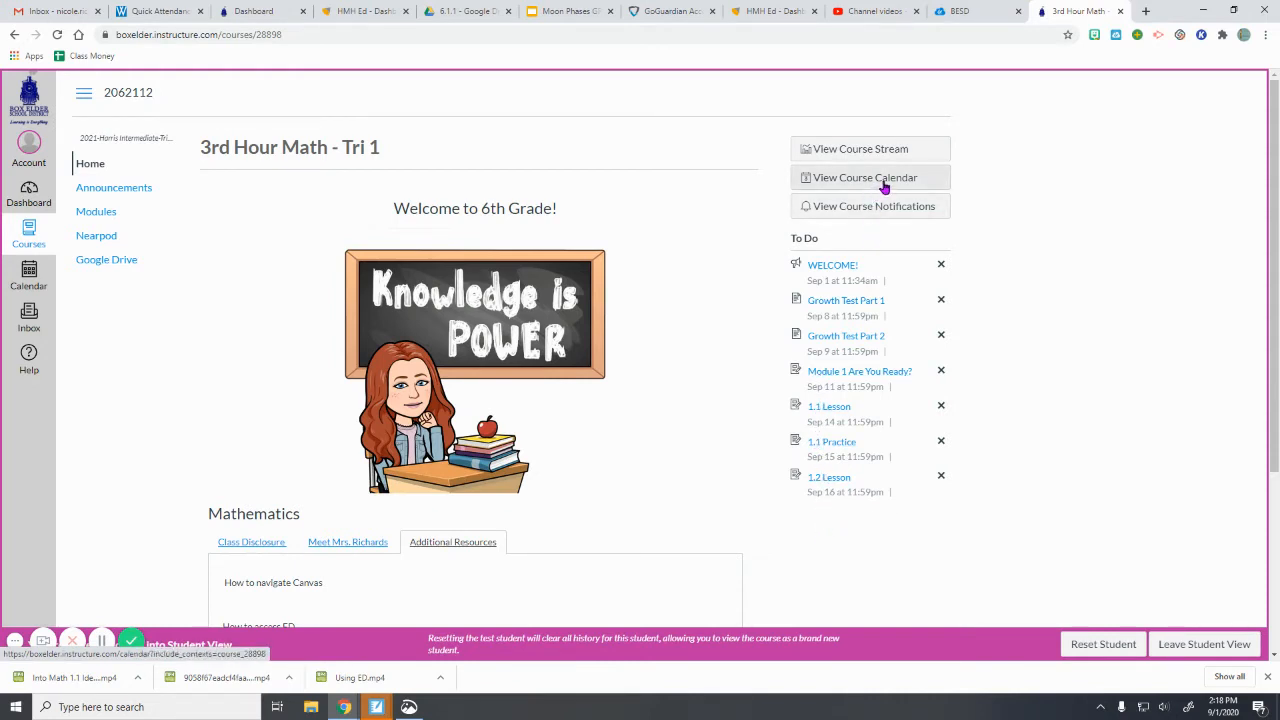
pyautogui.moveTo(918, 178)
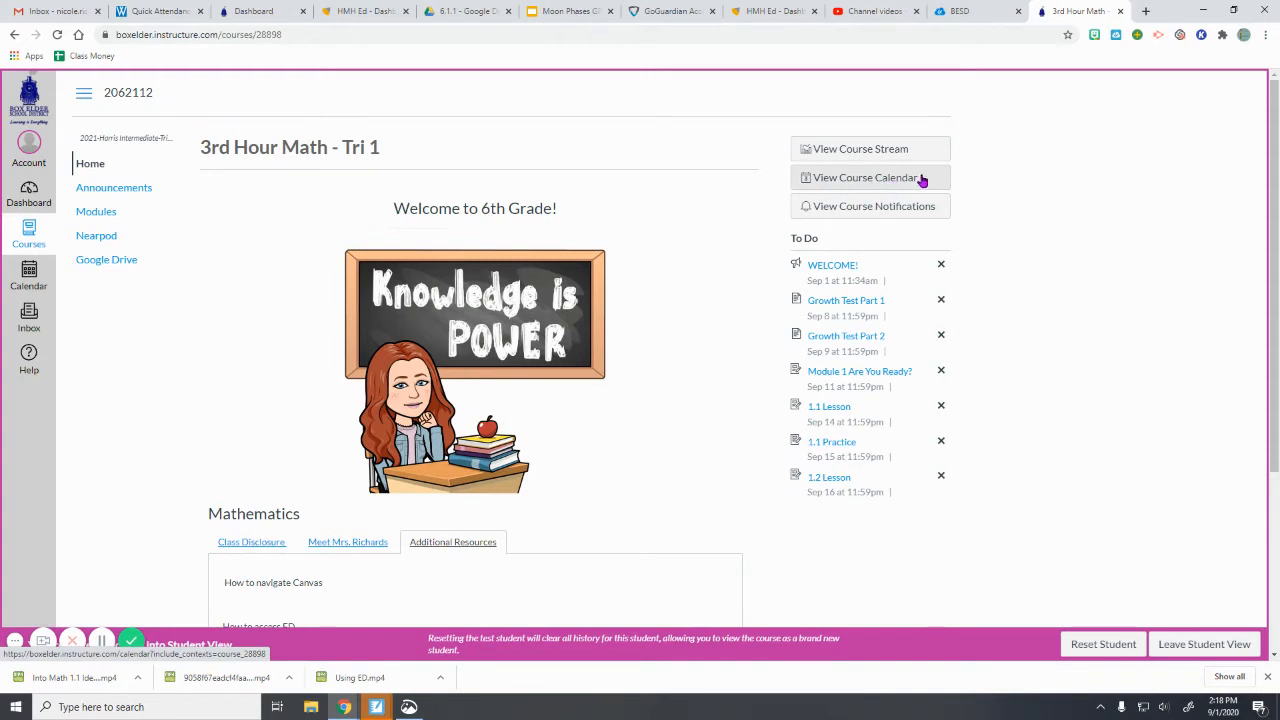
pyautogui.moveTo(857, 520)
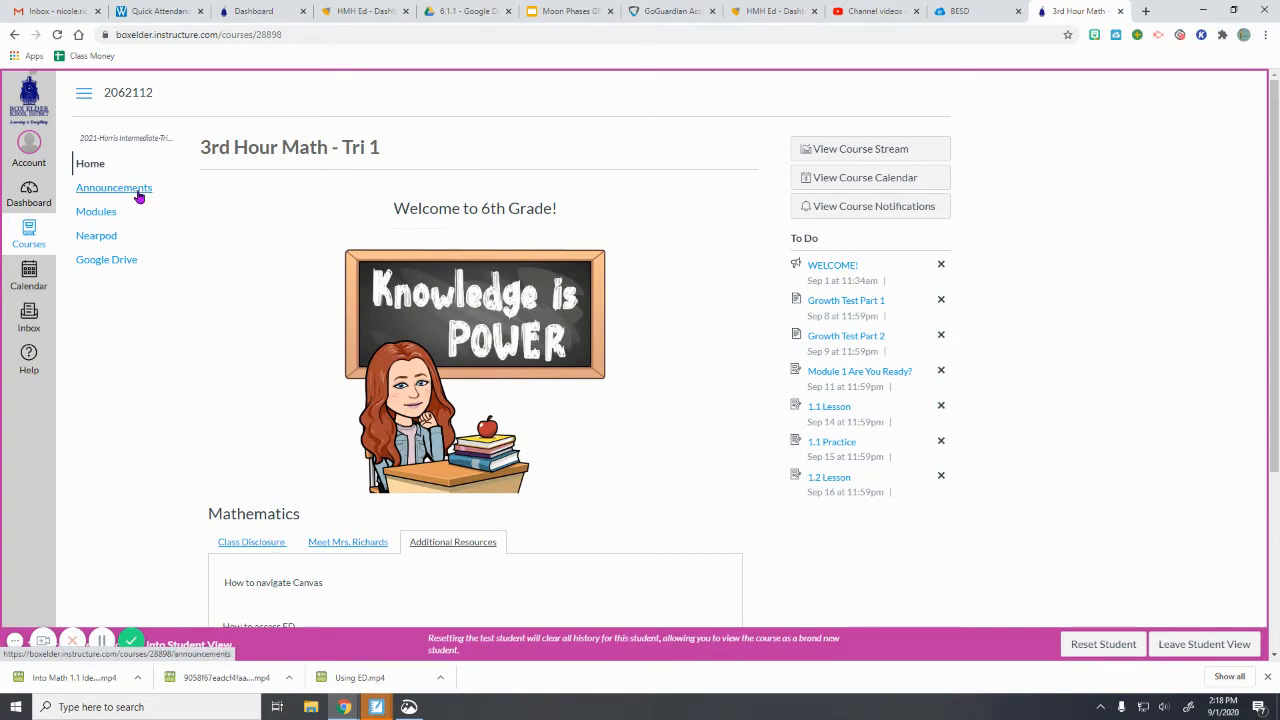
# - View the course Announcements list and read the WELCOME! announcement
pyautogui.click(114, 188)
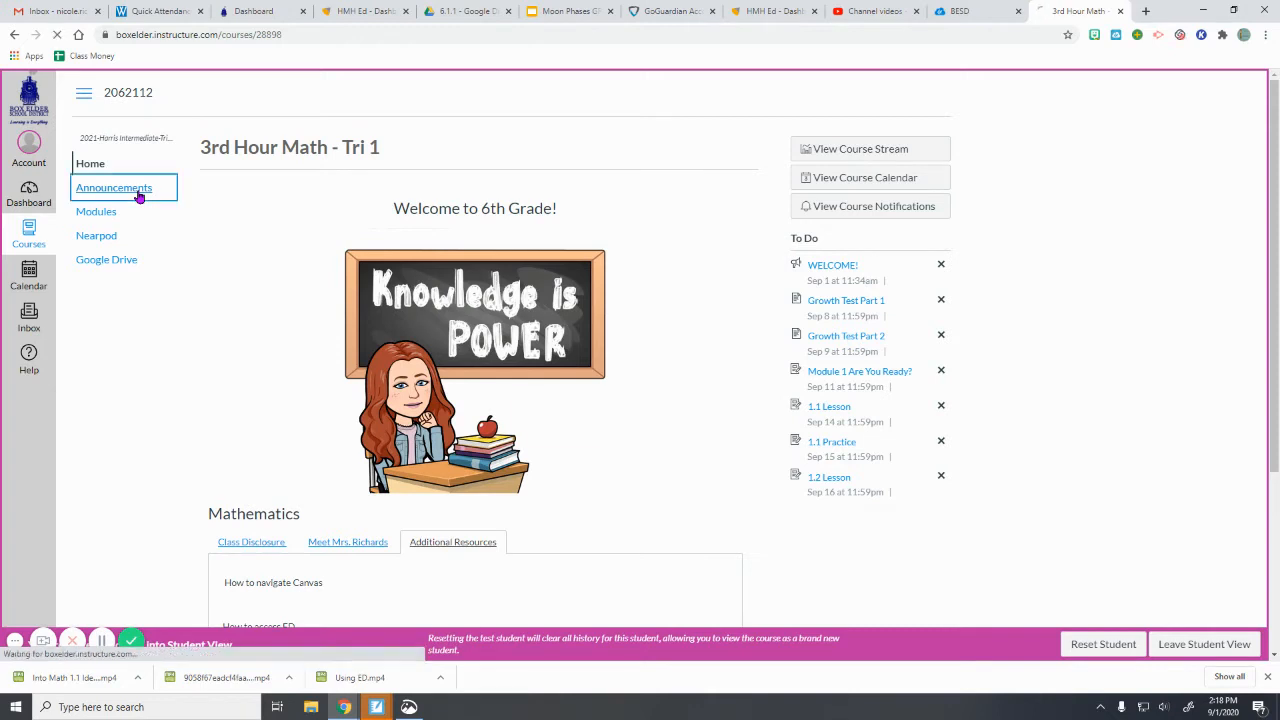
pyautogui.click(114, 188)
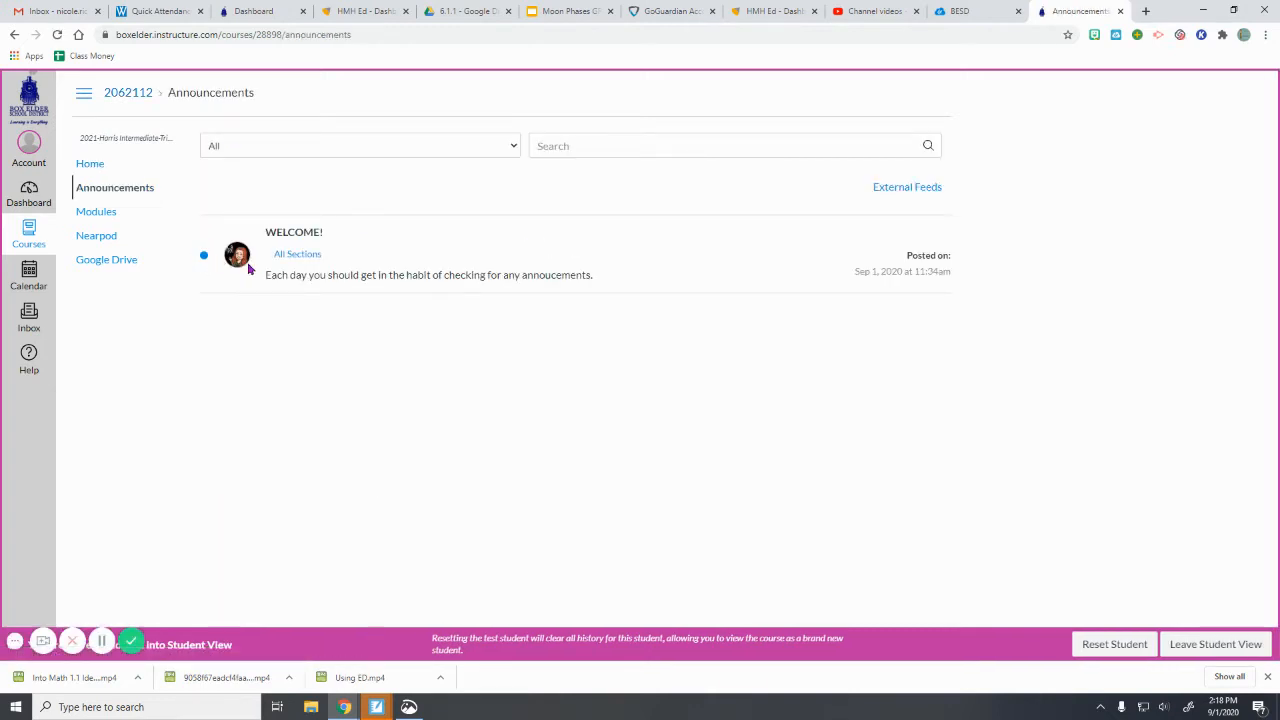
pyautogui.moveTo(297, 253)
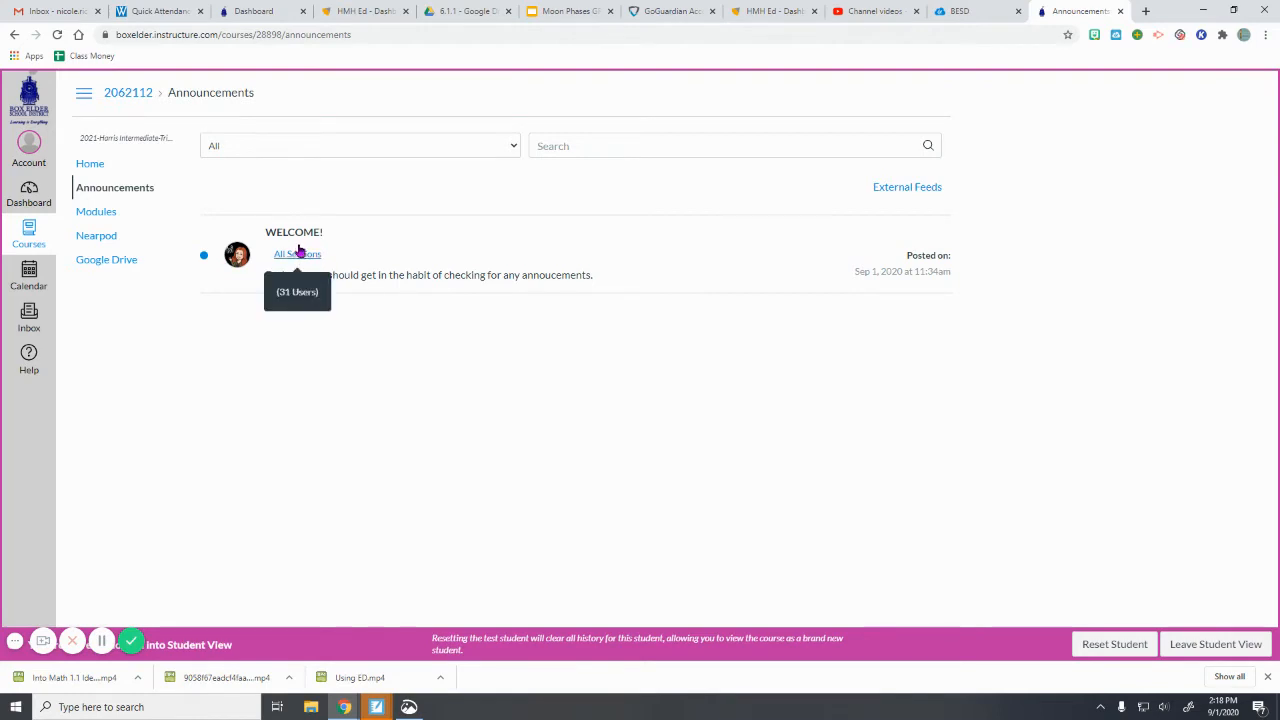
pyautogui.click(293, 231)
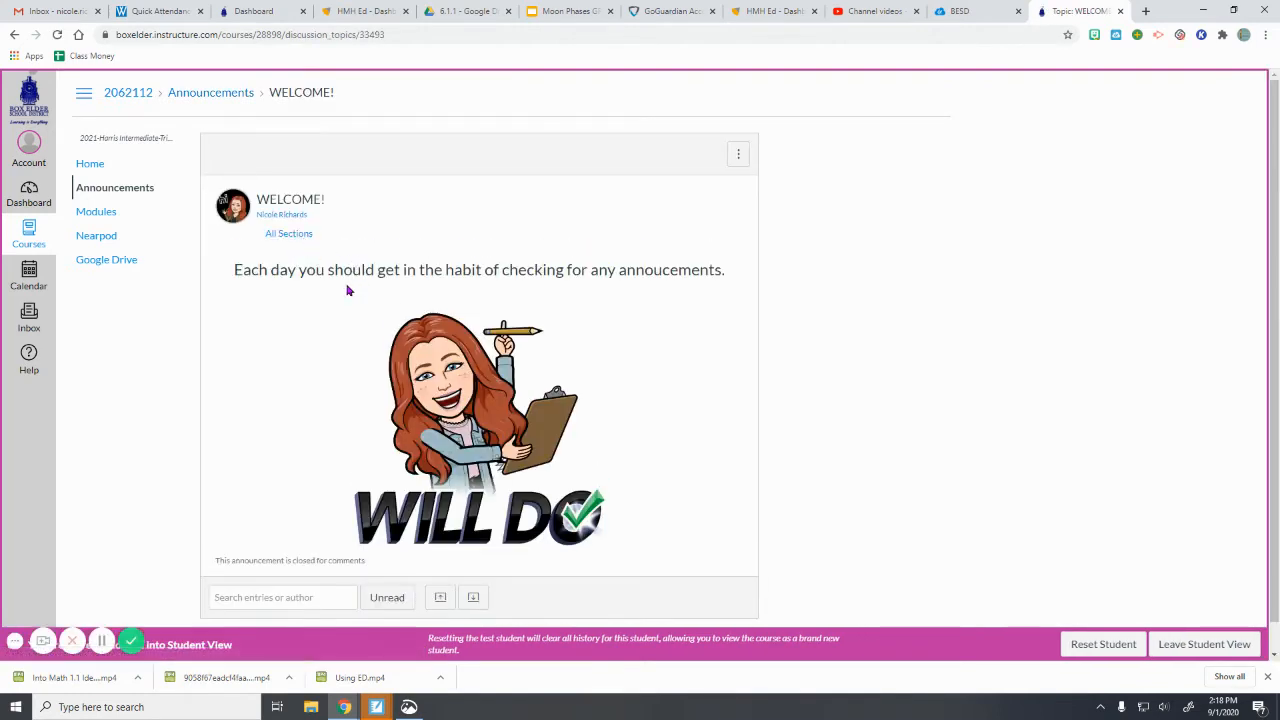
pyautogui.moveTo(472, 262)
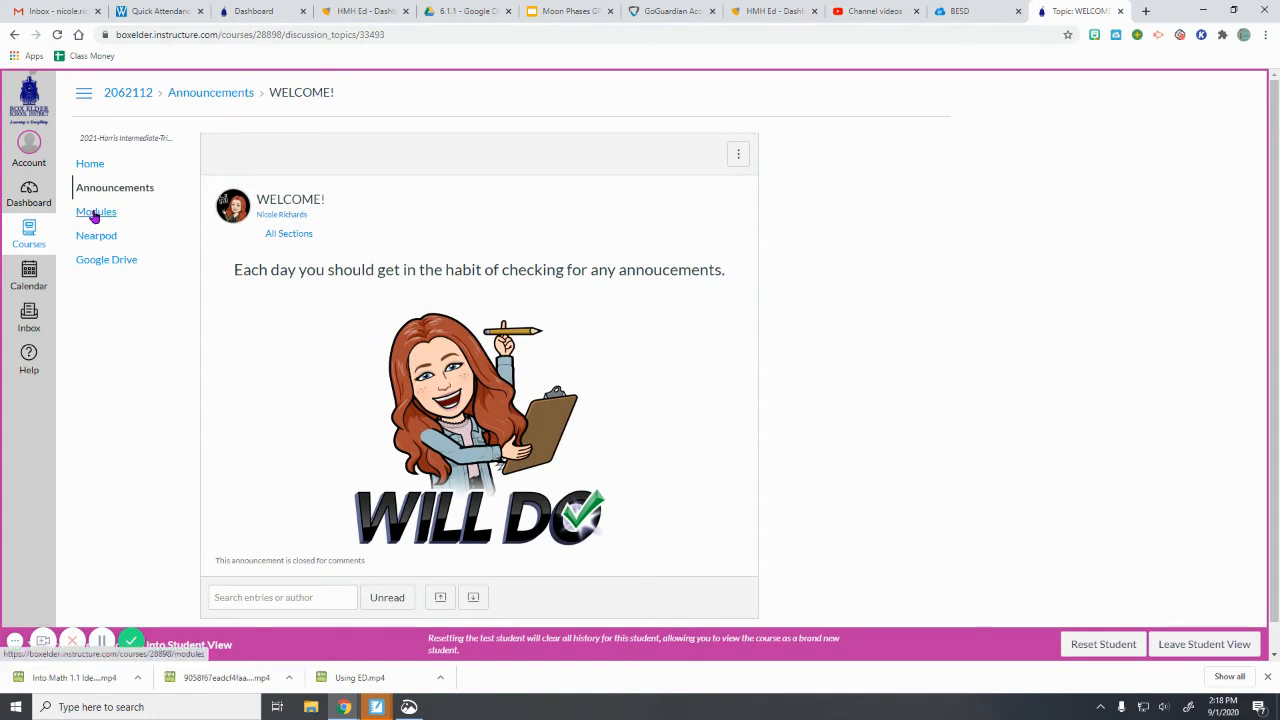
# - View the course Modules page listing the Growth Test parts and Module 1 Integer Concepts
pyautogui.click(96, 211)
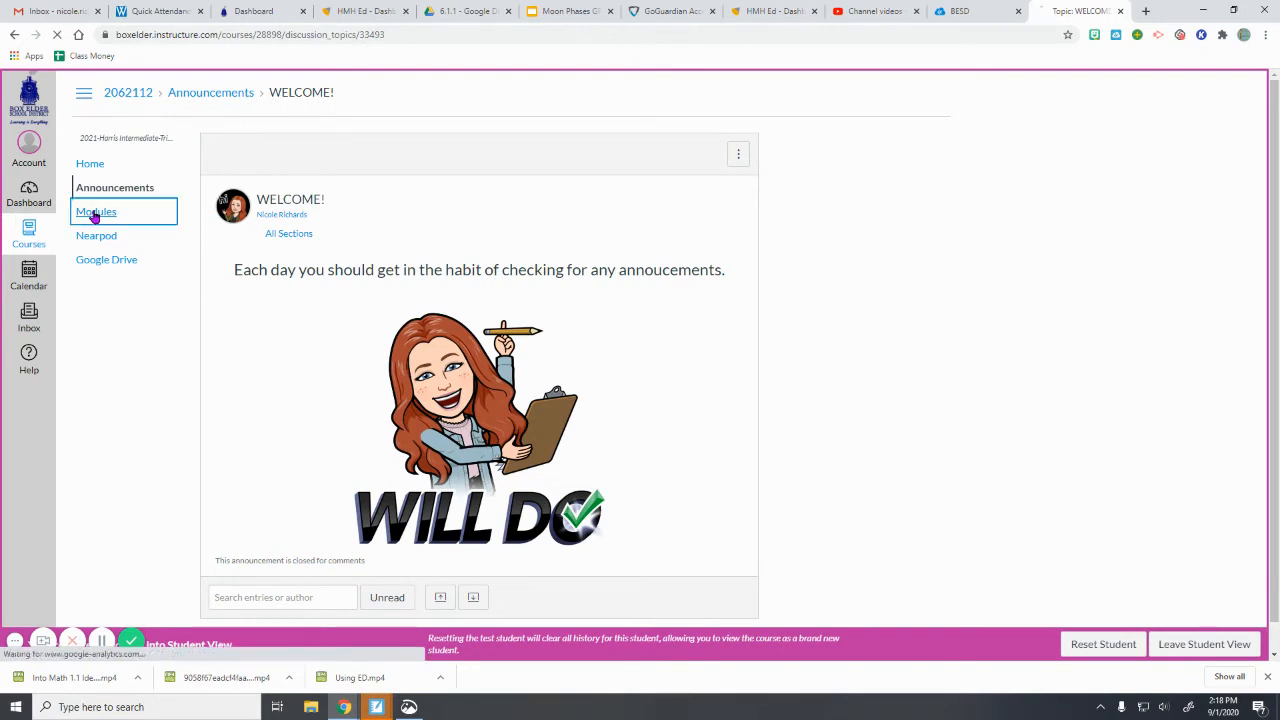
pyautogui.click(96, 211)
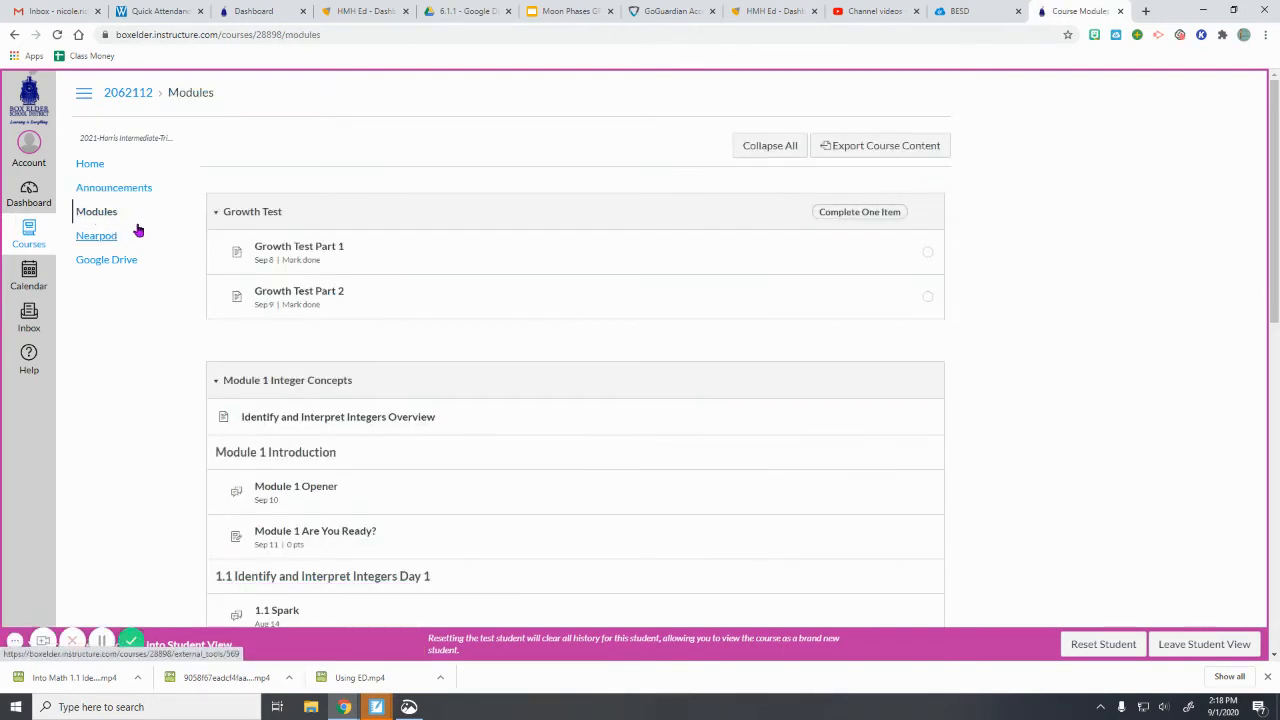
pyautogui.moveTo(150, 230)
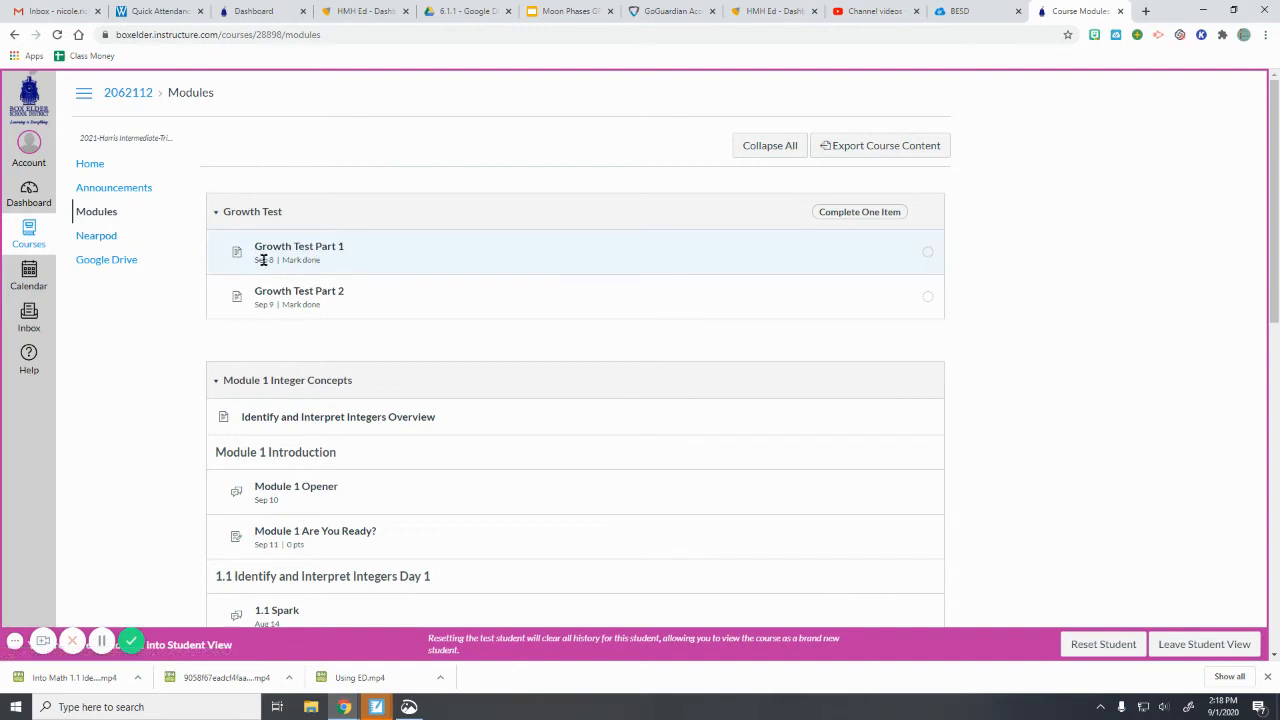
pyautogui.doubleClick(263, 260)
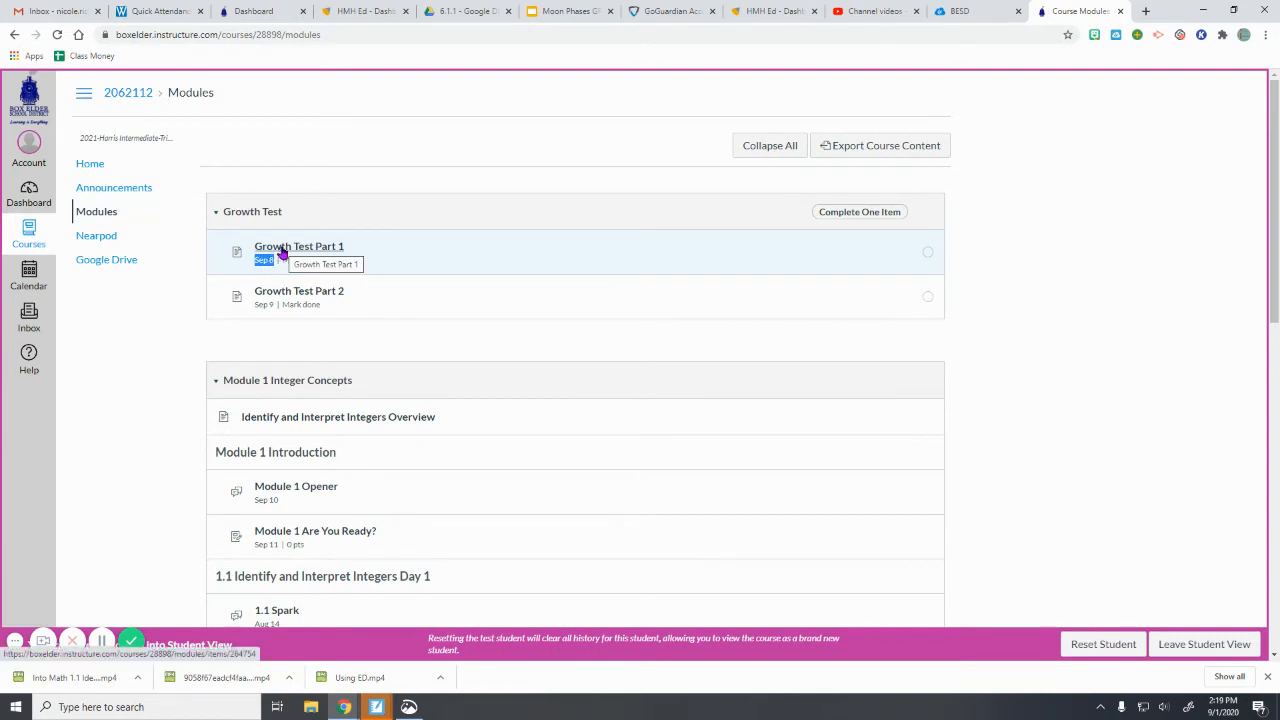
pyautogui.click(298, 246)
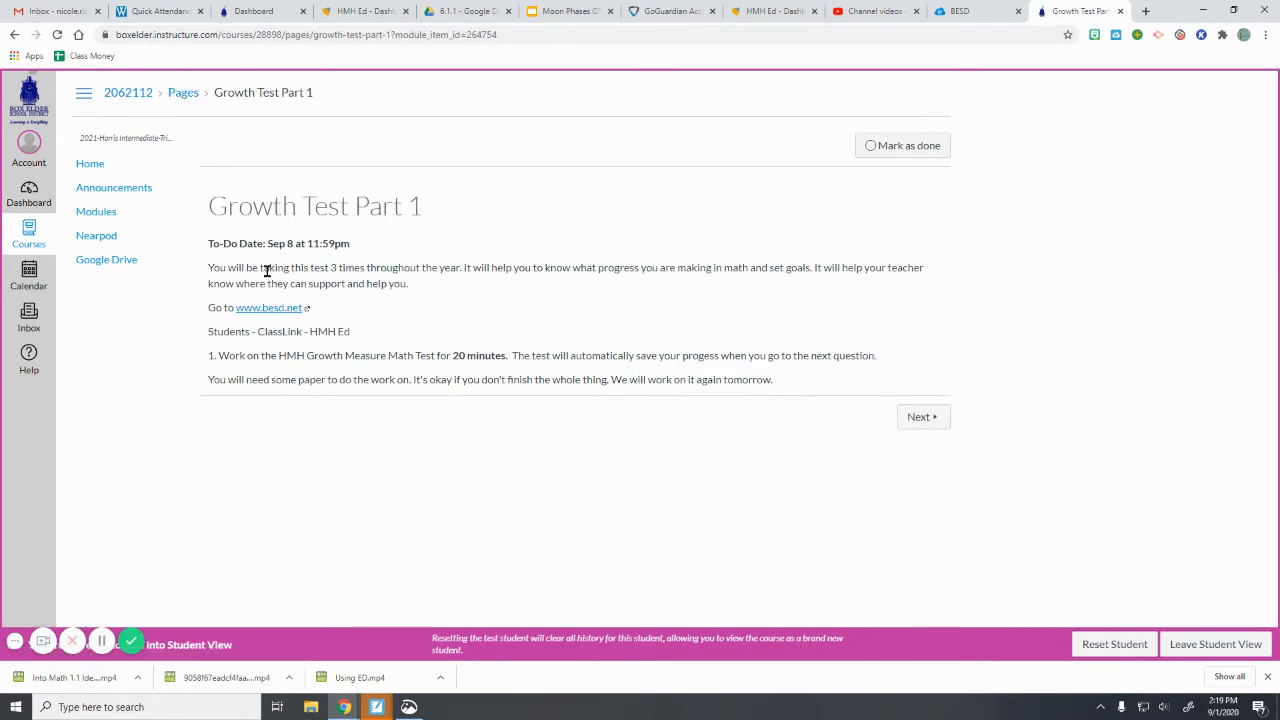
pyautogui.moveTo(405, 349)
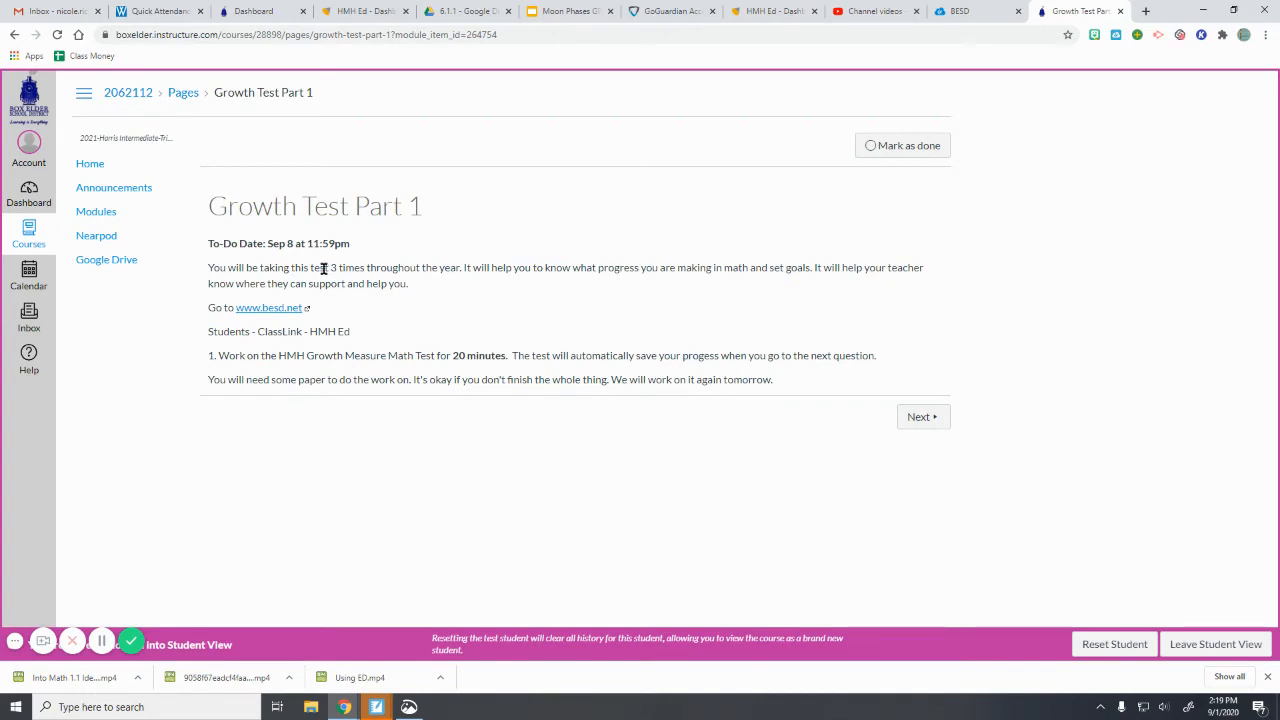
pyautogui.moveTo(634, 283)
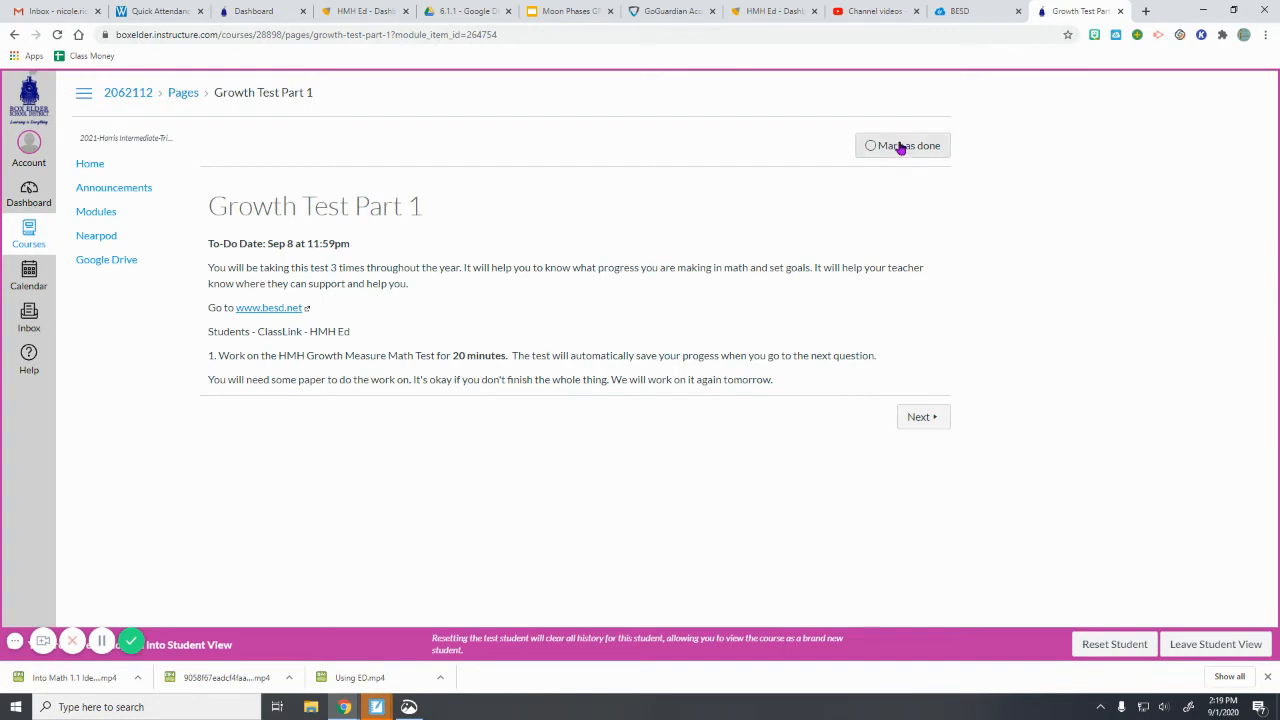
pyautogui.moveTo(865, 458)
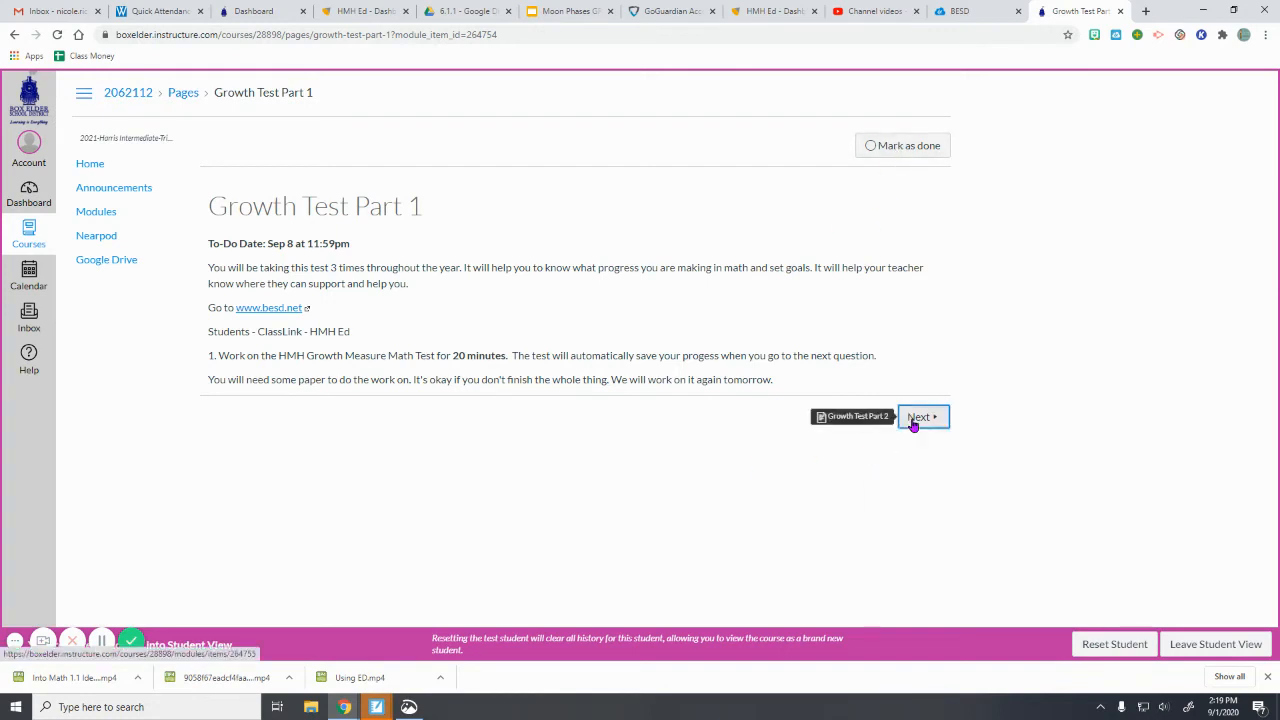
pyautogui.click(918, 416)
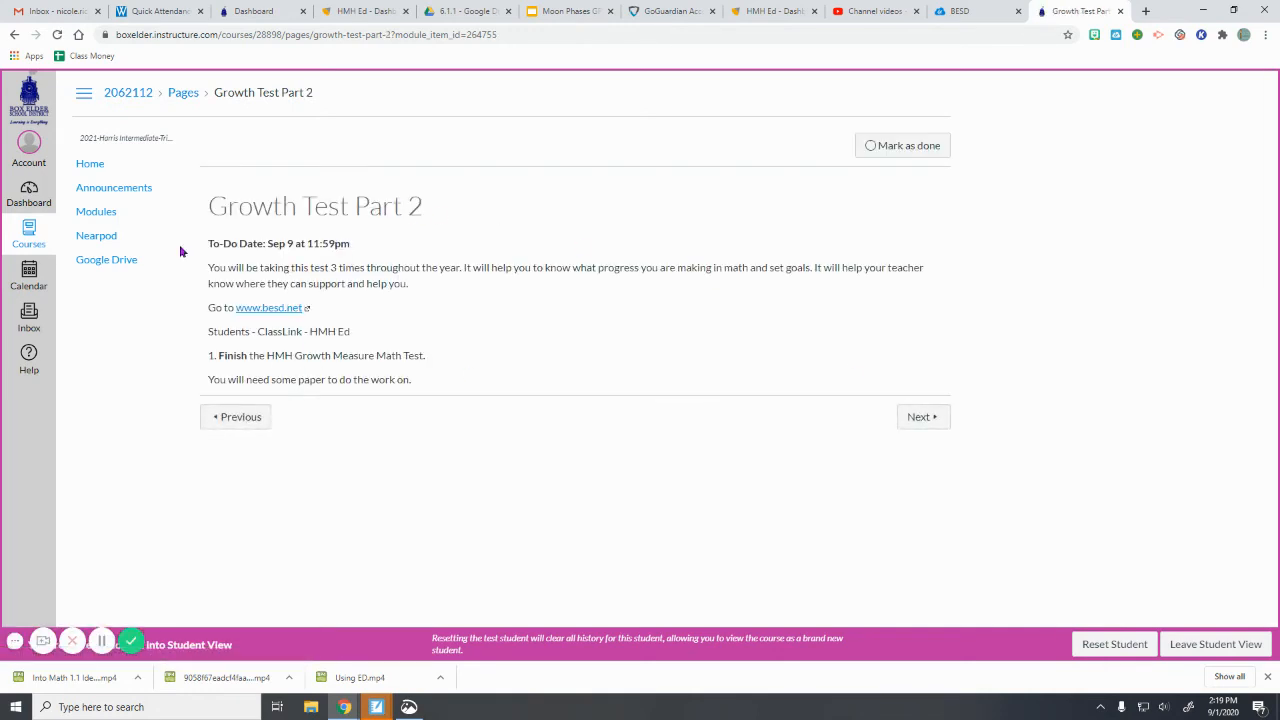
pyautogui.click(96, 211)
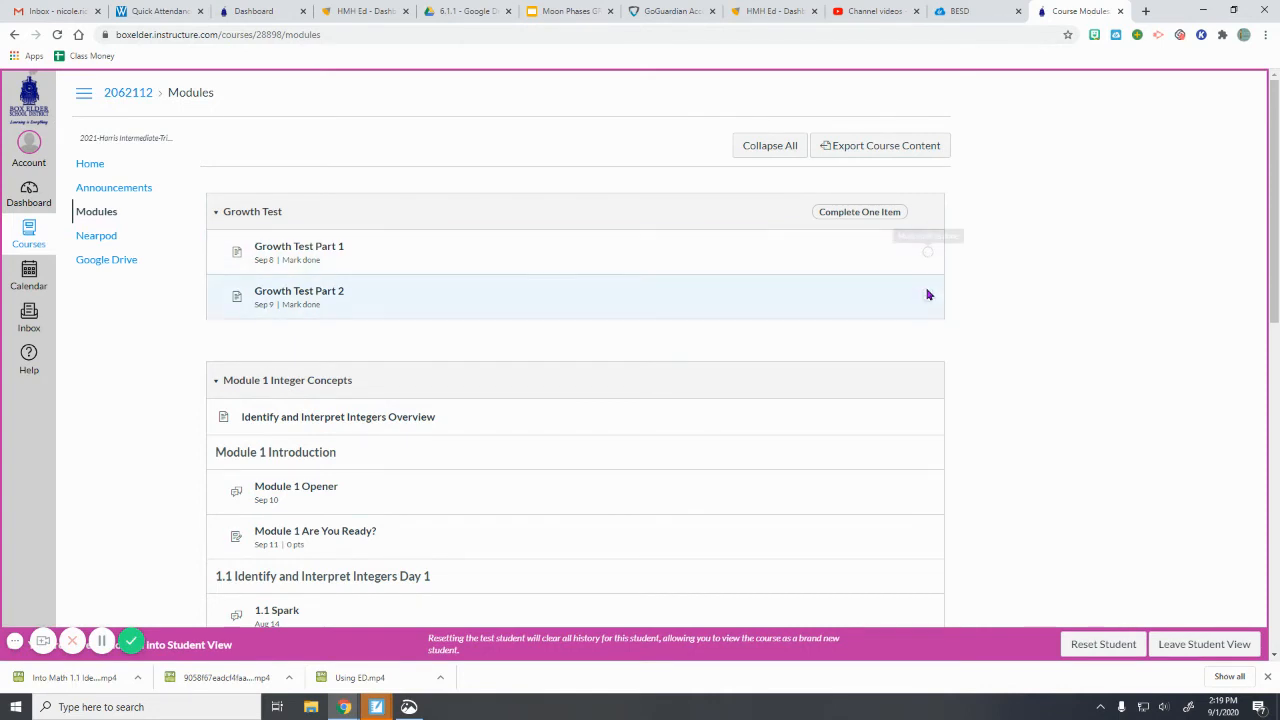
pyautogui.moveTo(528, 316)
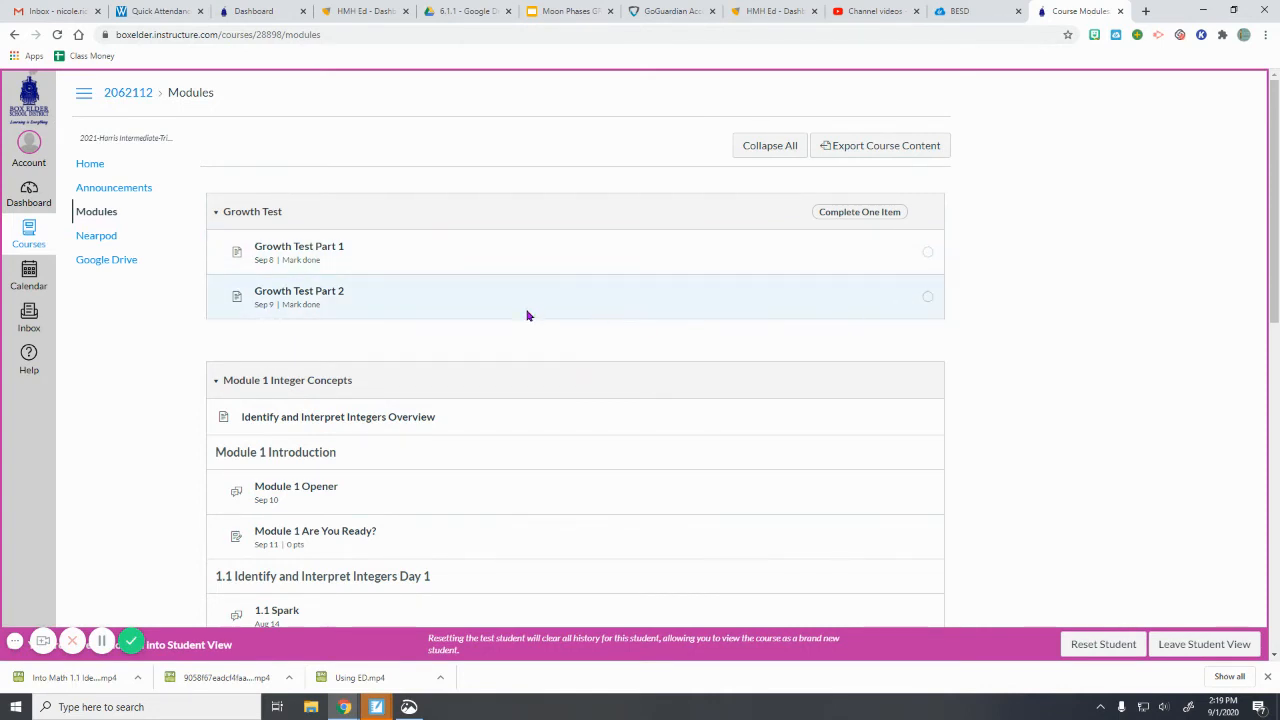
pyautogui.scroll(-3)
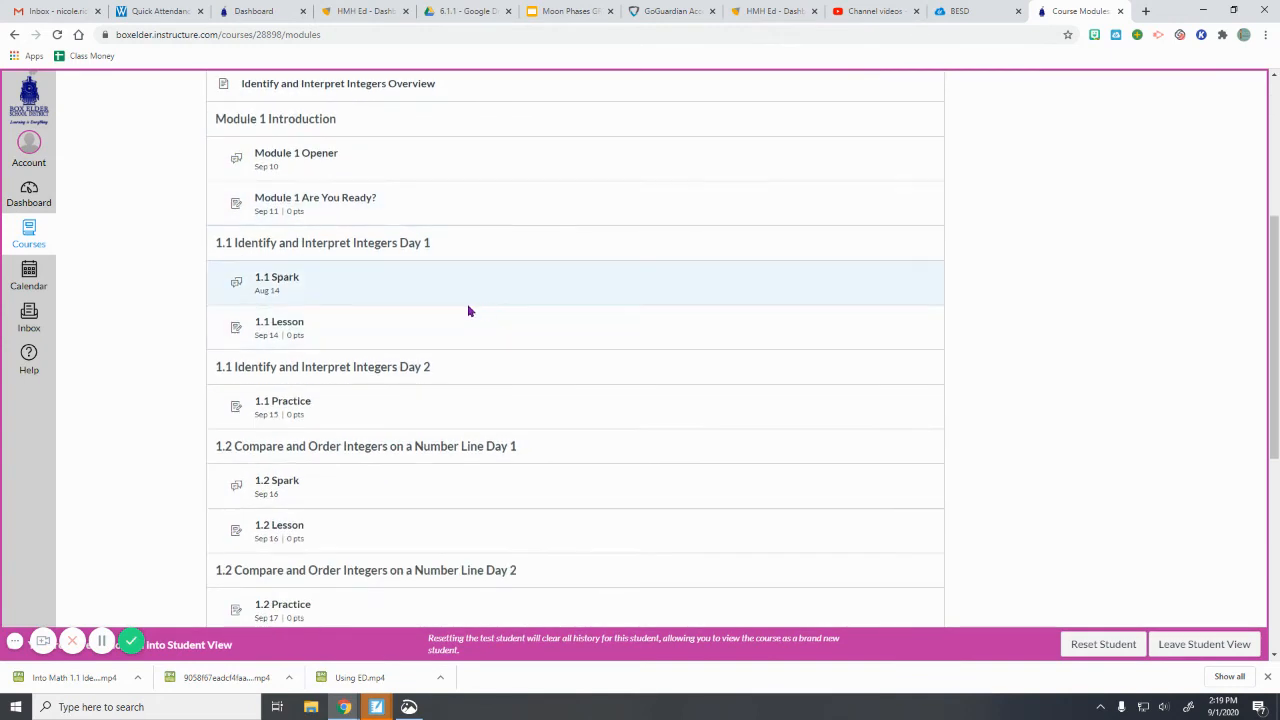
pyautogui.moveTo(290, 242)
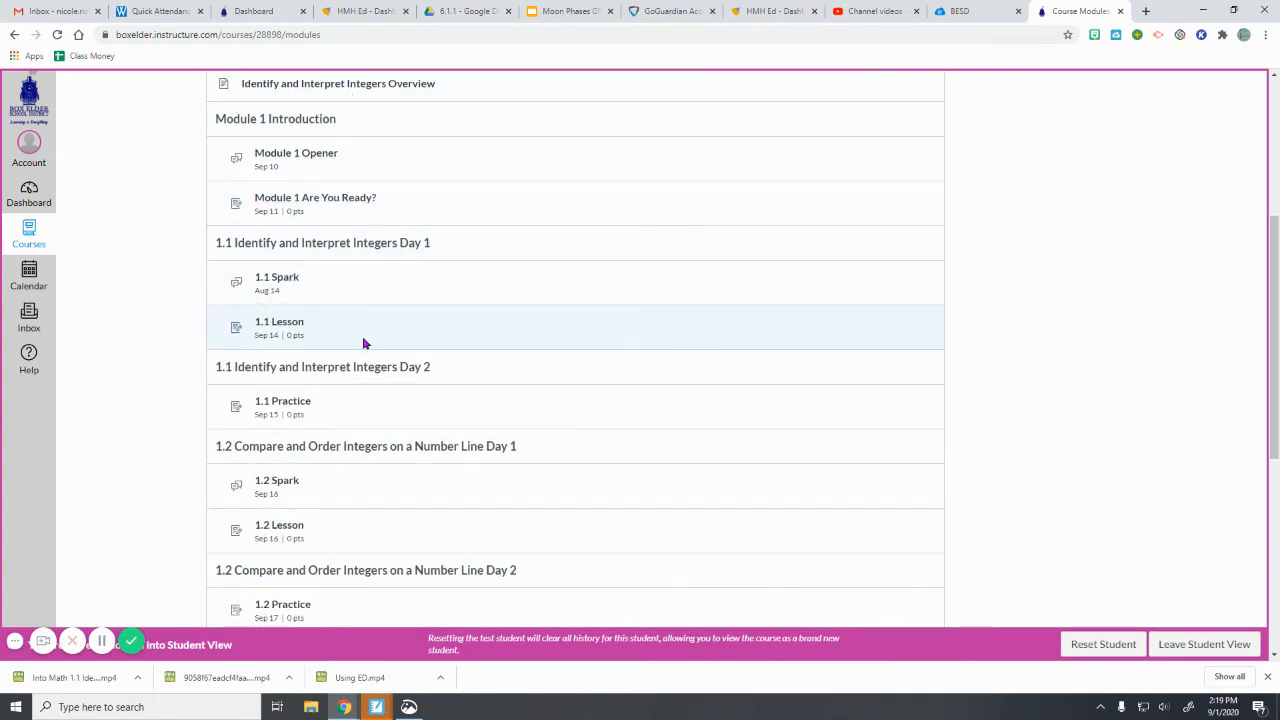
pyautogui.scroll(3)
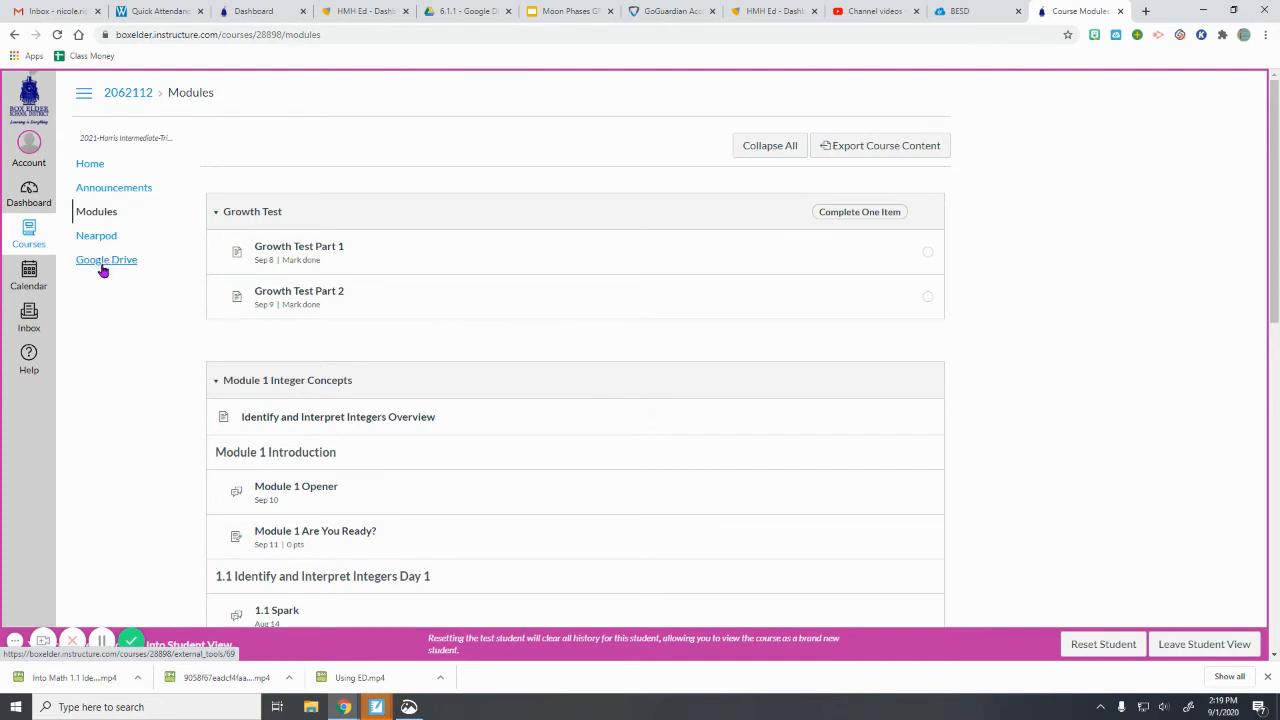
pyautogui.moveTo(96, 235)
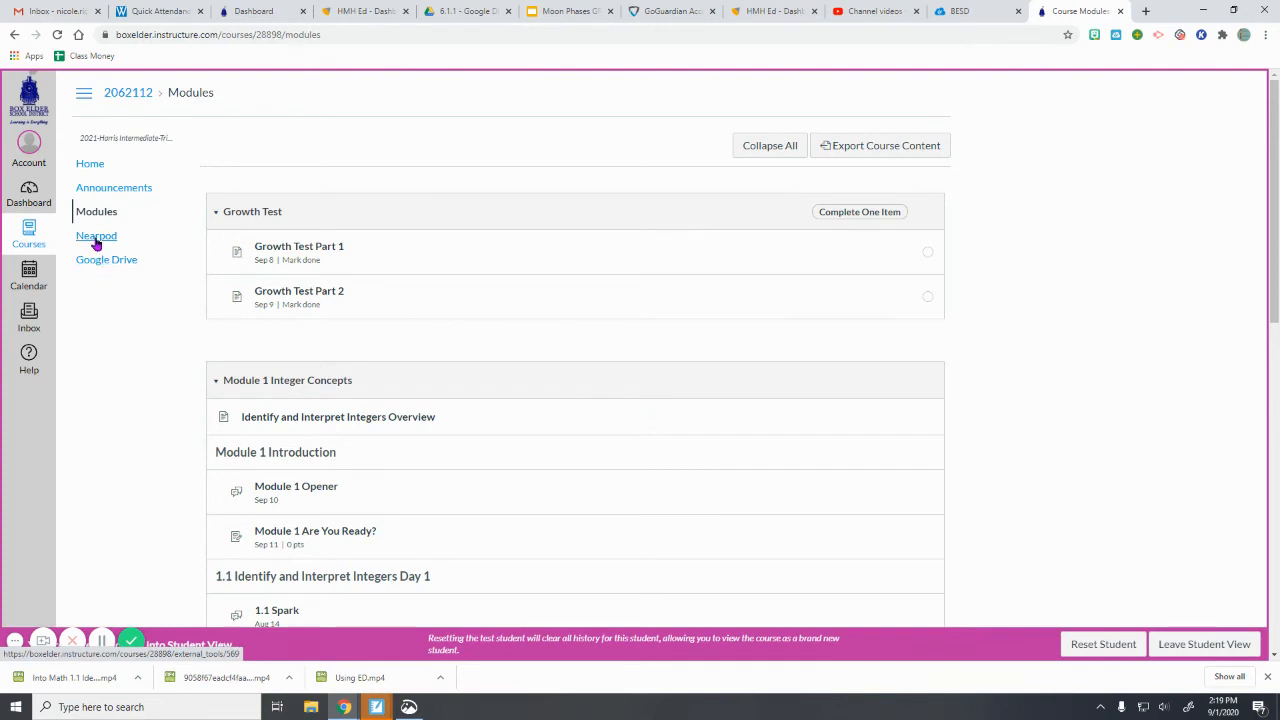
pyautogui.moveTo(106, 265)
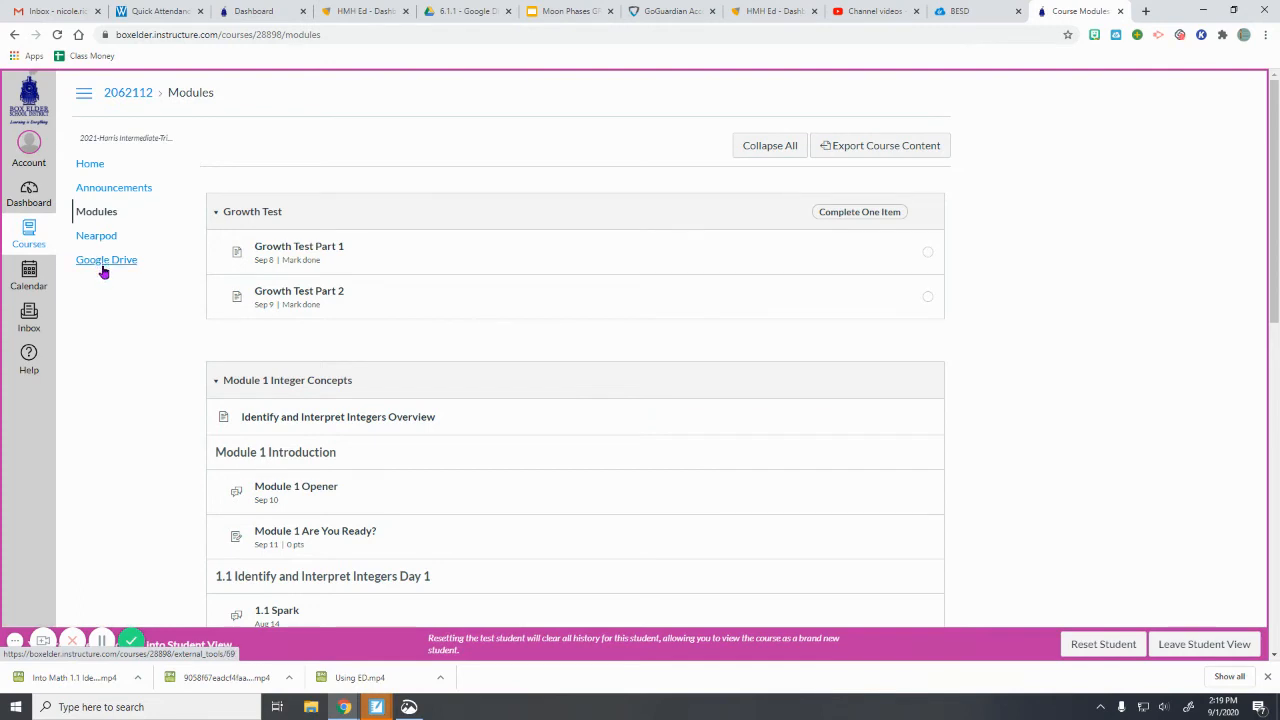
pyautogui.moveTo(187, 329)
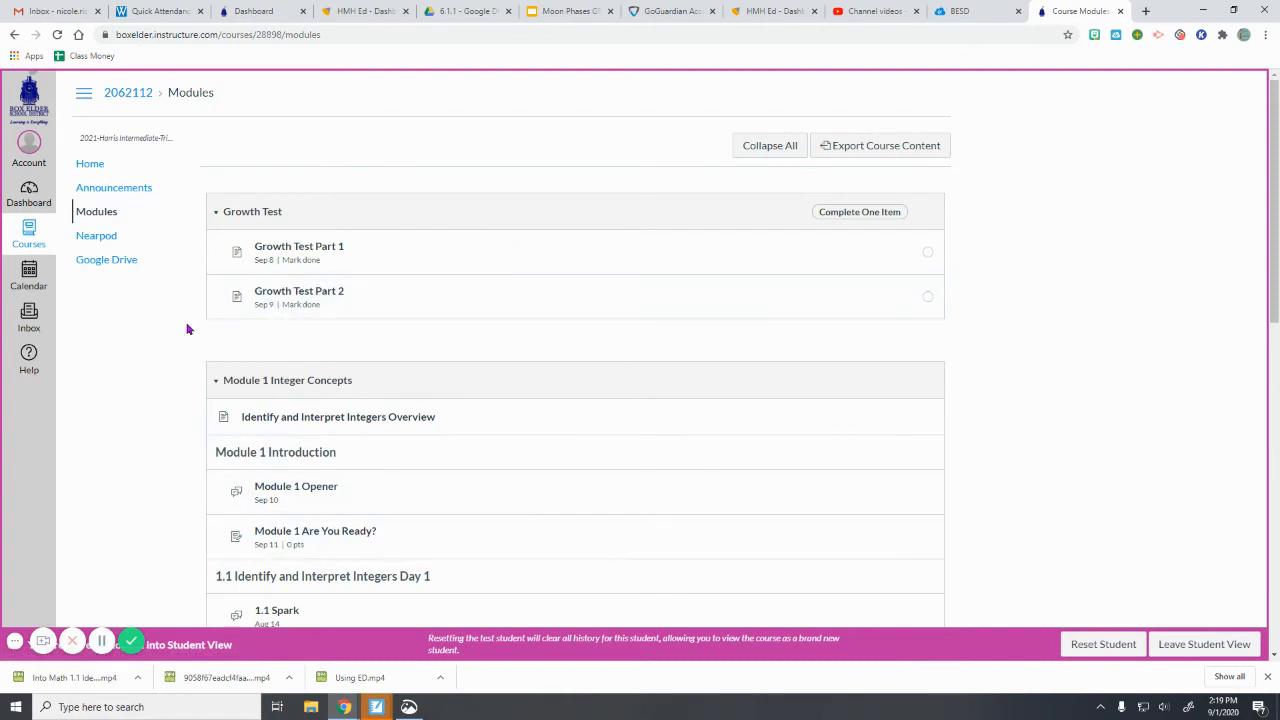
pyautogui.moveTo(442, 445)
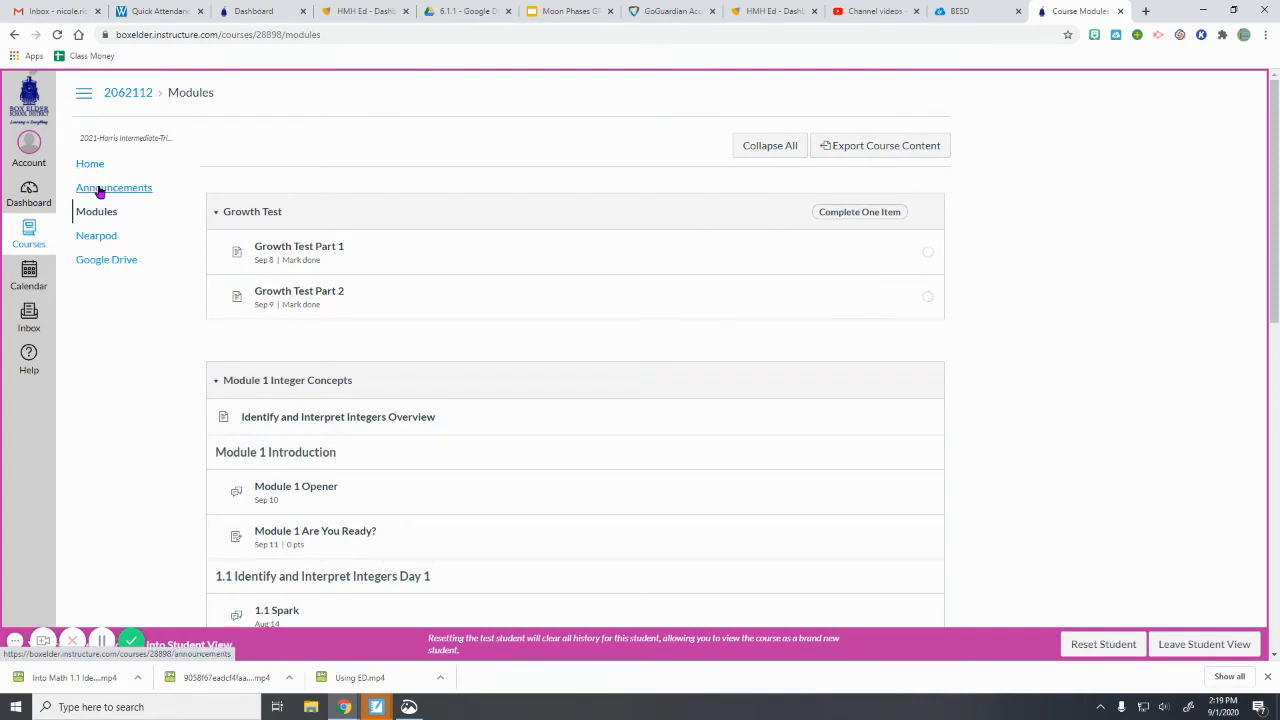
pyautogui.moveTo(96, 211)
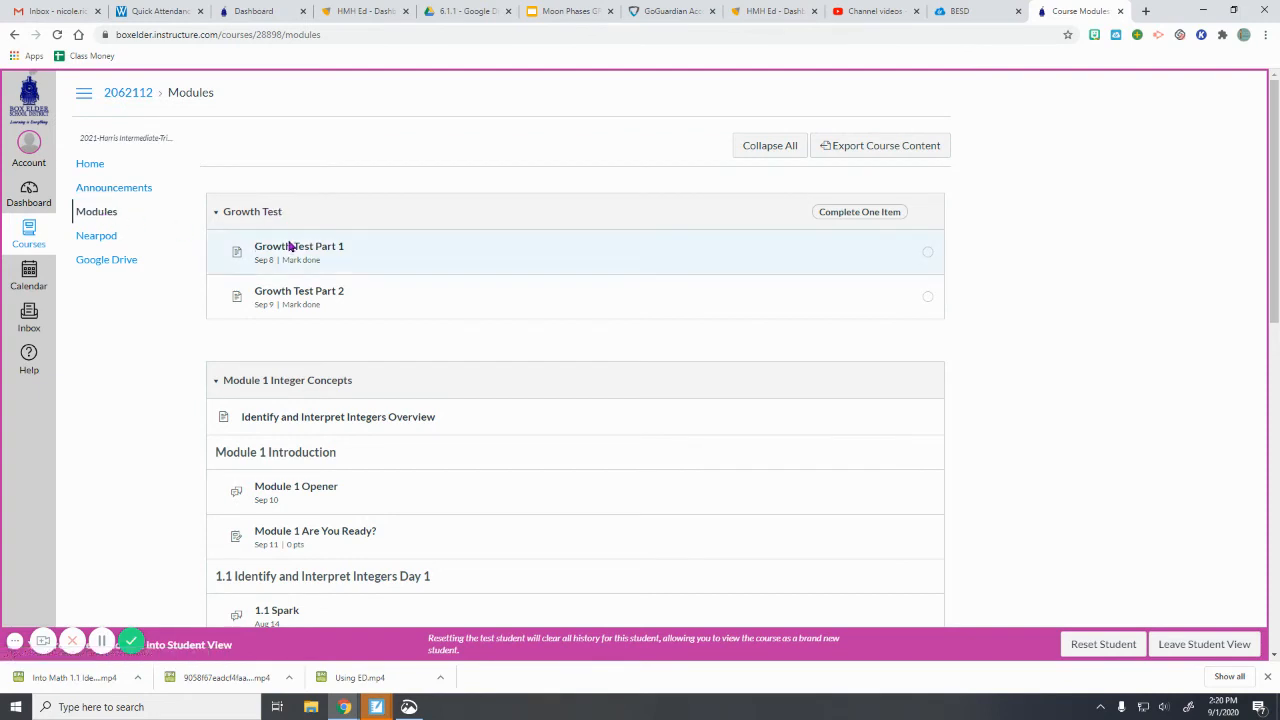
pyautogui.scroll(-3)
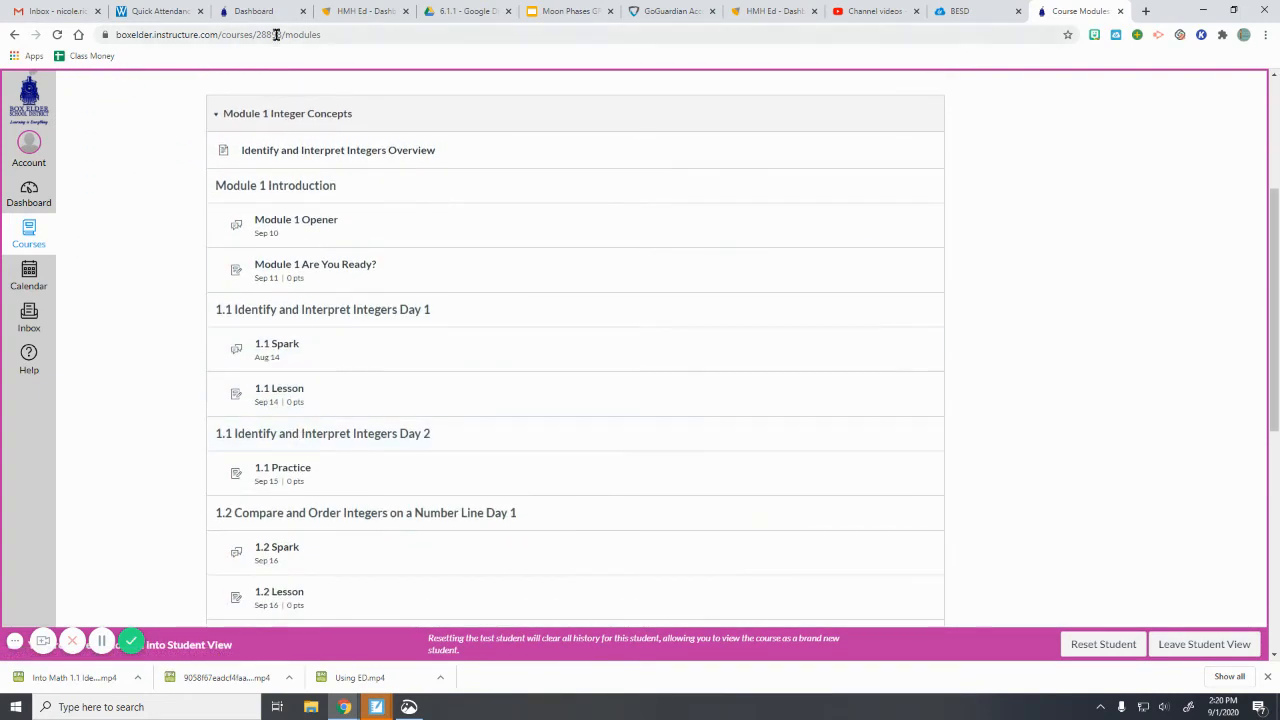
pyautogui.moveTo(307, 417)
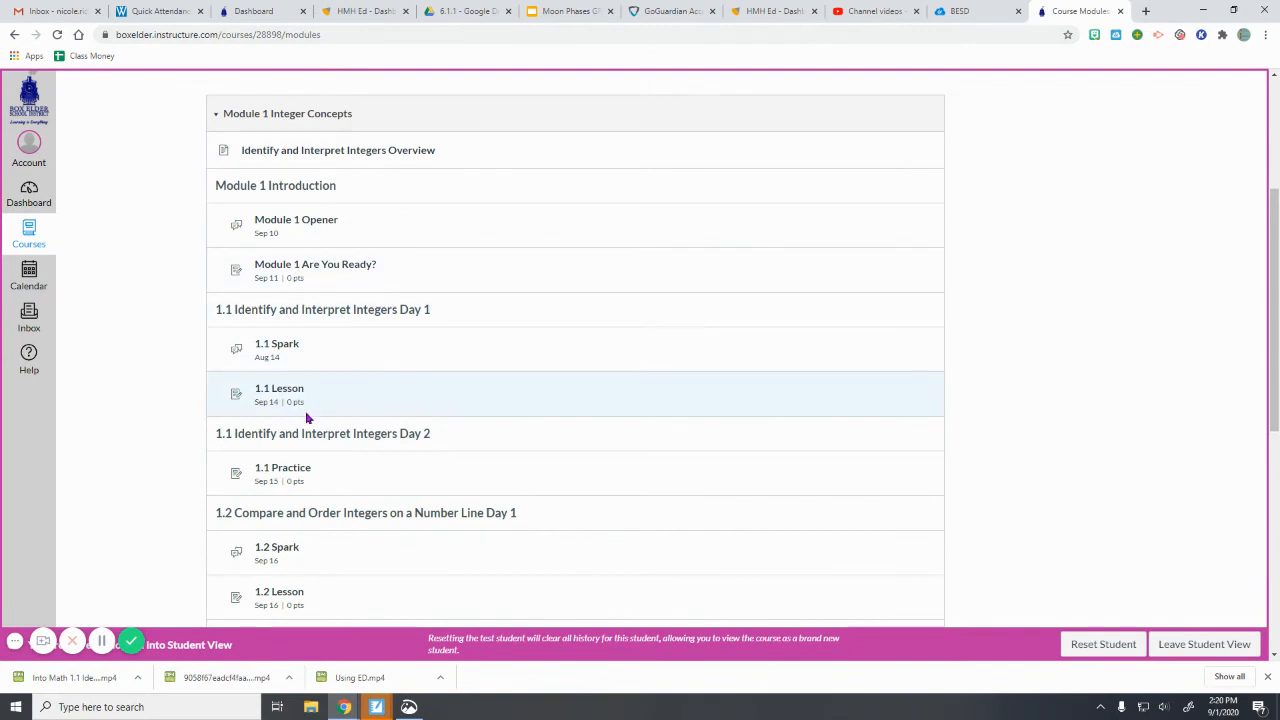
pyautogui.scroll(-3)
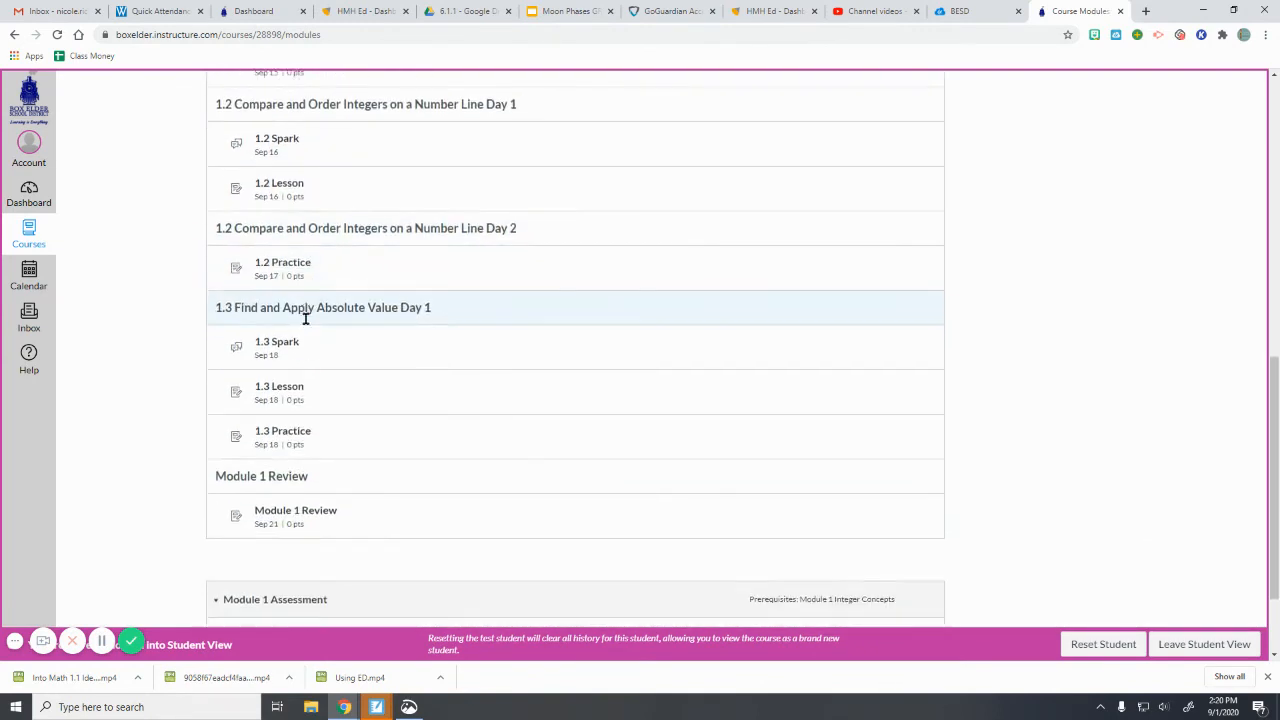
pyautogui.scroll(3)
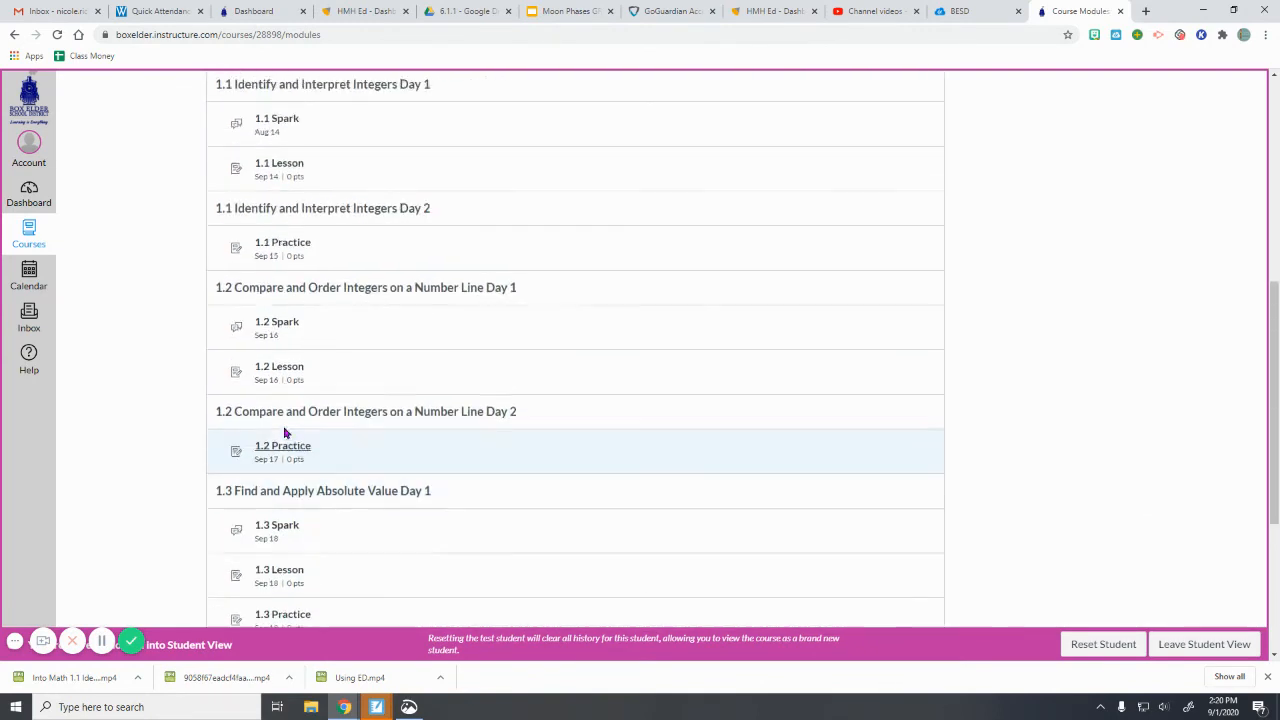
pyautogui.scroll(3)
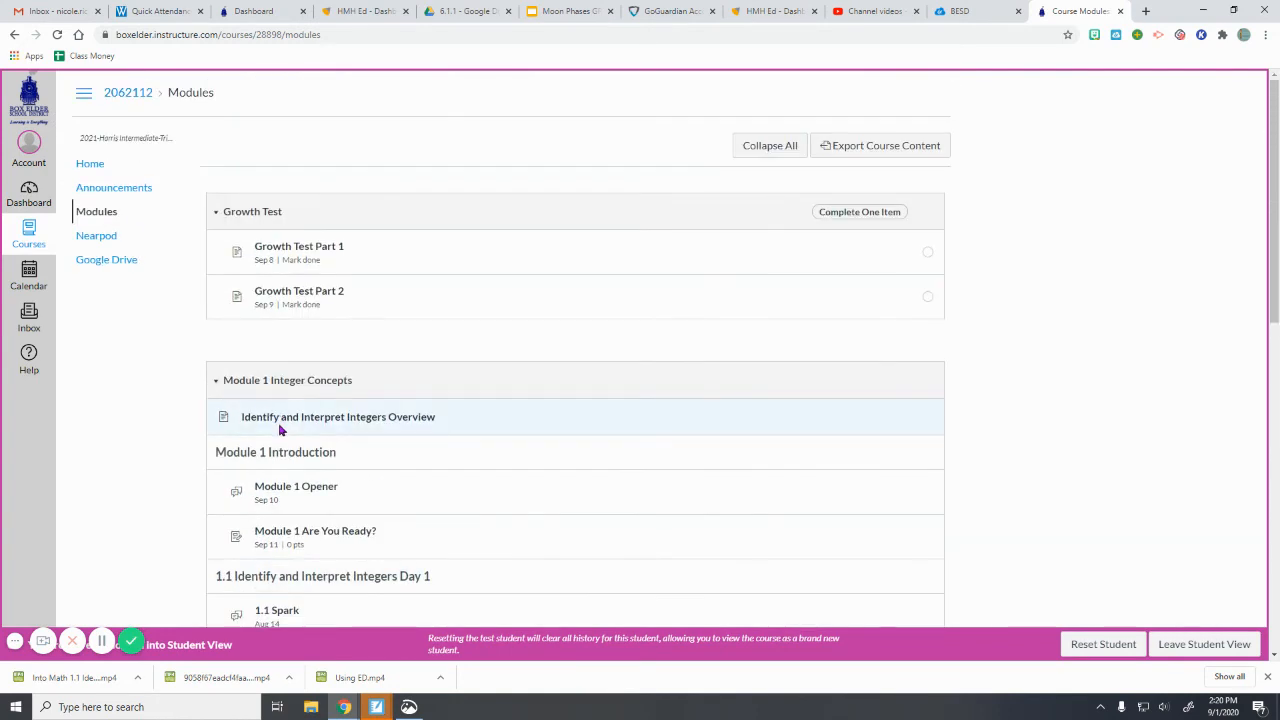
pyautogui.moveTo(70, 335)
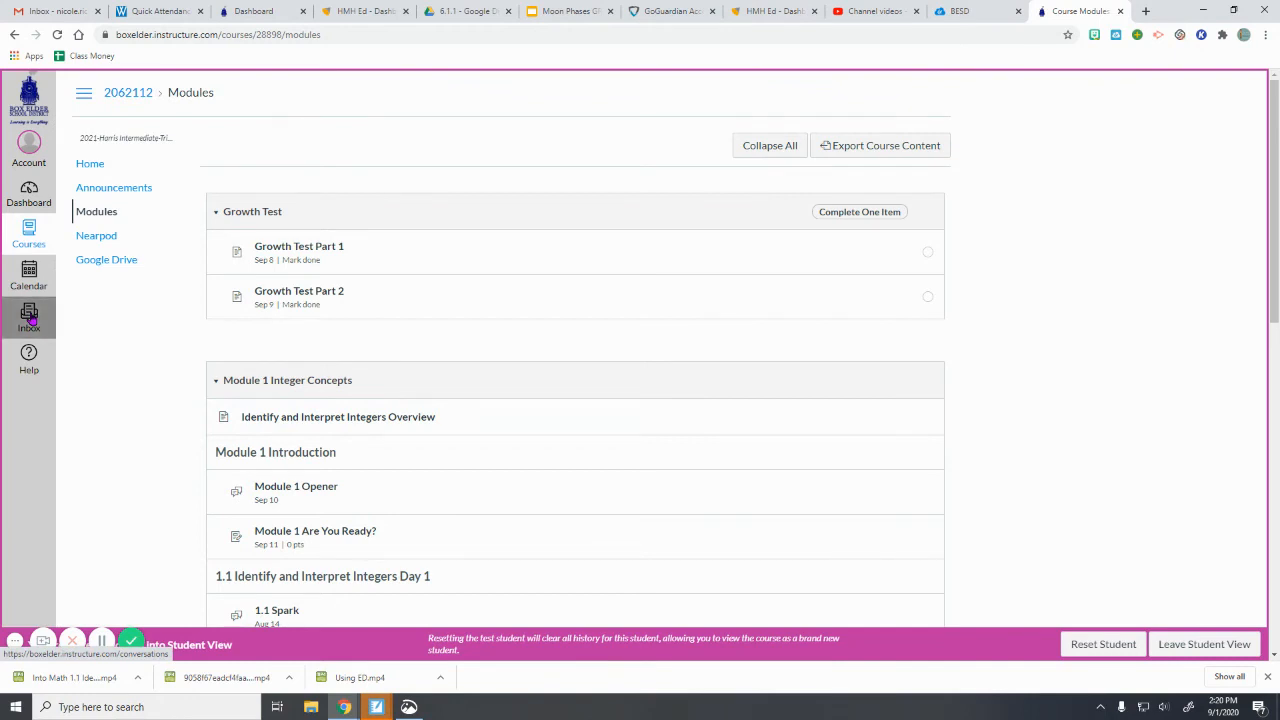
# - Try the Inbox in Student View, see Access Denied, and leave Student View to reach the Inbox
pyautogui.click(29, 315)
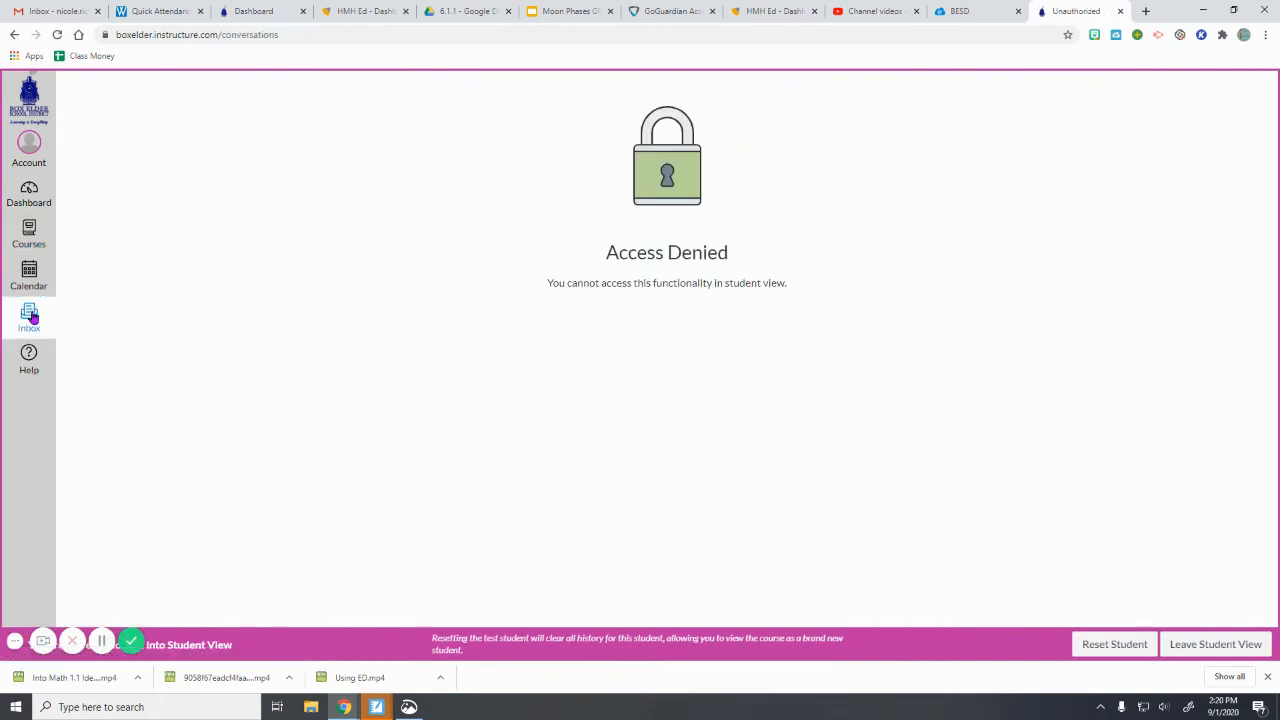
pyautogui.moveTo(1212, 599)
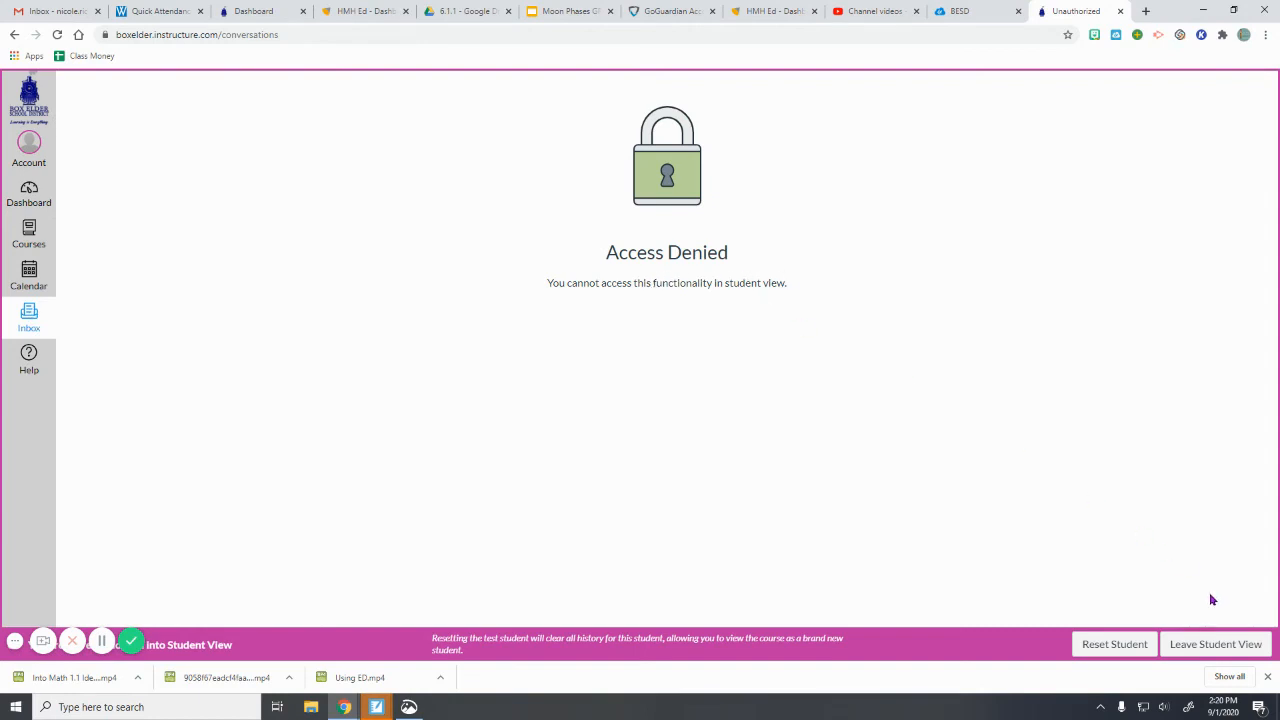
pyautogui.click(1215, 644)
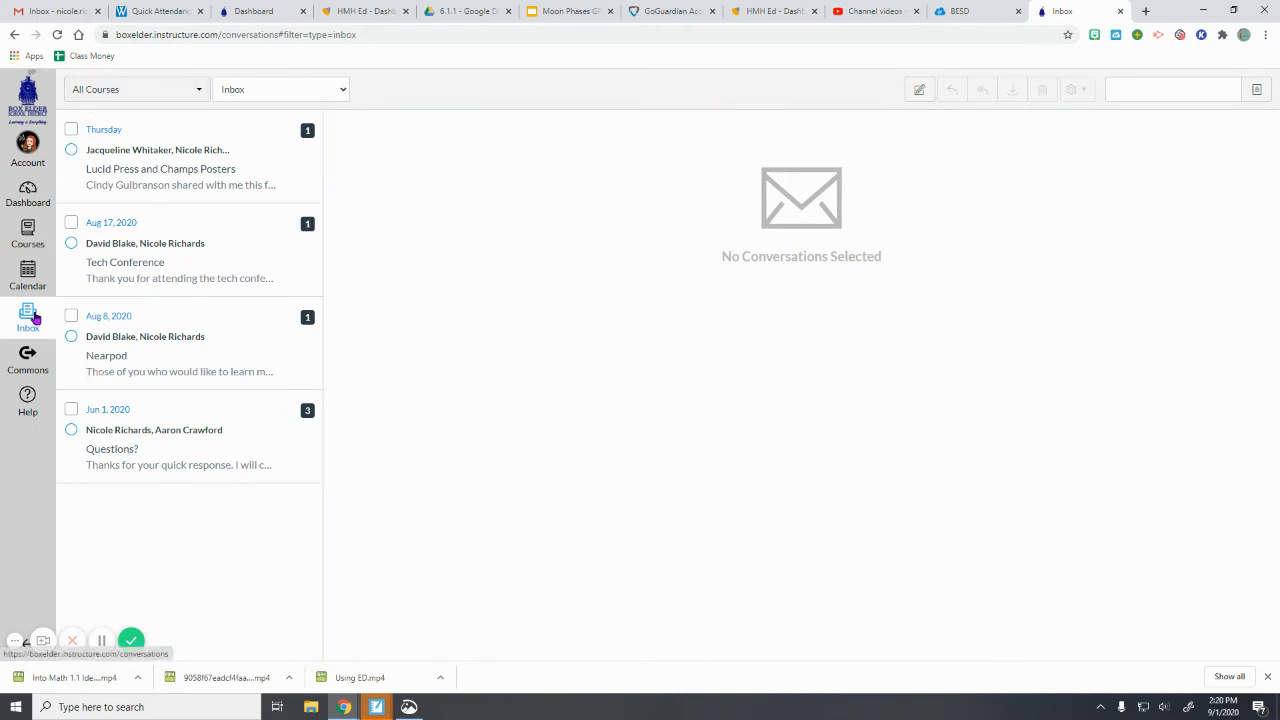
pyautogui.moveTo(807, 280)
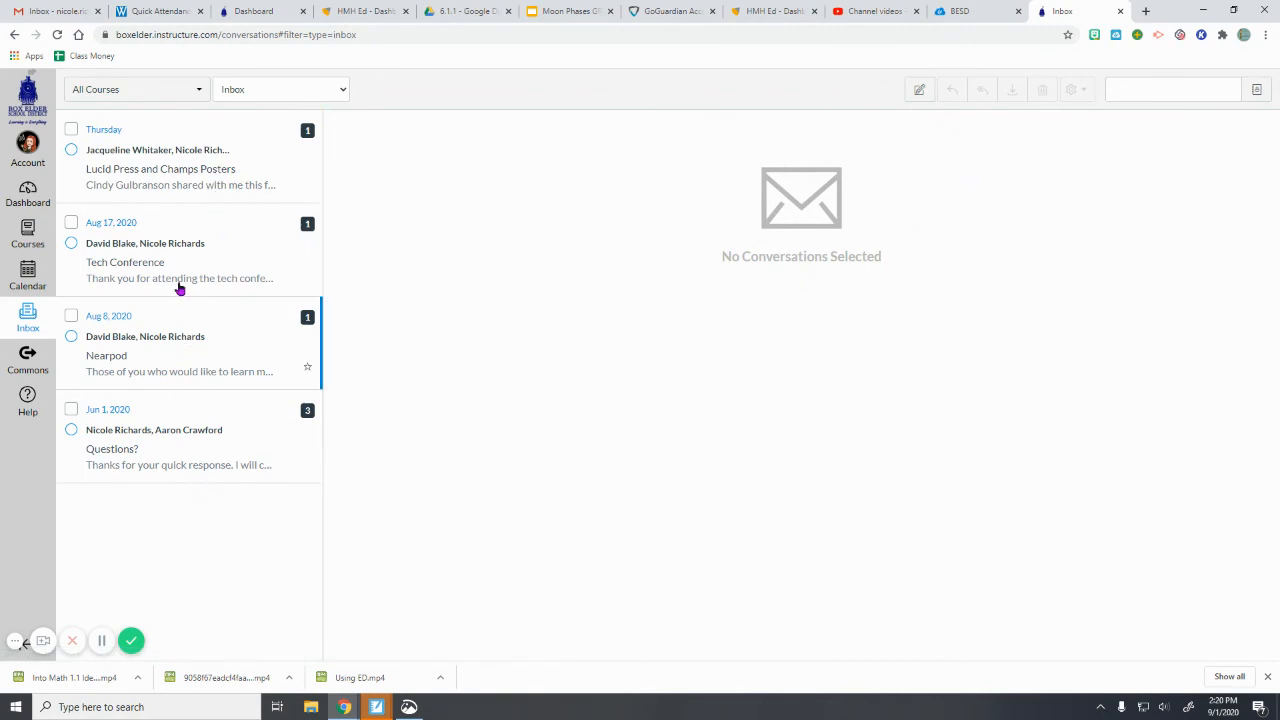
pyautogui.moveTo(898, 147)
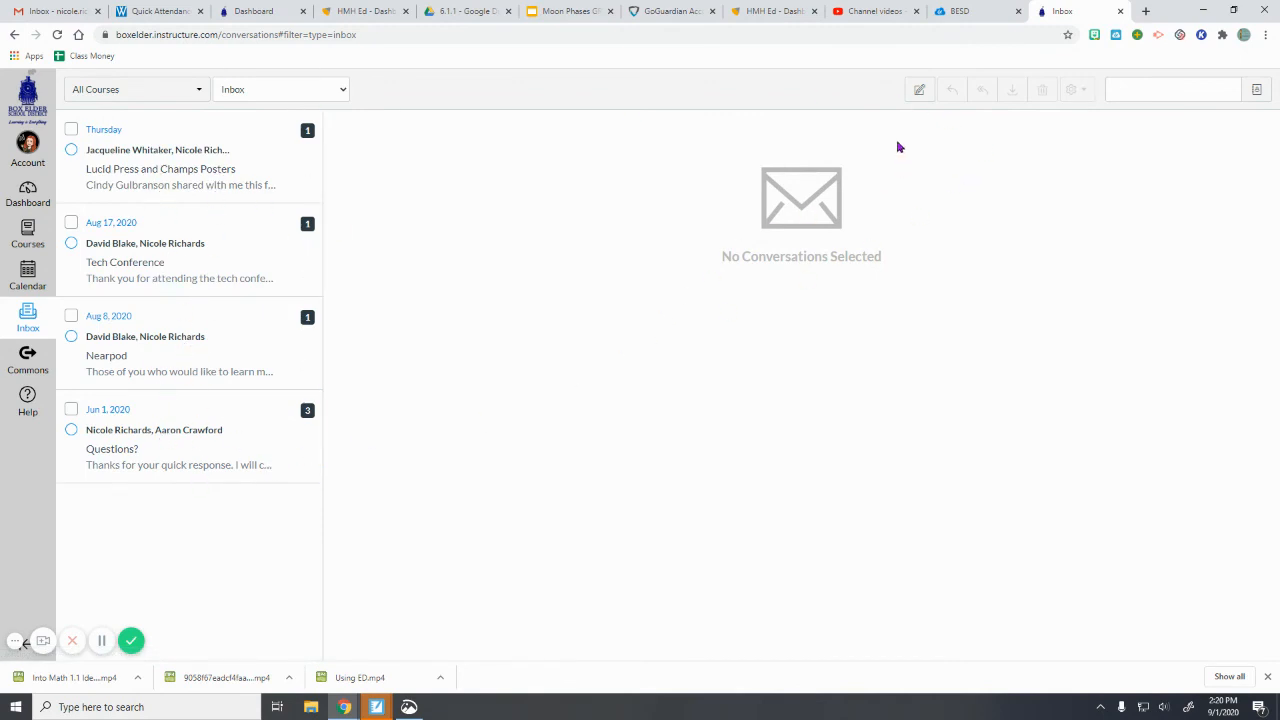
pyautogui.moveTo(918, 89)
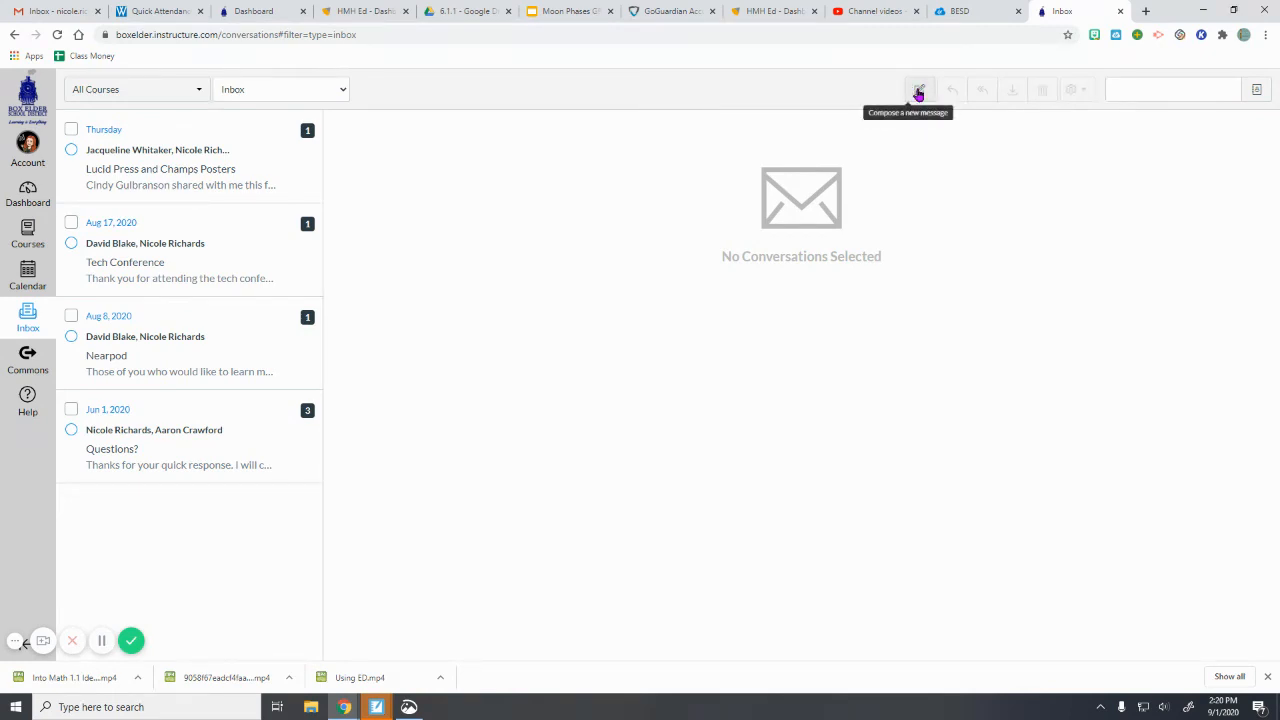
# - Start a new Inbox message addressed to the Practice course from Favorite Courses
pyautogui.click(918, 89)
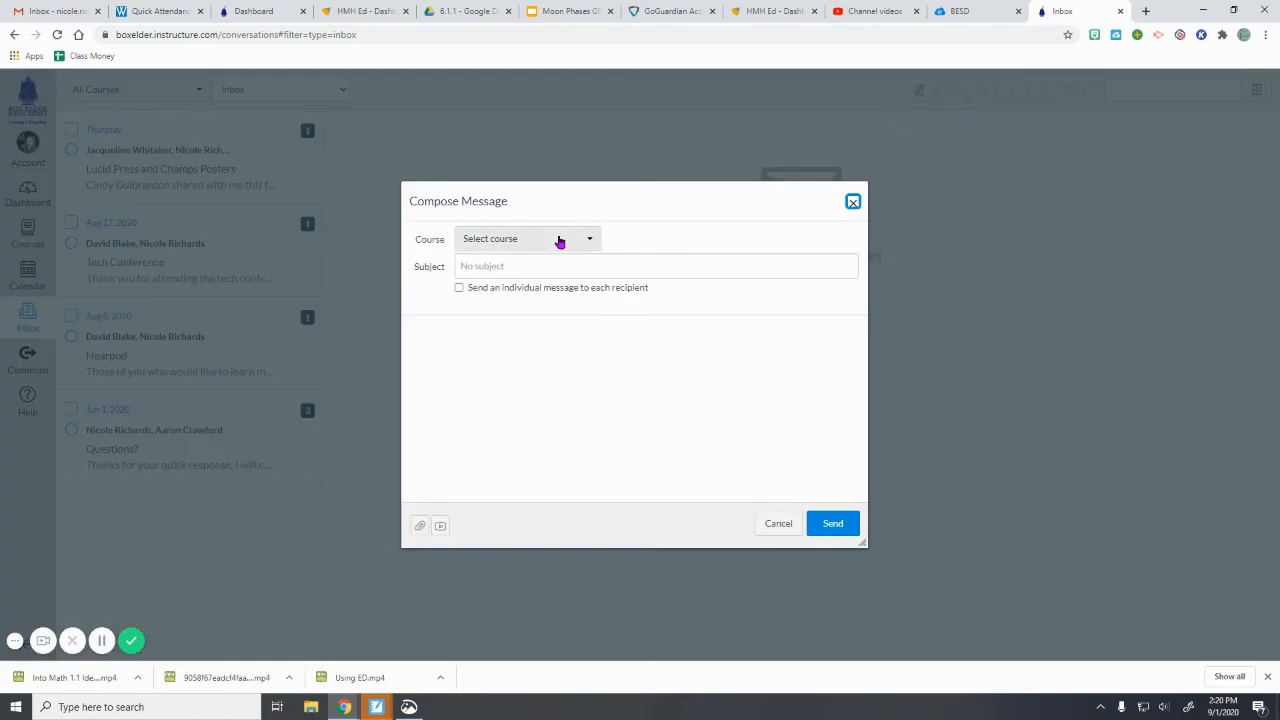
pyautogui.click(527, 238)
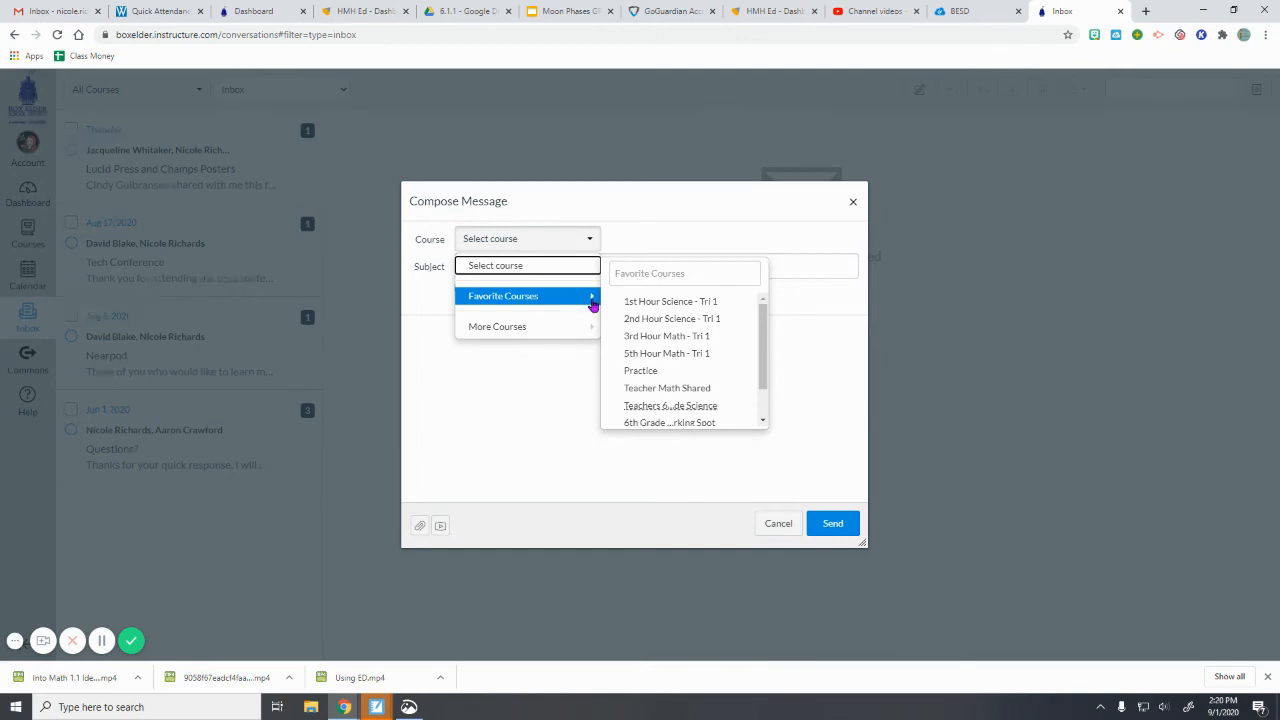
pyautogui.moveTo(666, 335)
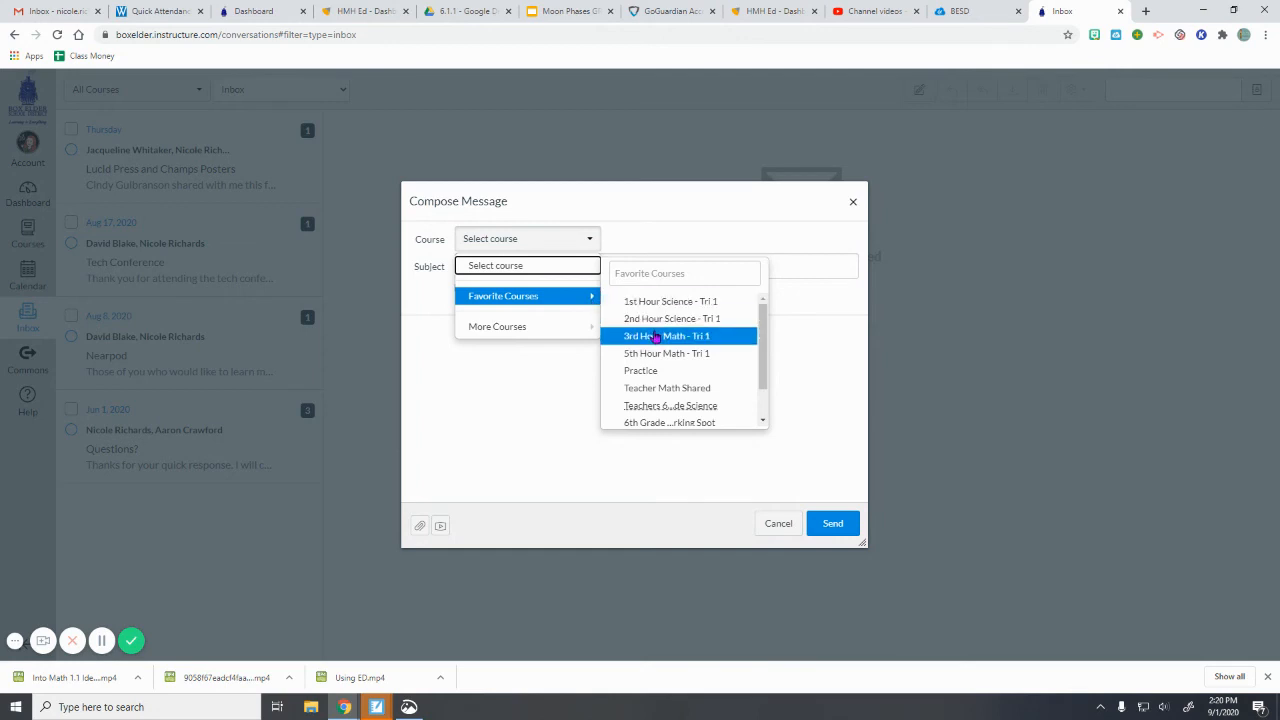
pyautogui.click(640, 370)
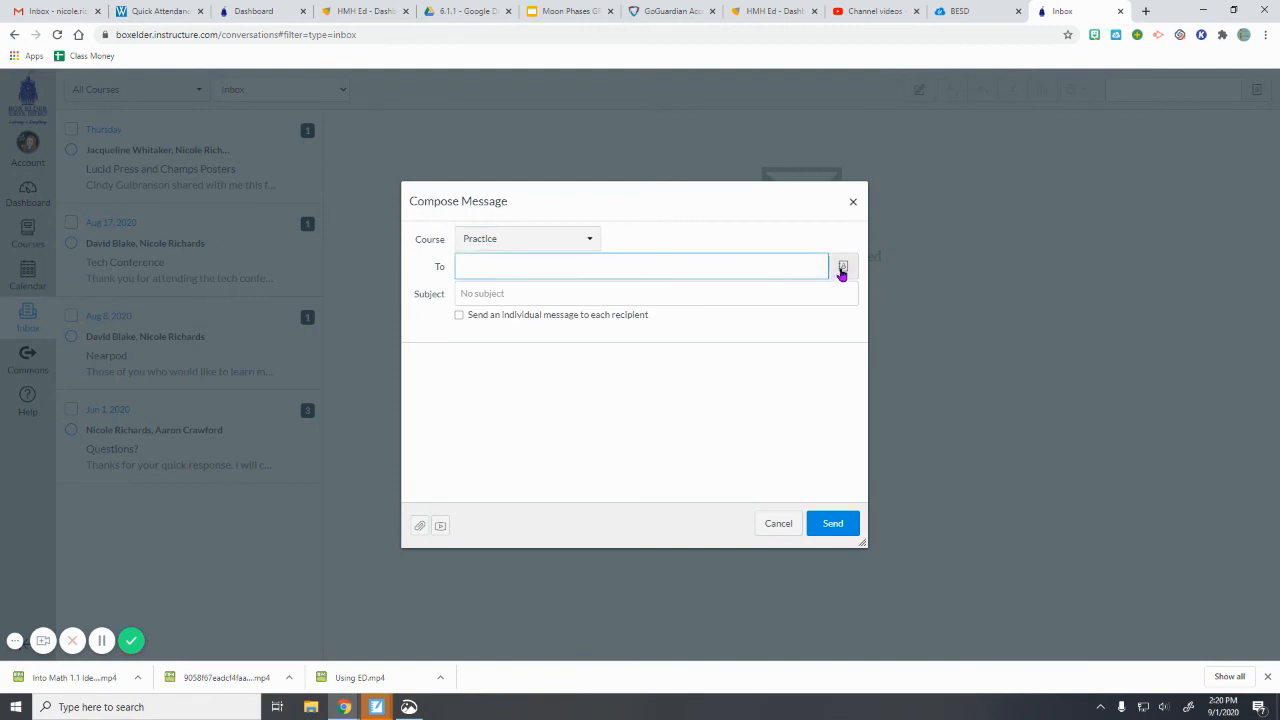
# - Pick a teacher from the Practice course's Teachers group as recipient and send the message
pyautogui.click(843, 266)
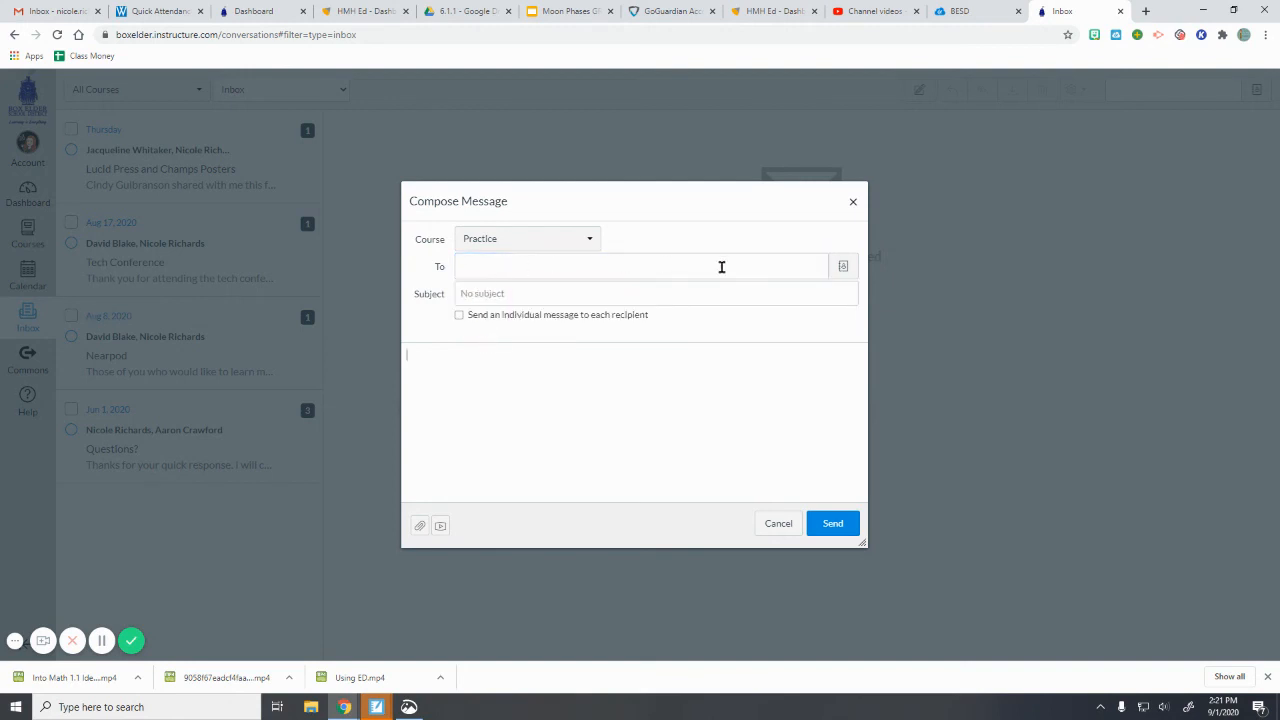
pyautogui.click(641, 266)
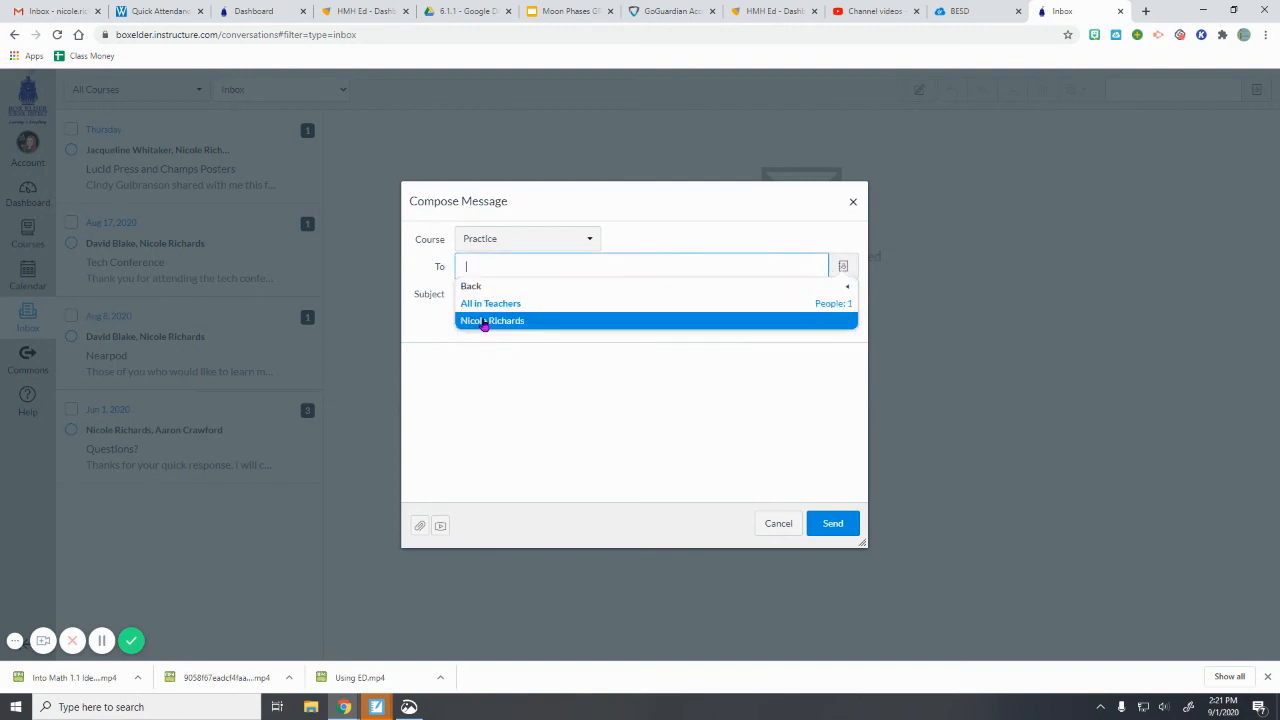
pyautogui.click(492, 320)
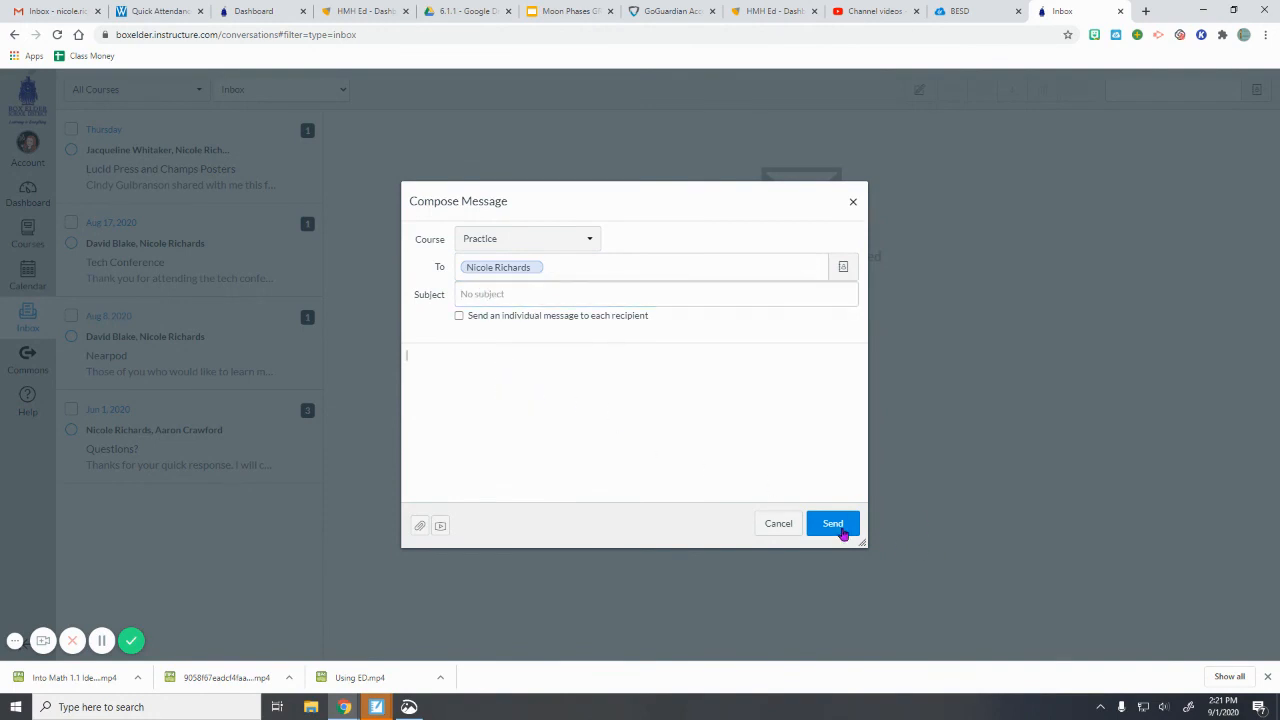
pyautogui.click(778, 523)
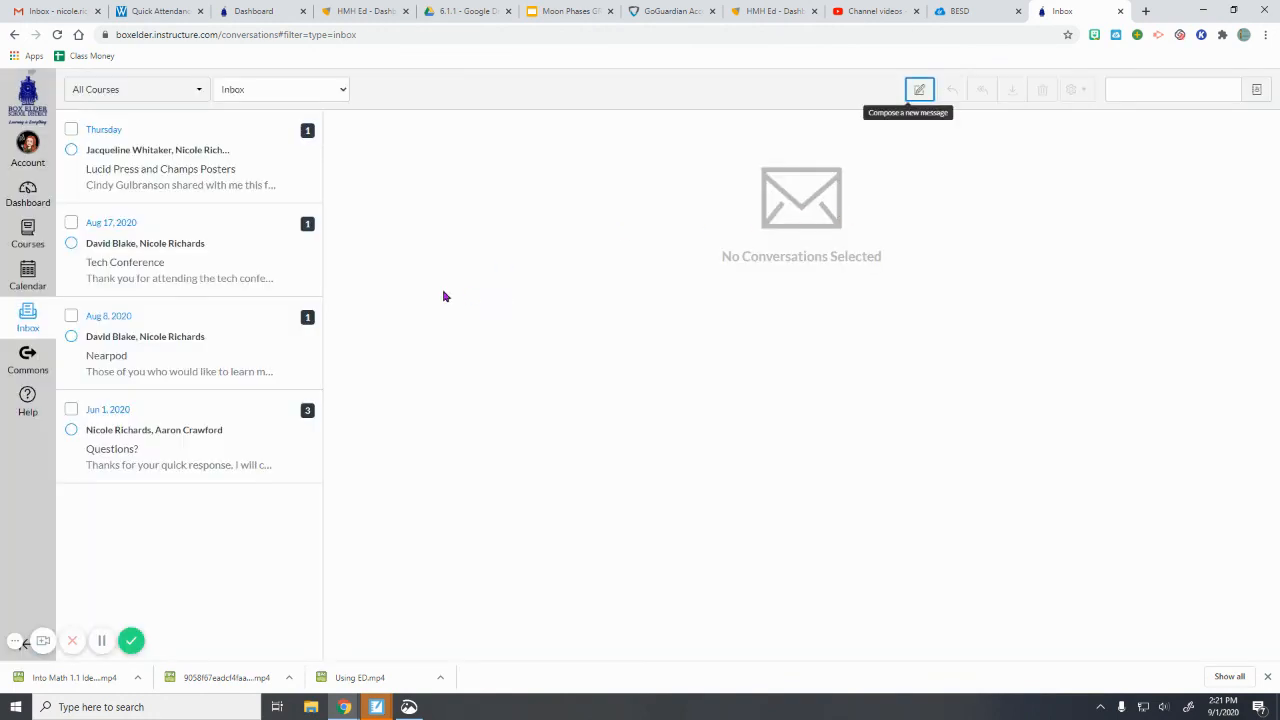
pyautogui.moveTo(399, 296)
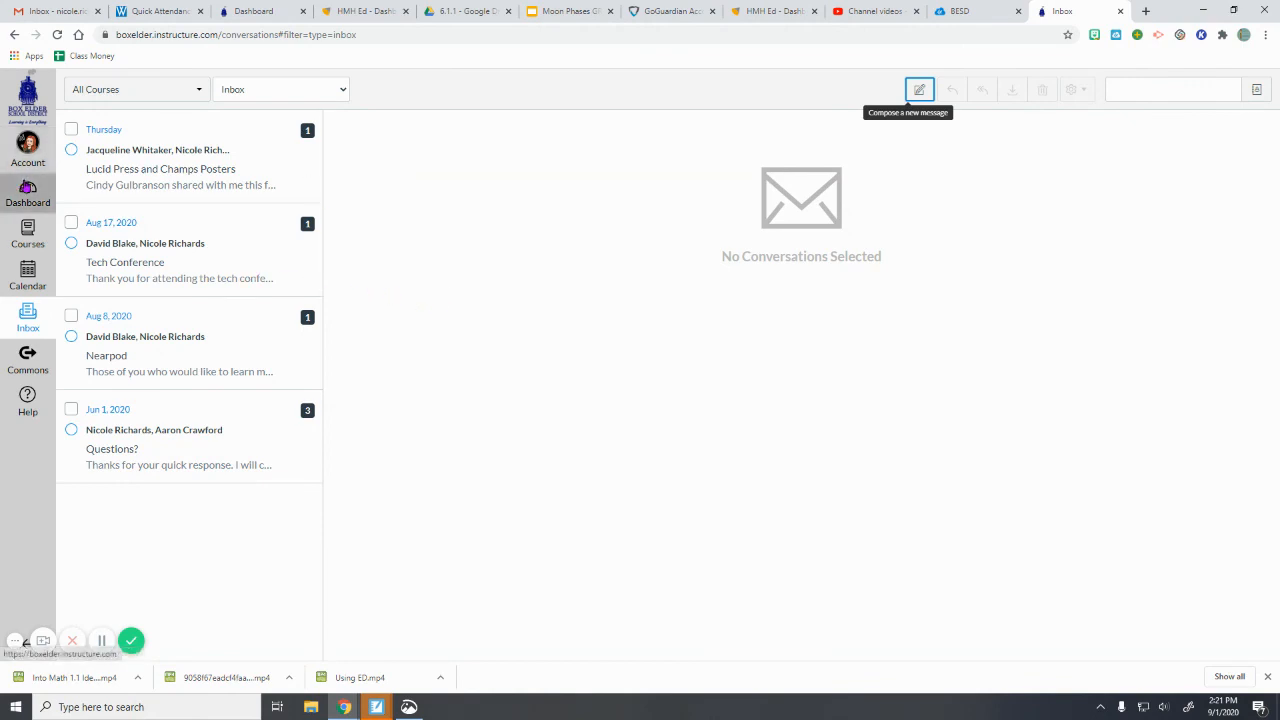
pyautogui.moveTo(531, 253)
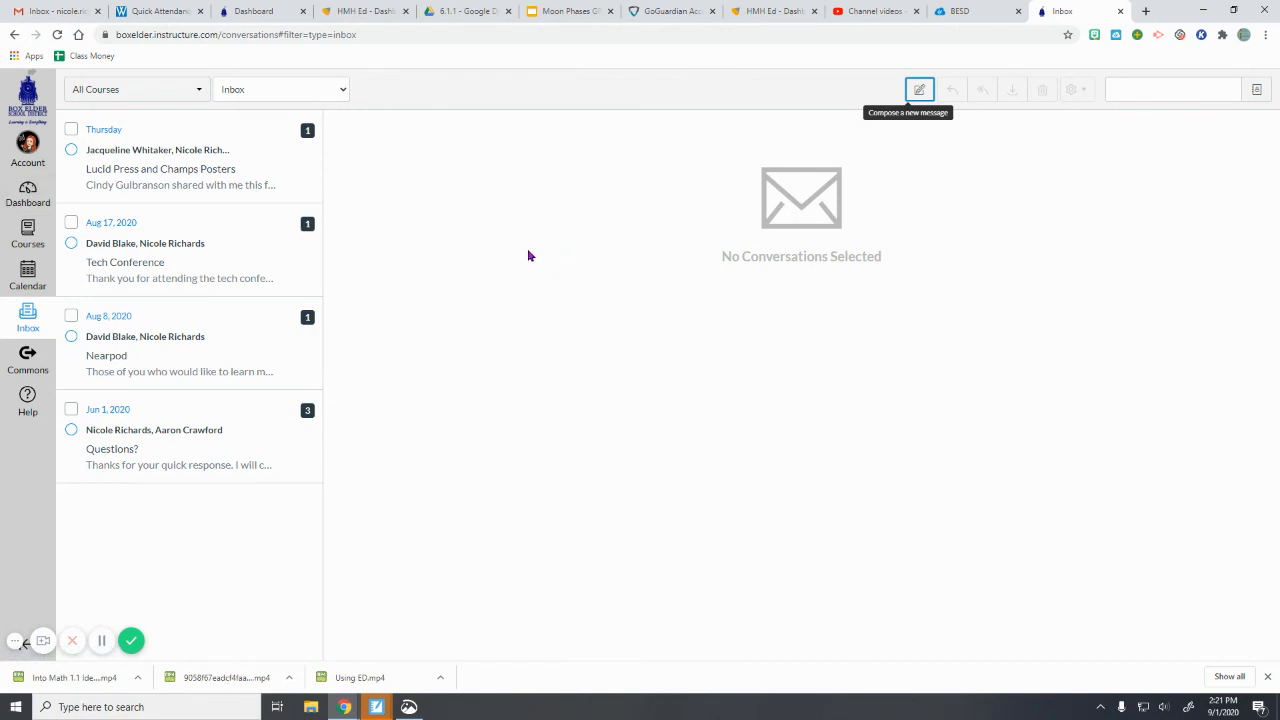
pyautogui.moveTo(160, 343)
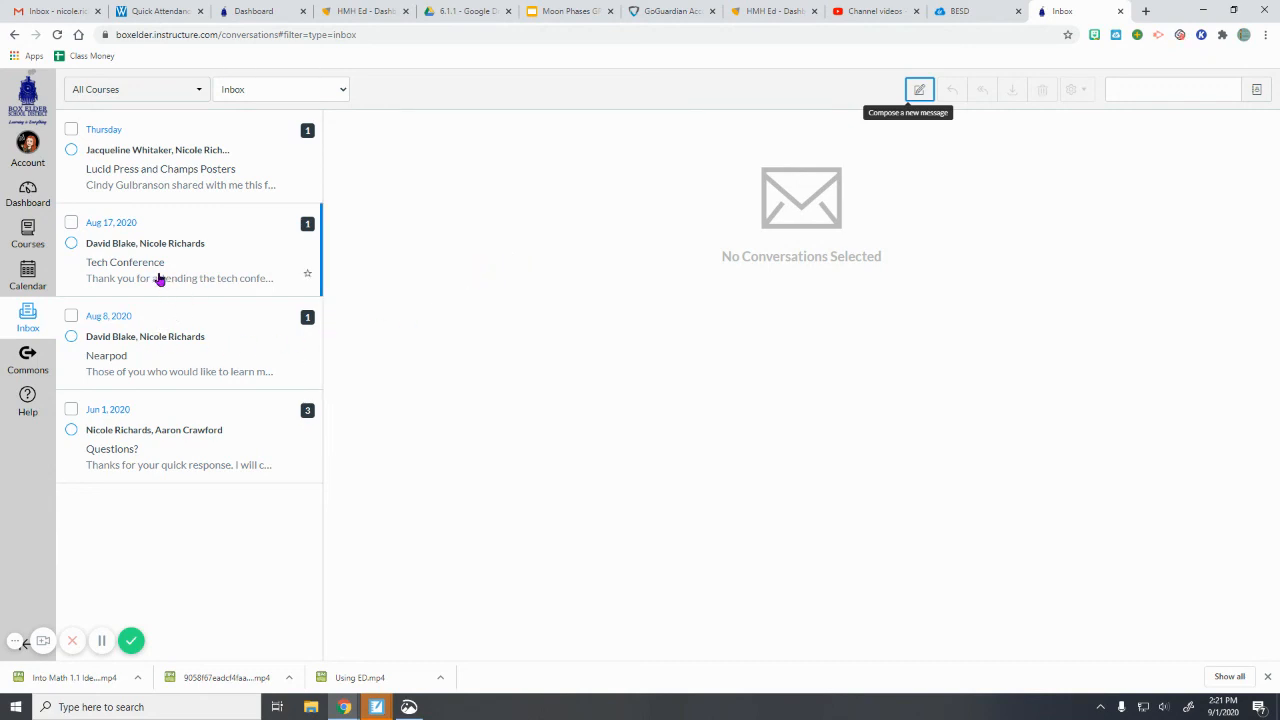
pyautogui.moveTo(390, 270)
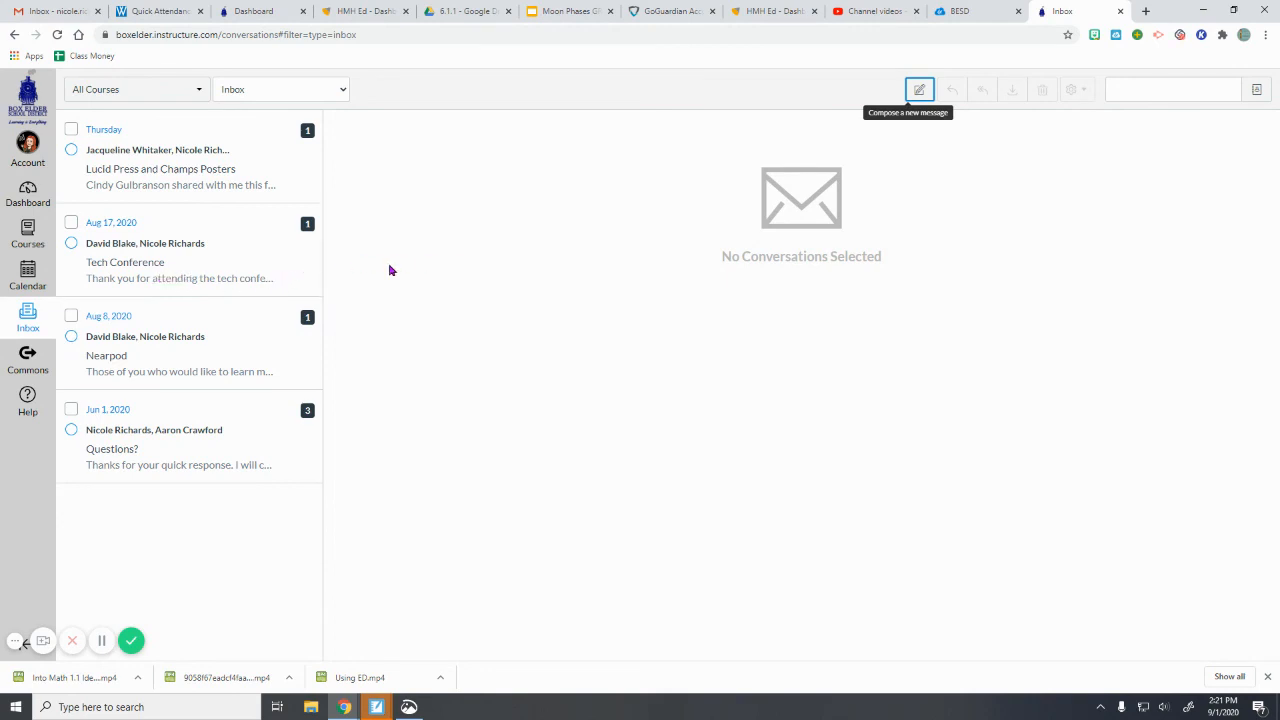